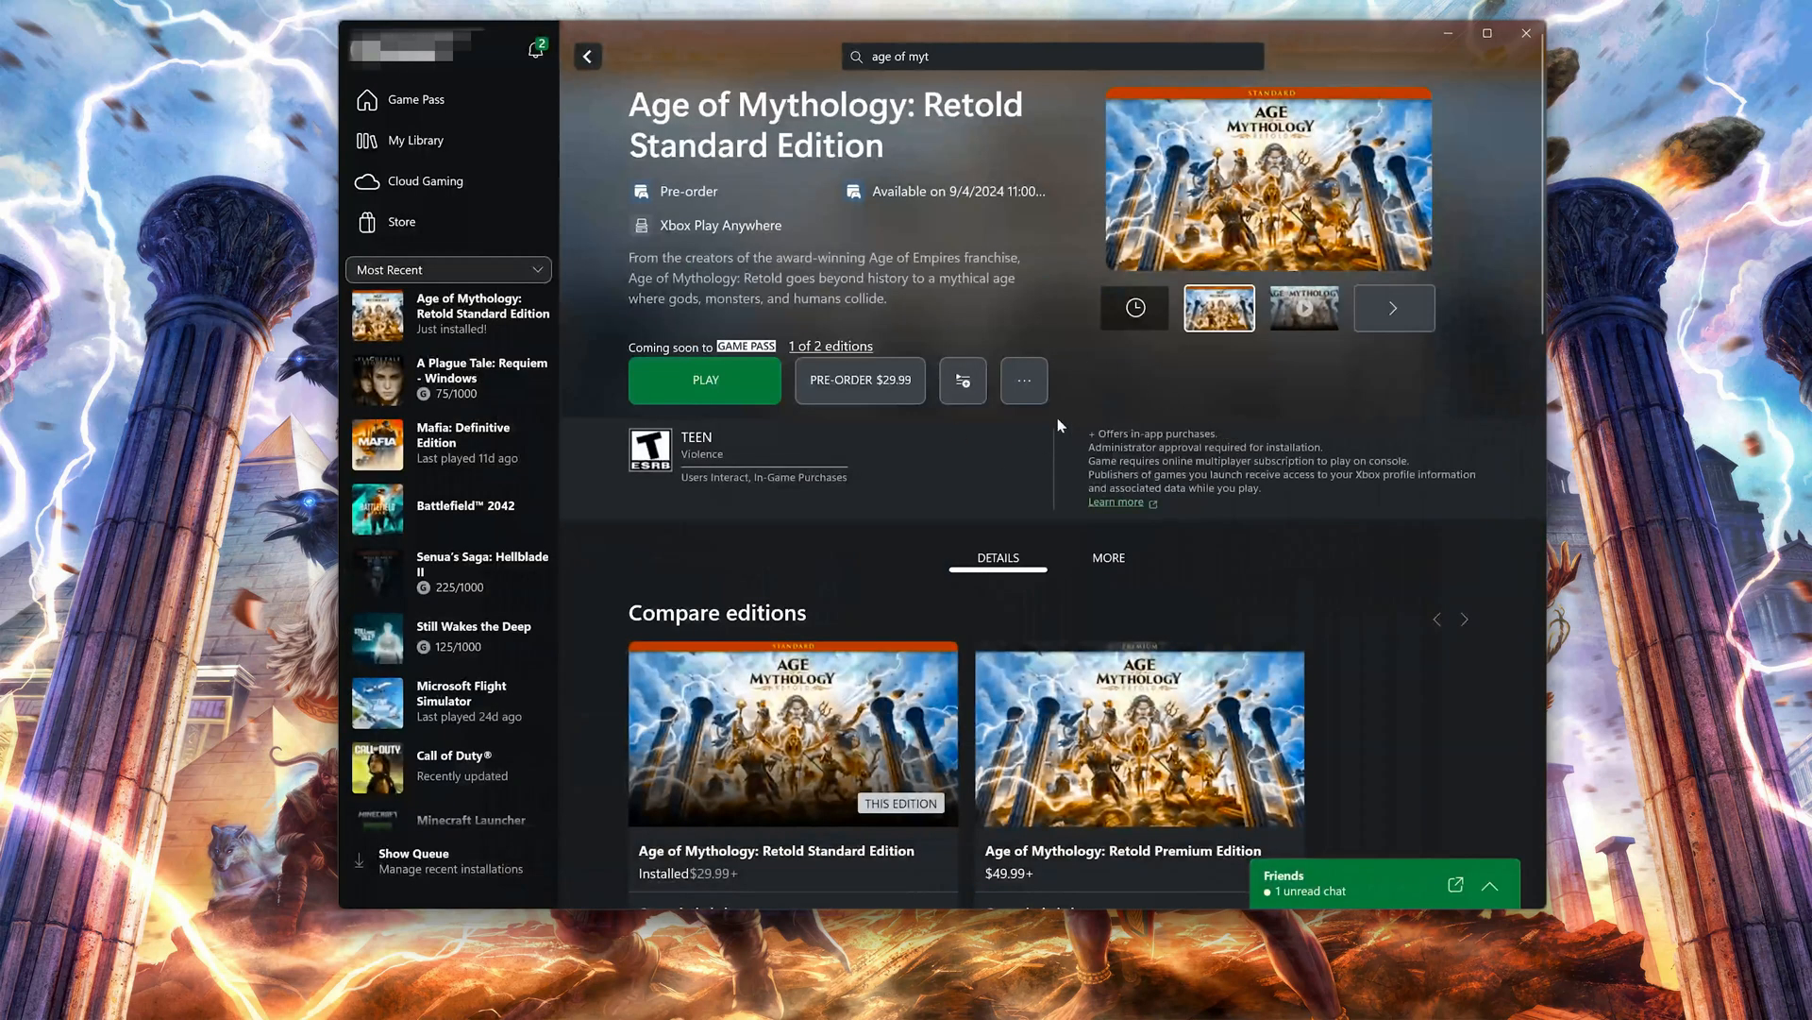
Bring up Manage for Age of Mythology: Retold Standard Edition from its '...' menu.
click(1022, 380)
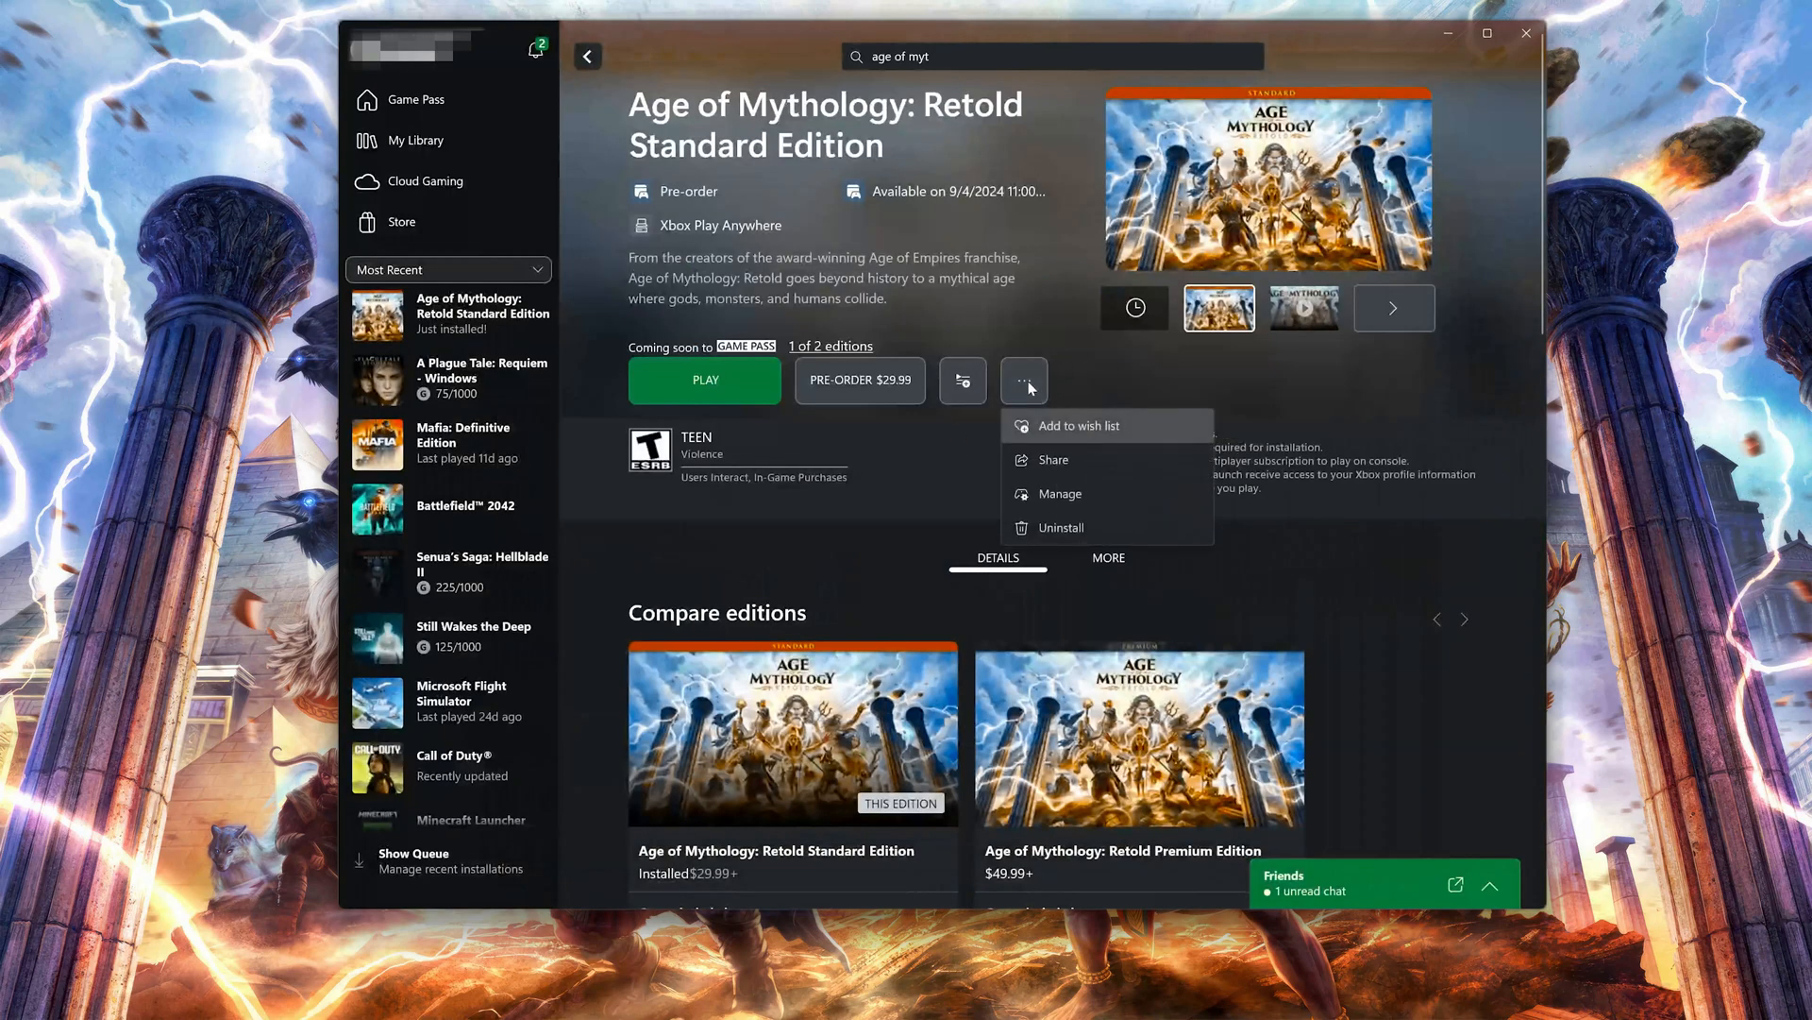
mouse_move(1104, 493)
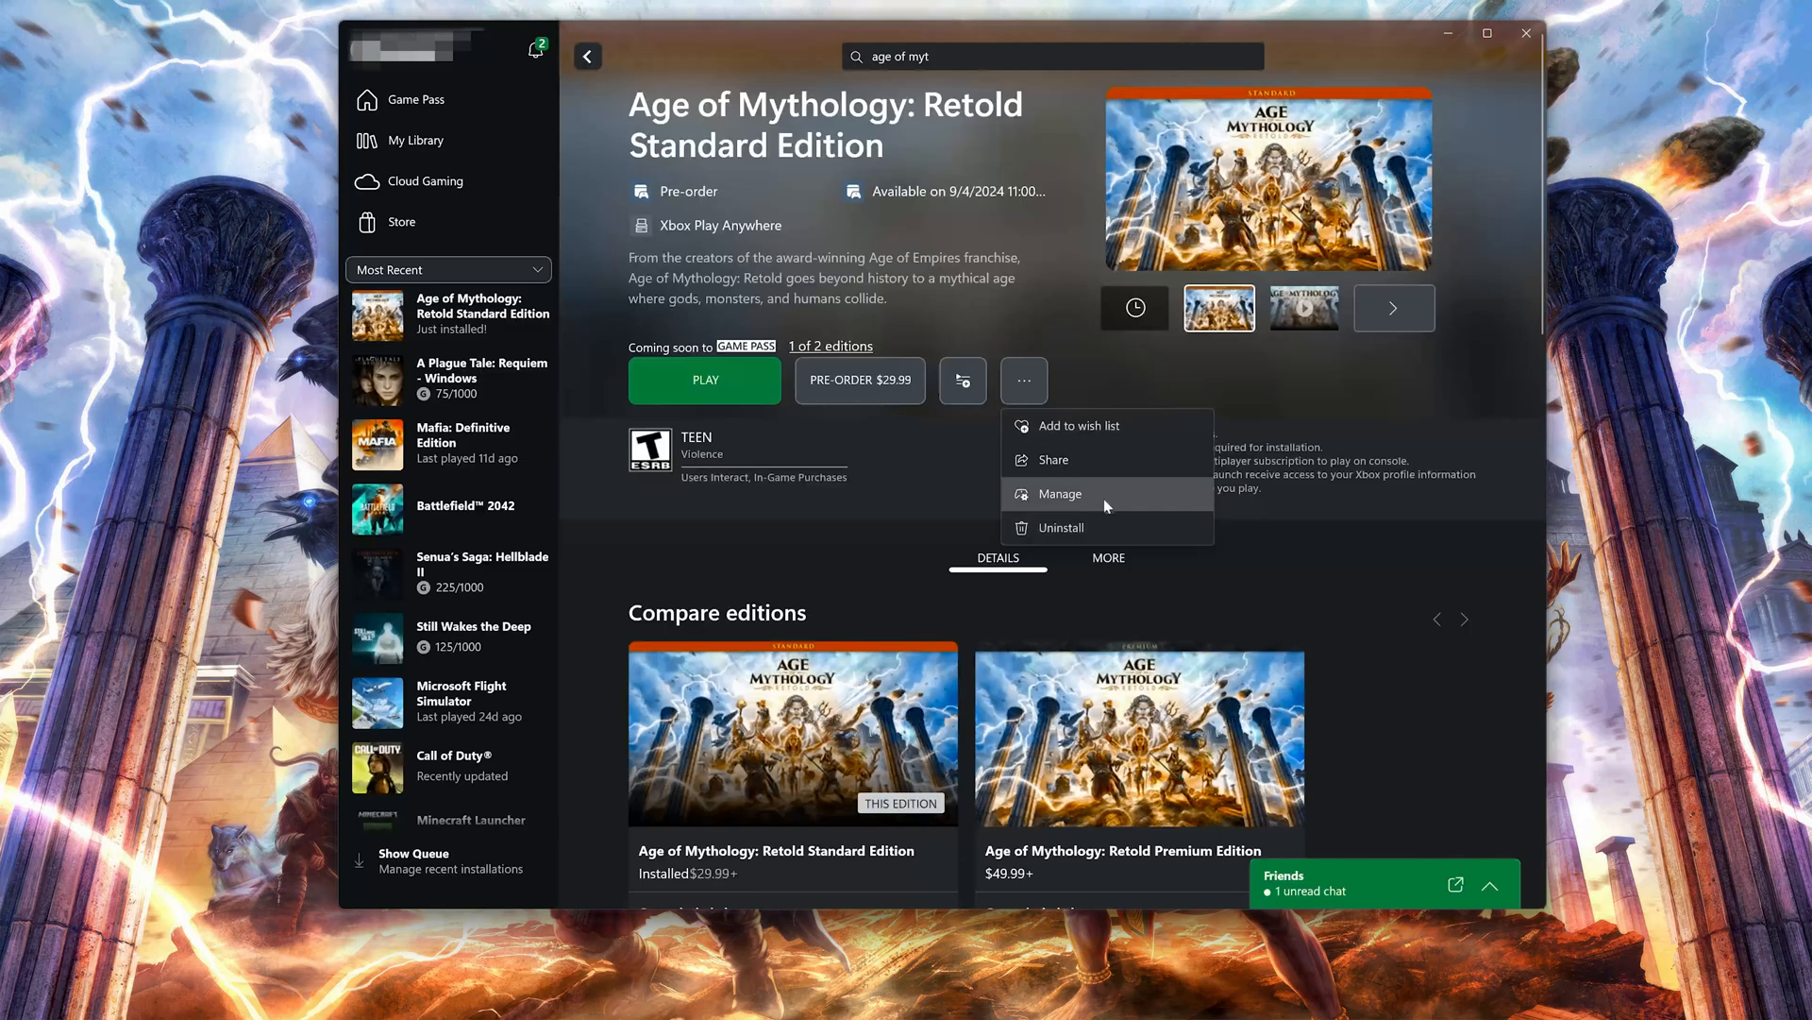
click(1058, 493)
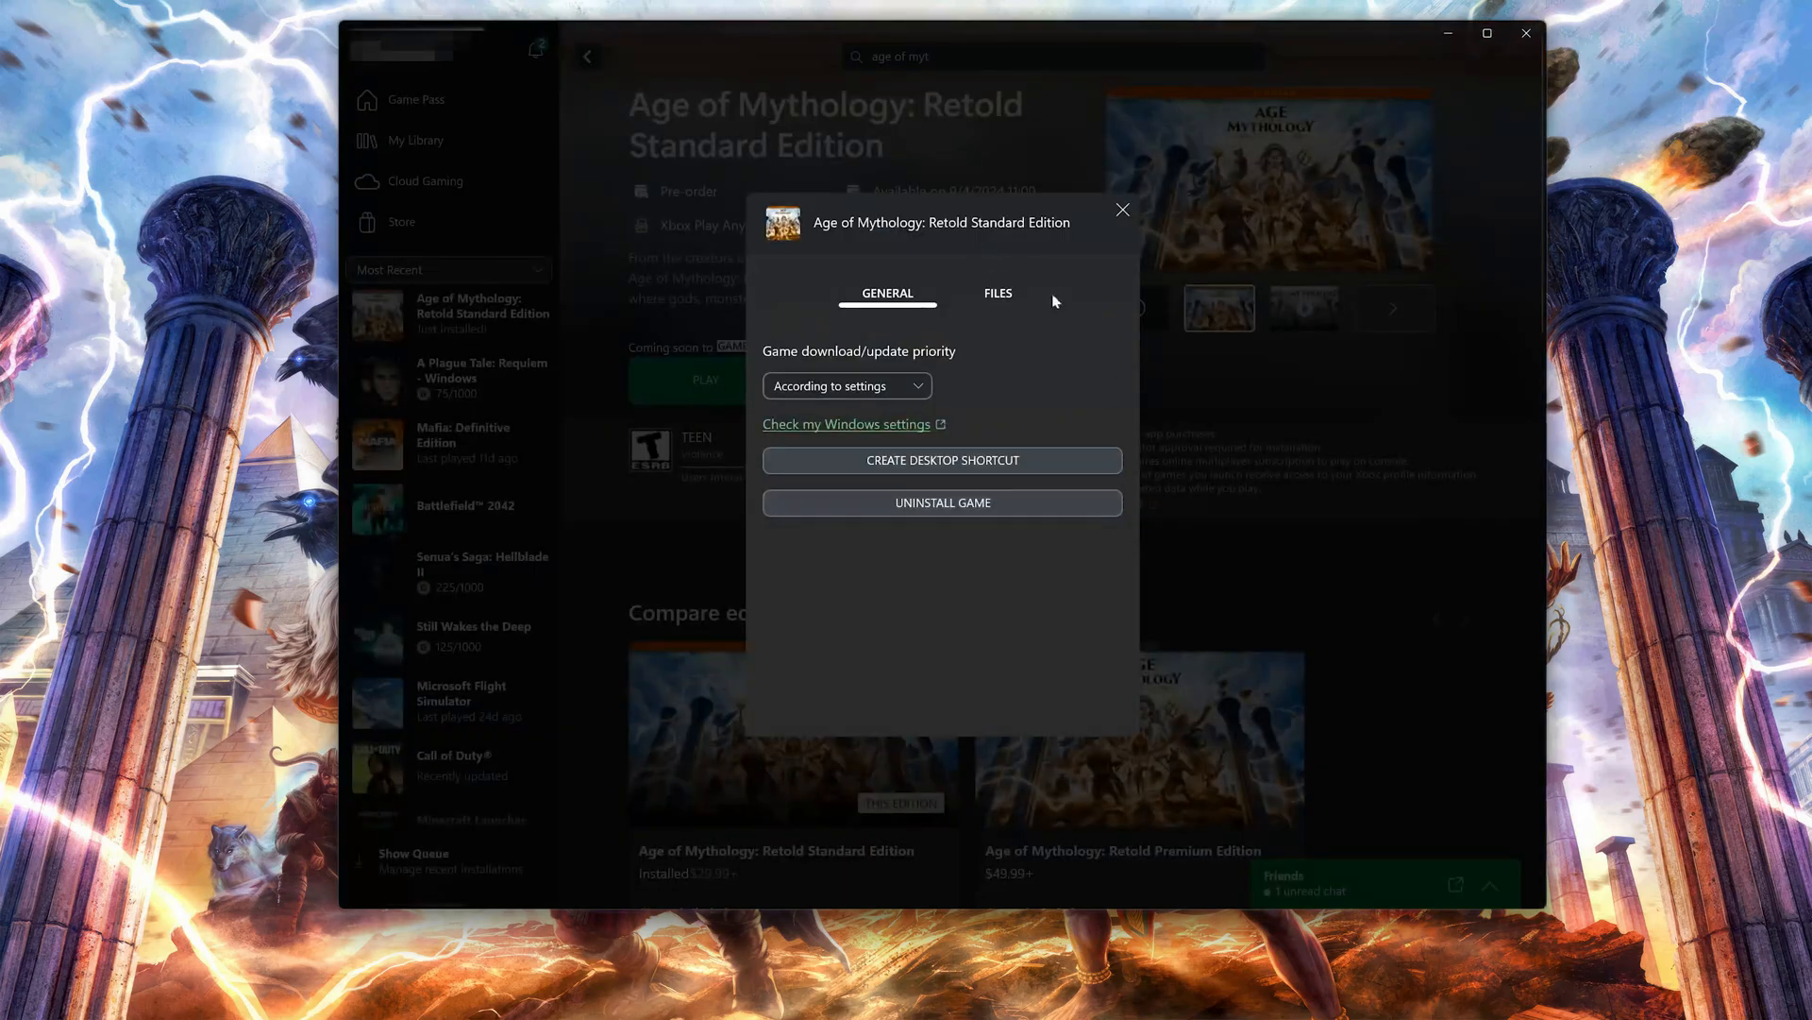
Start a Verify and repair of the game's files and confirm it, leaving it Downloading 0%.
click(997, 292)
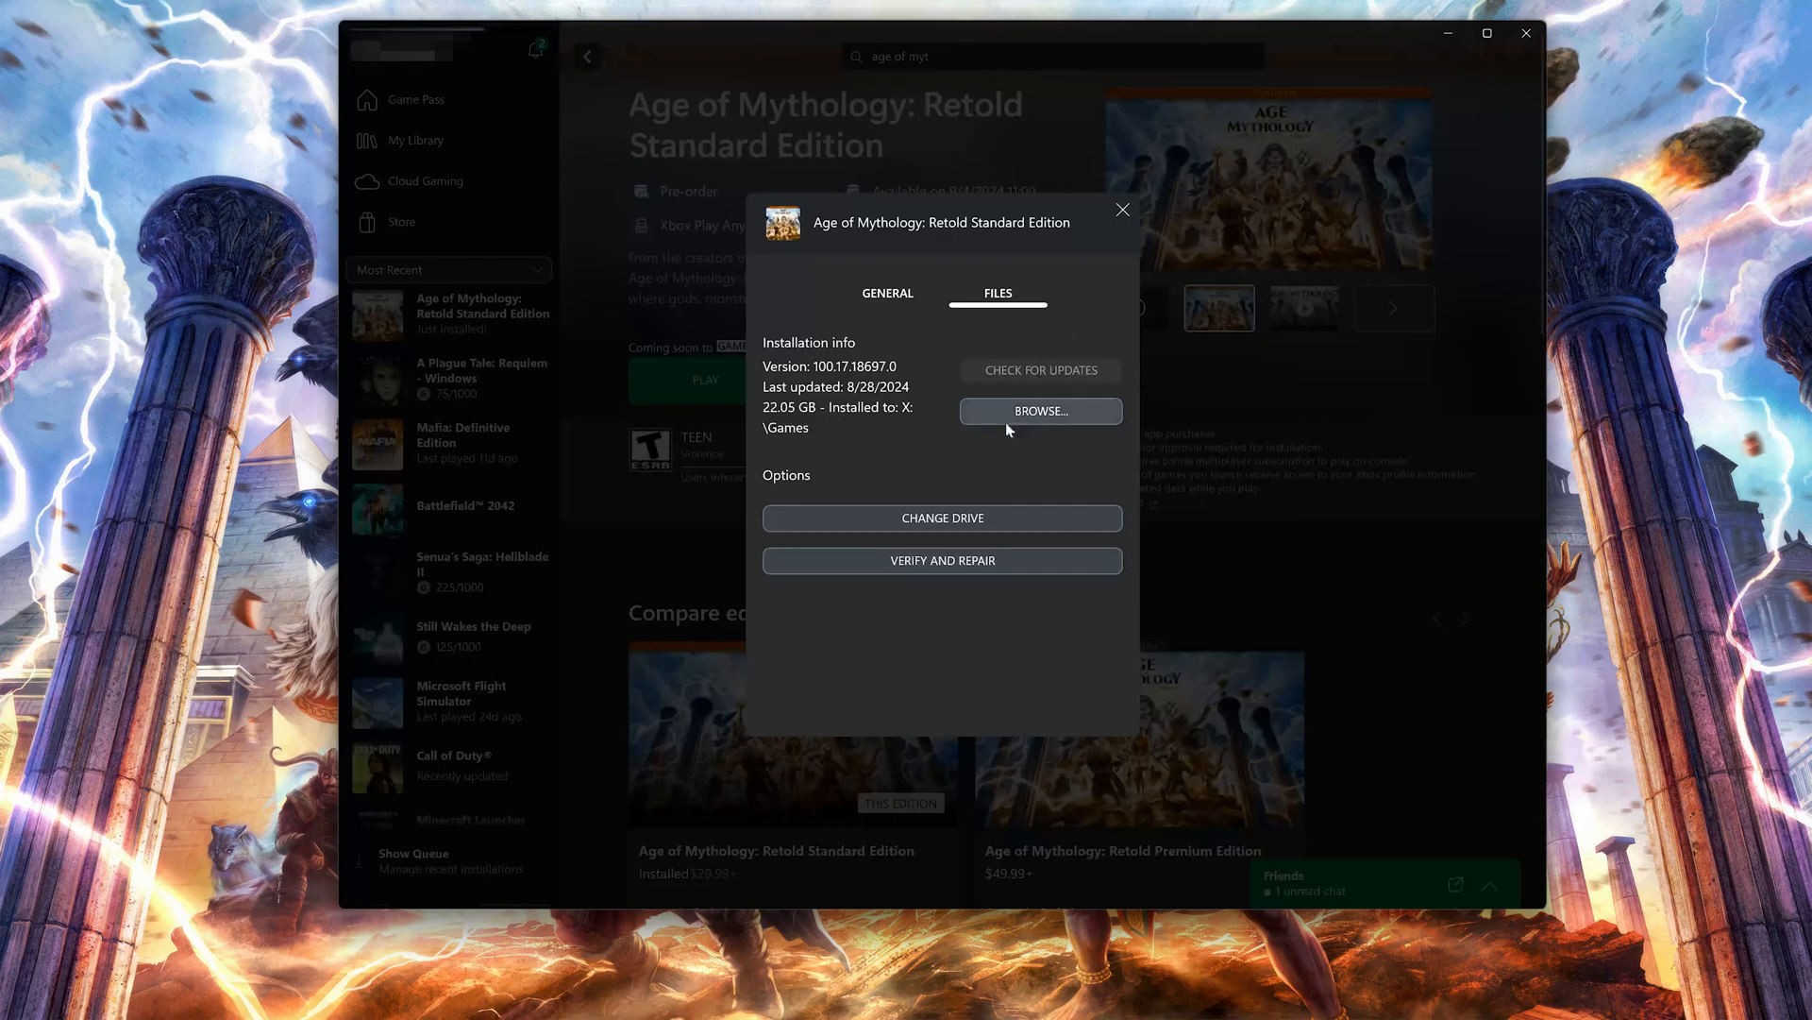
mouse_move(940, 569)
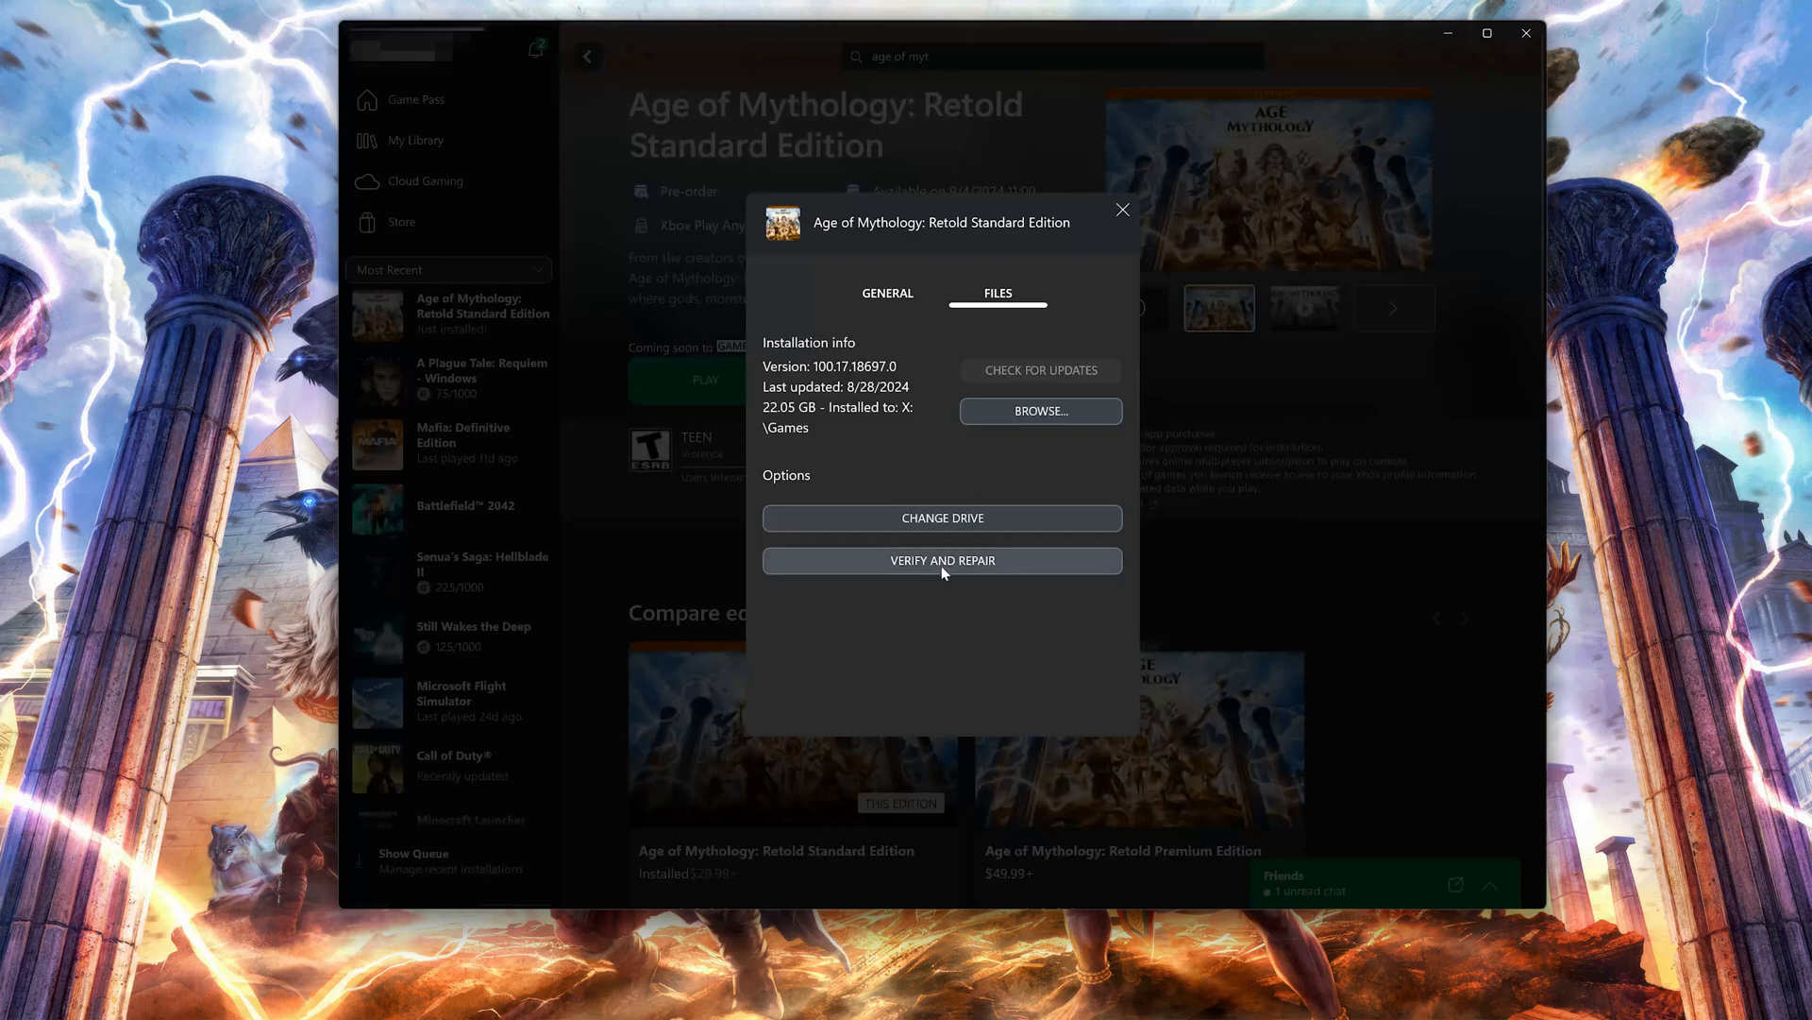
click(942, 561)
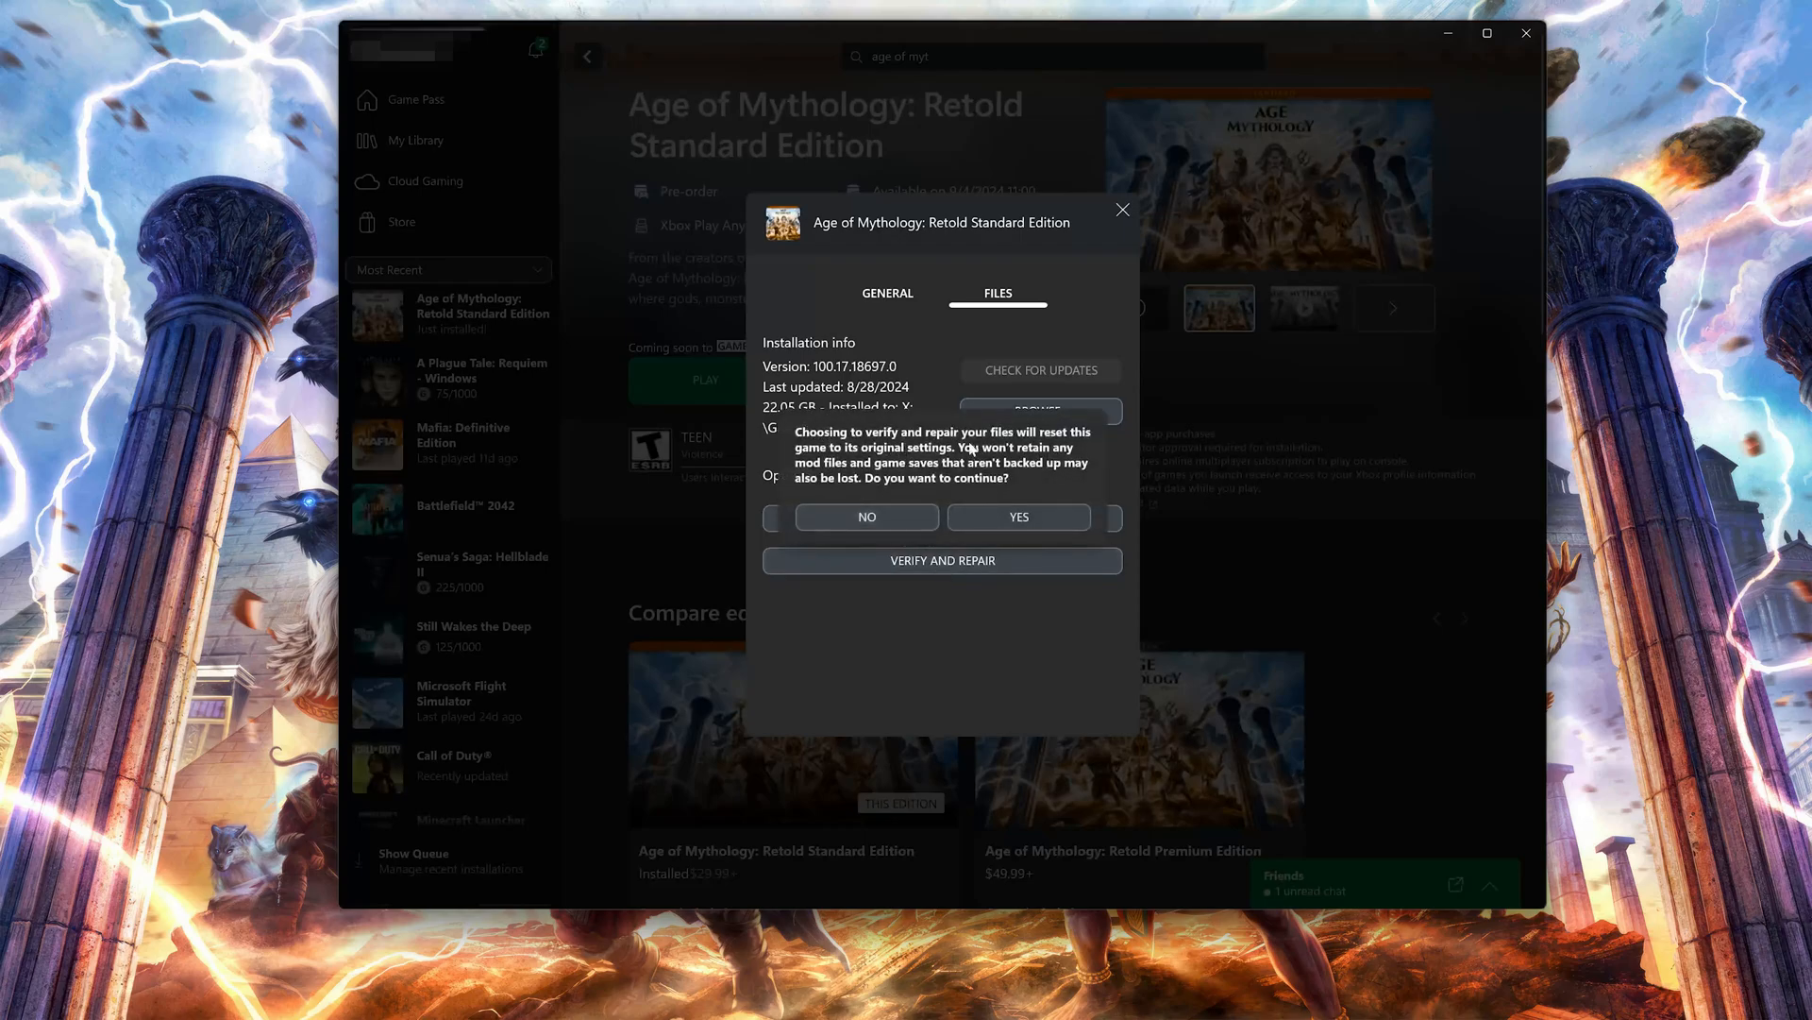
mouse_move(1077, 440)
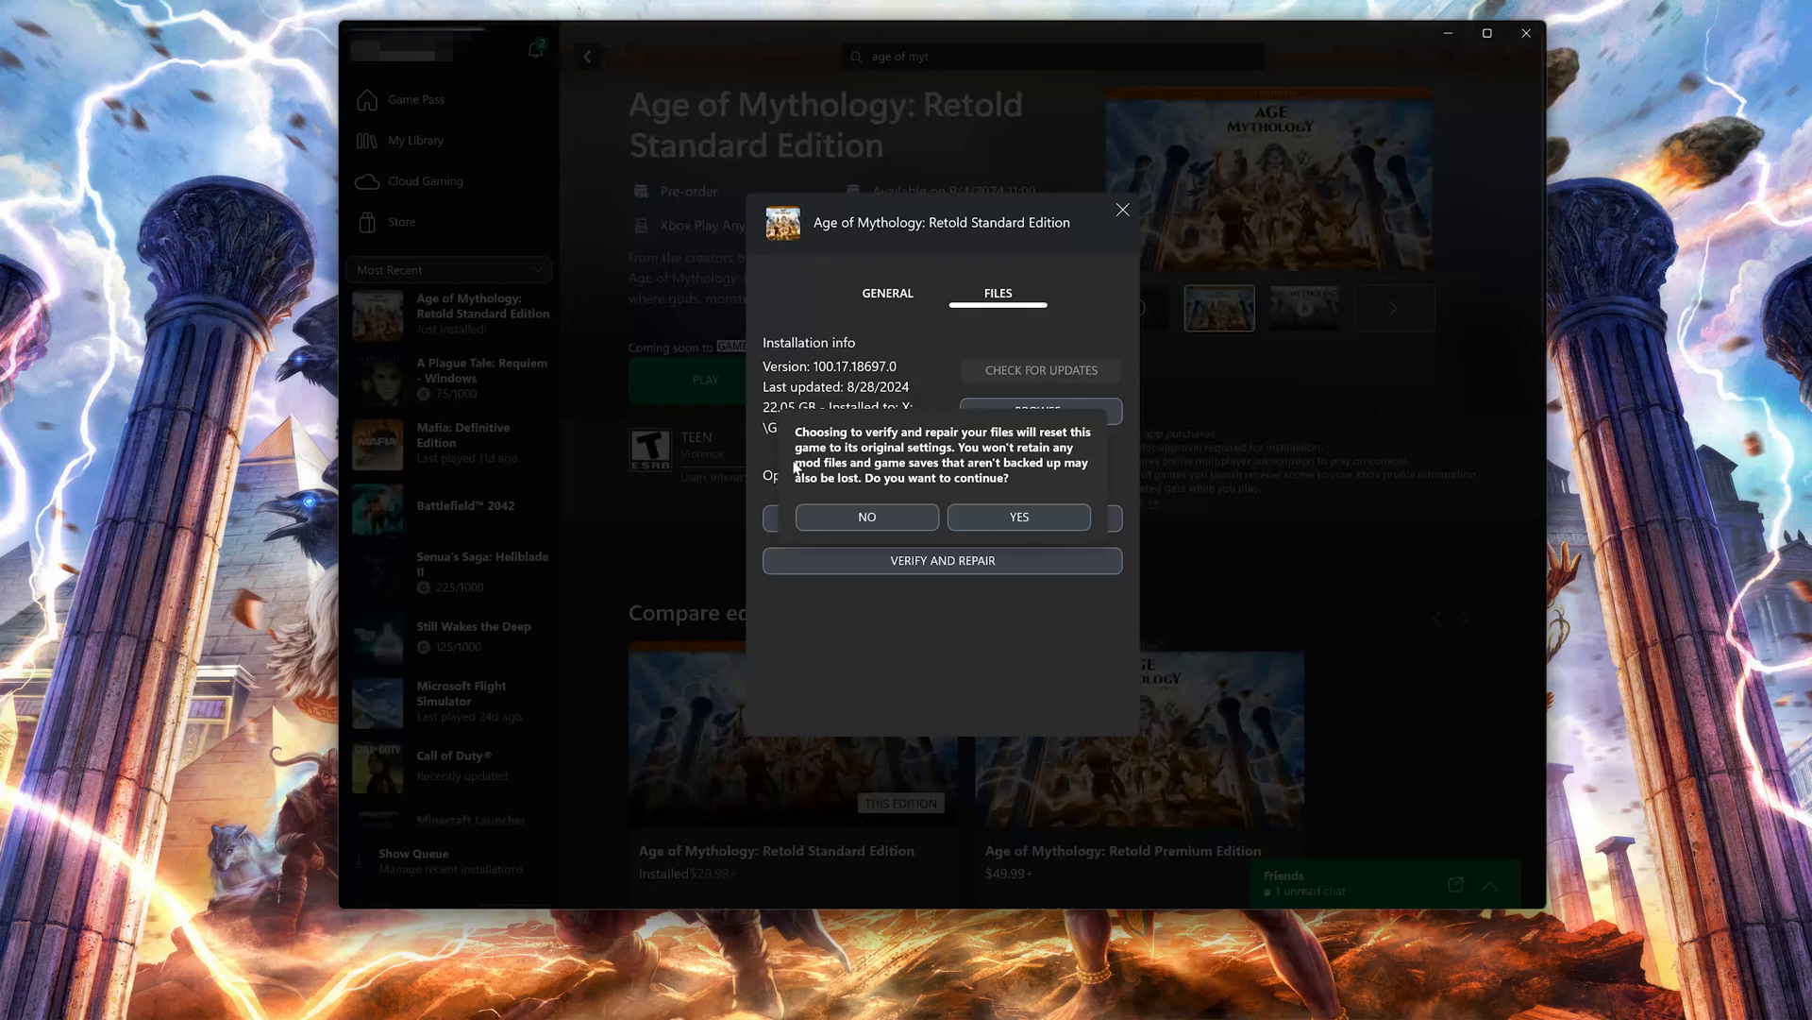
mouse_move(1072, 461)
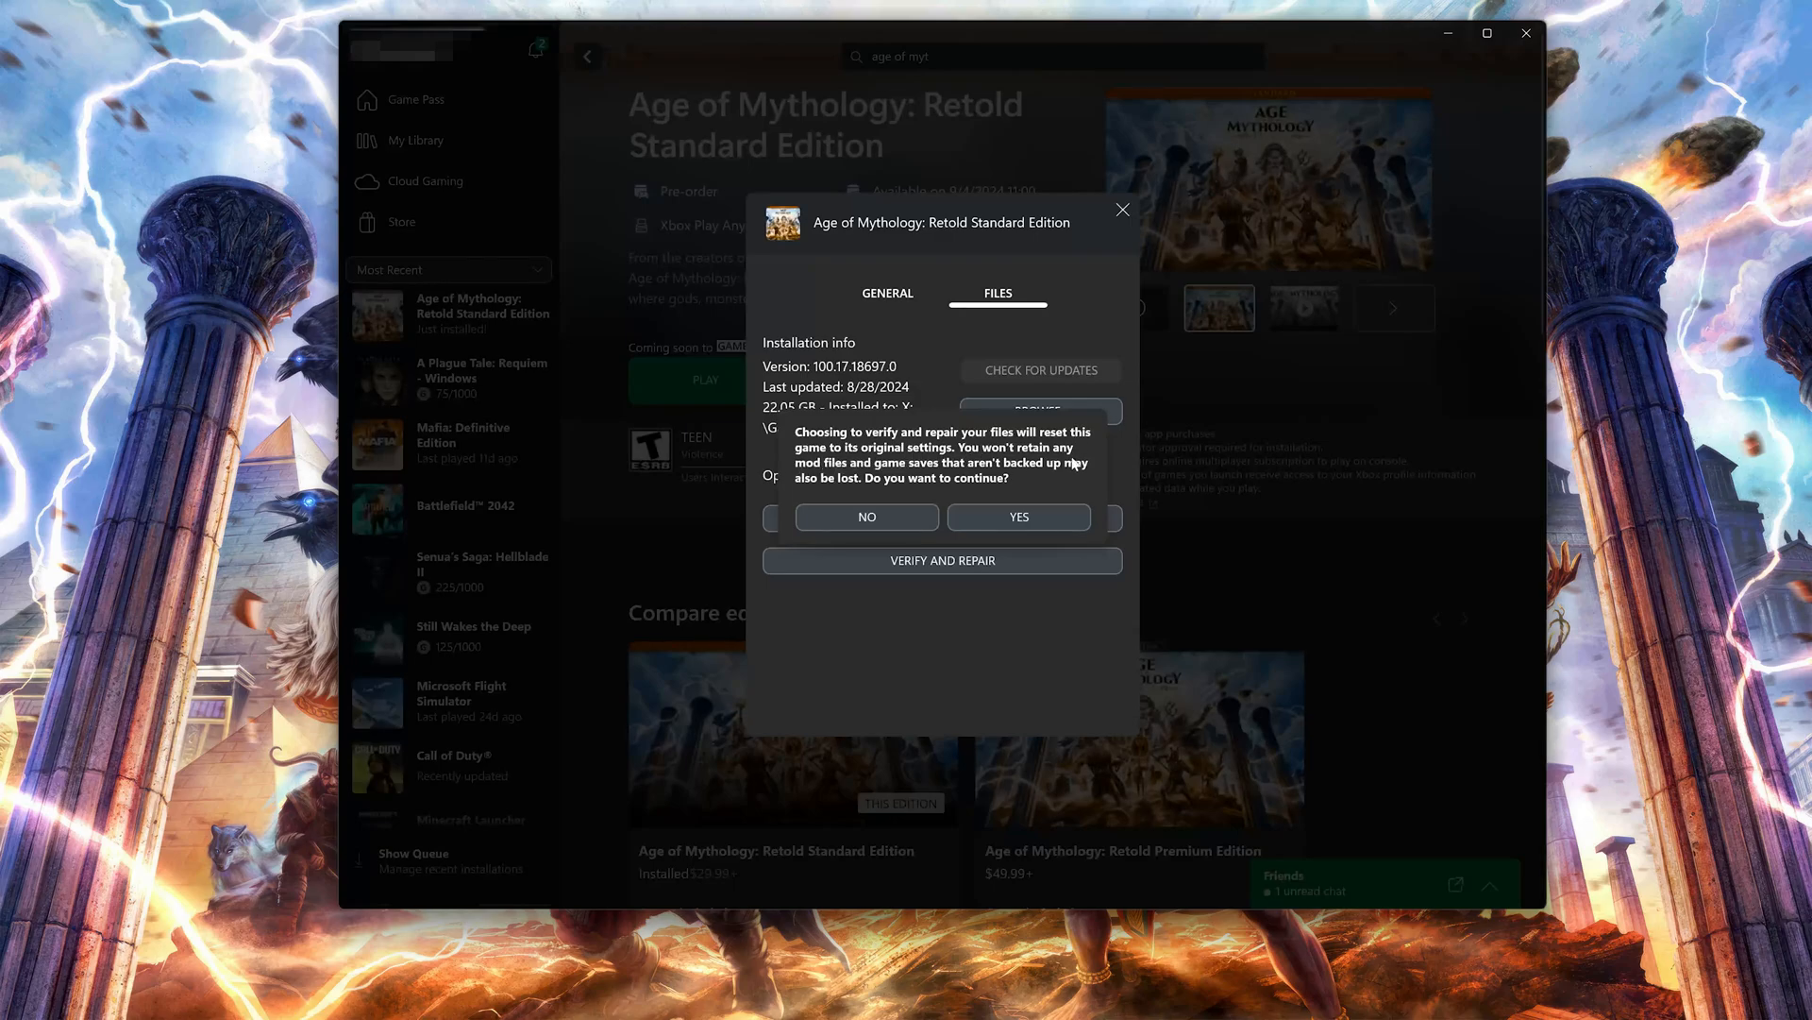
mouse_move(1054, 474)
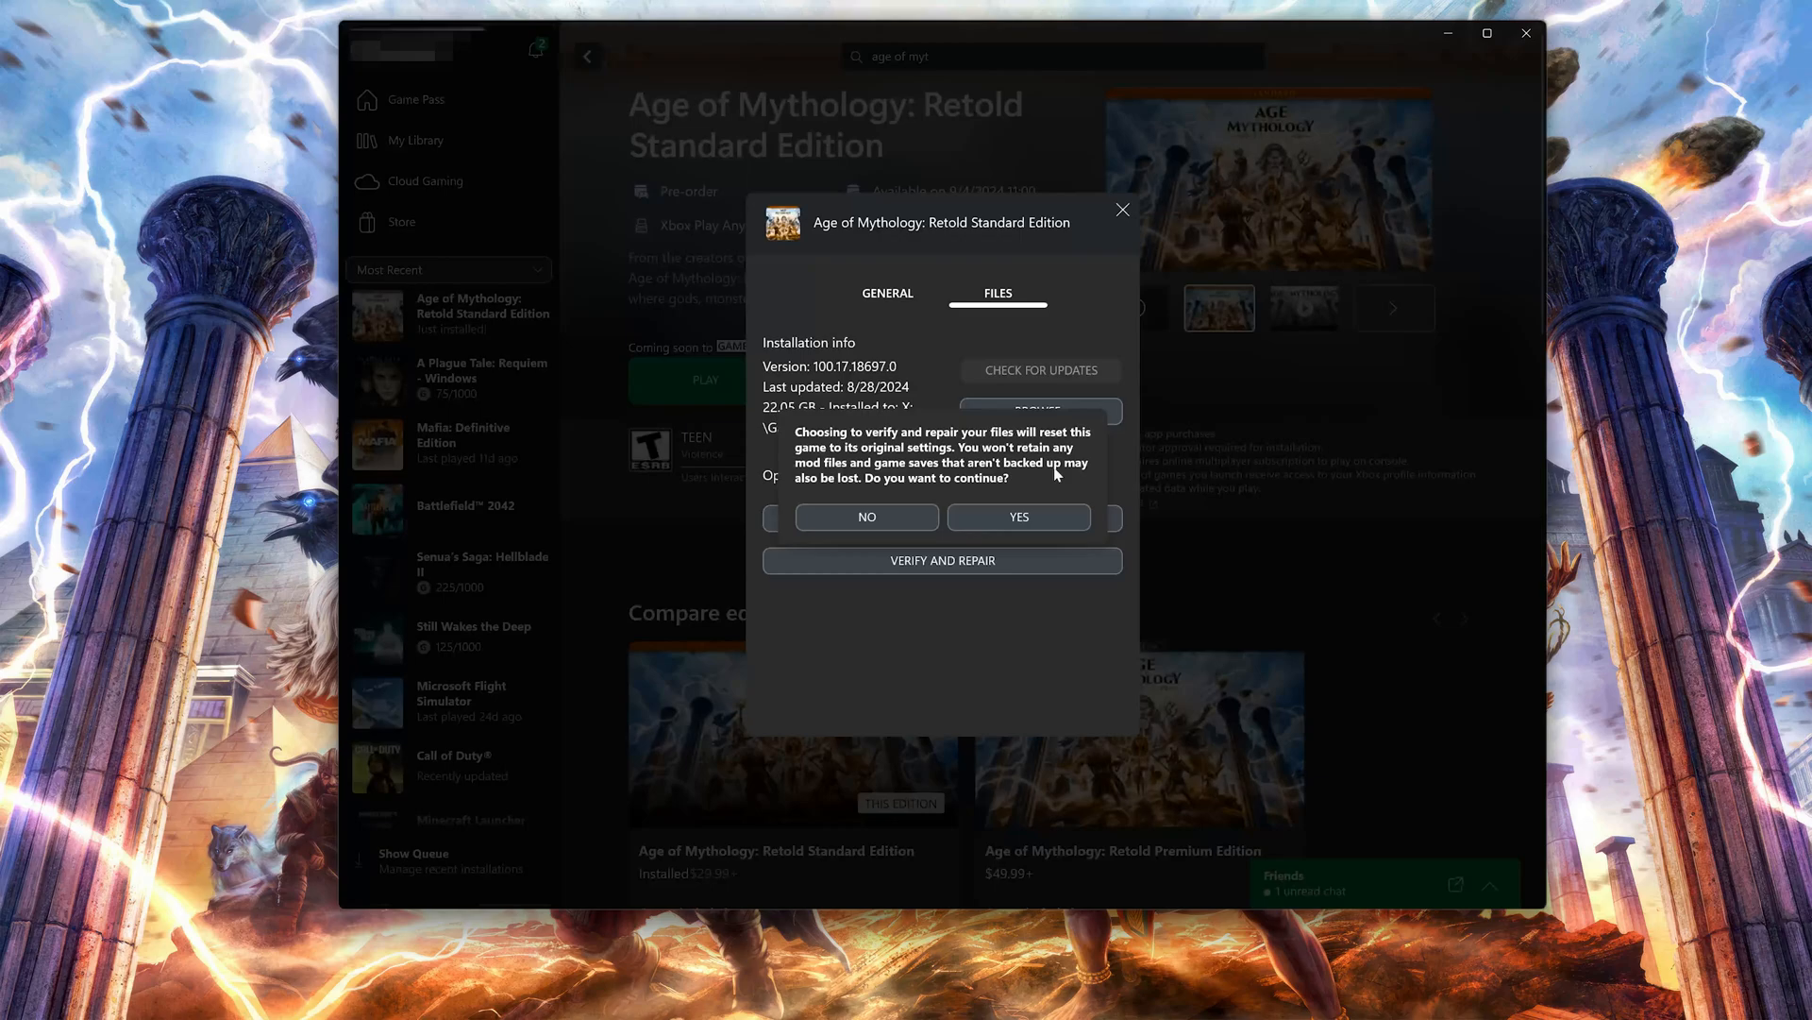
mouse_move(987, 544)
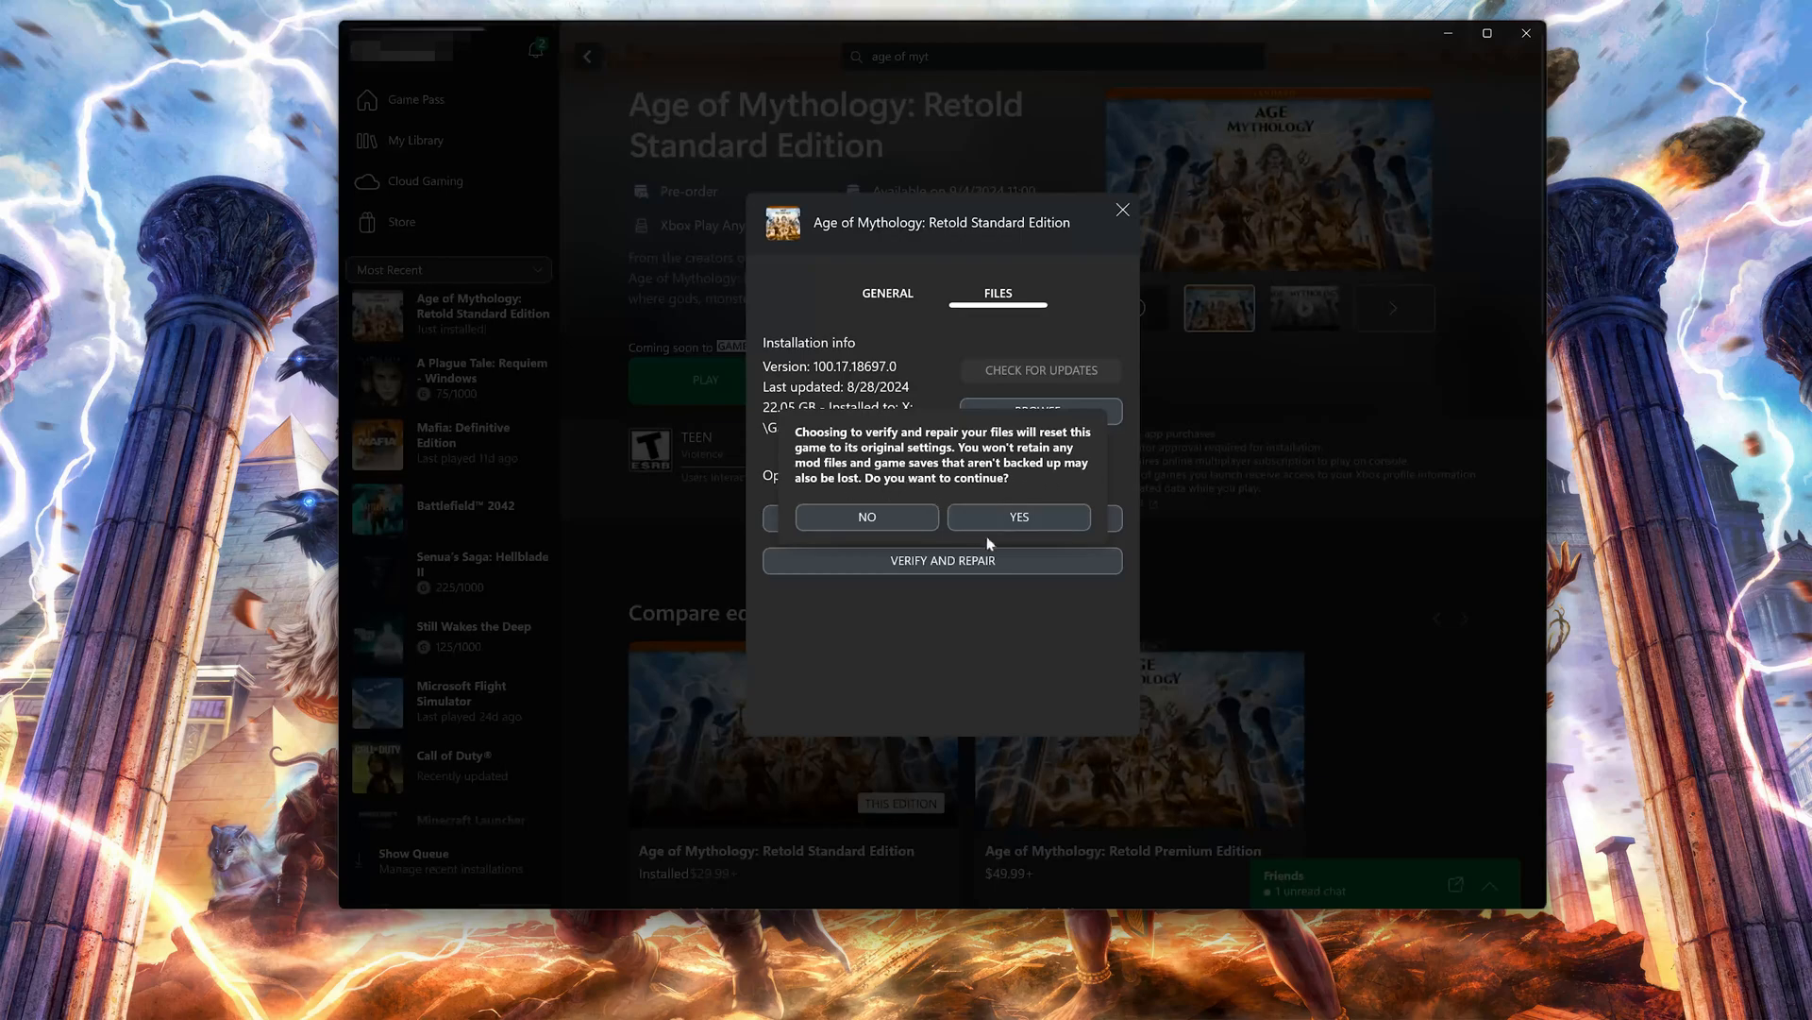
click(1017, 515)
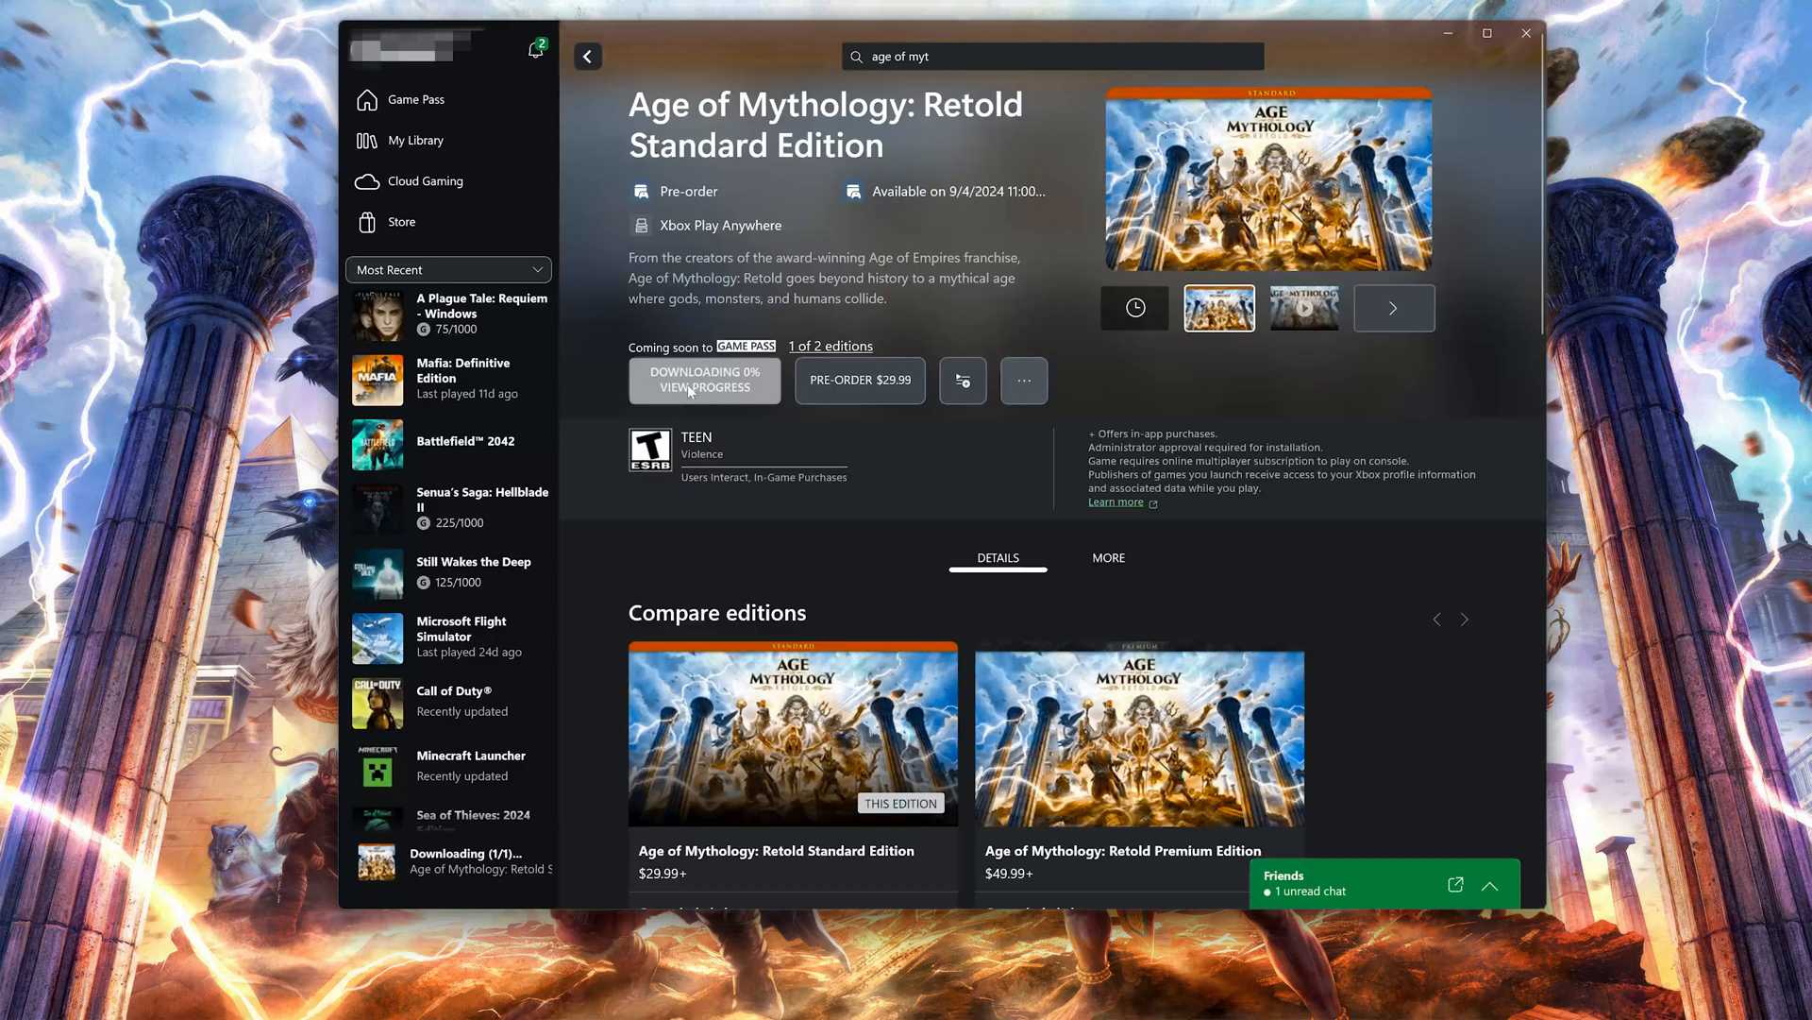
Get the Xbox app out of the way so the Start menu can be used.
click(704, 380)
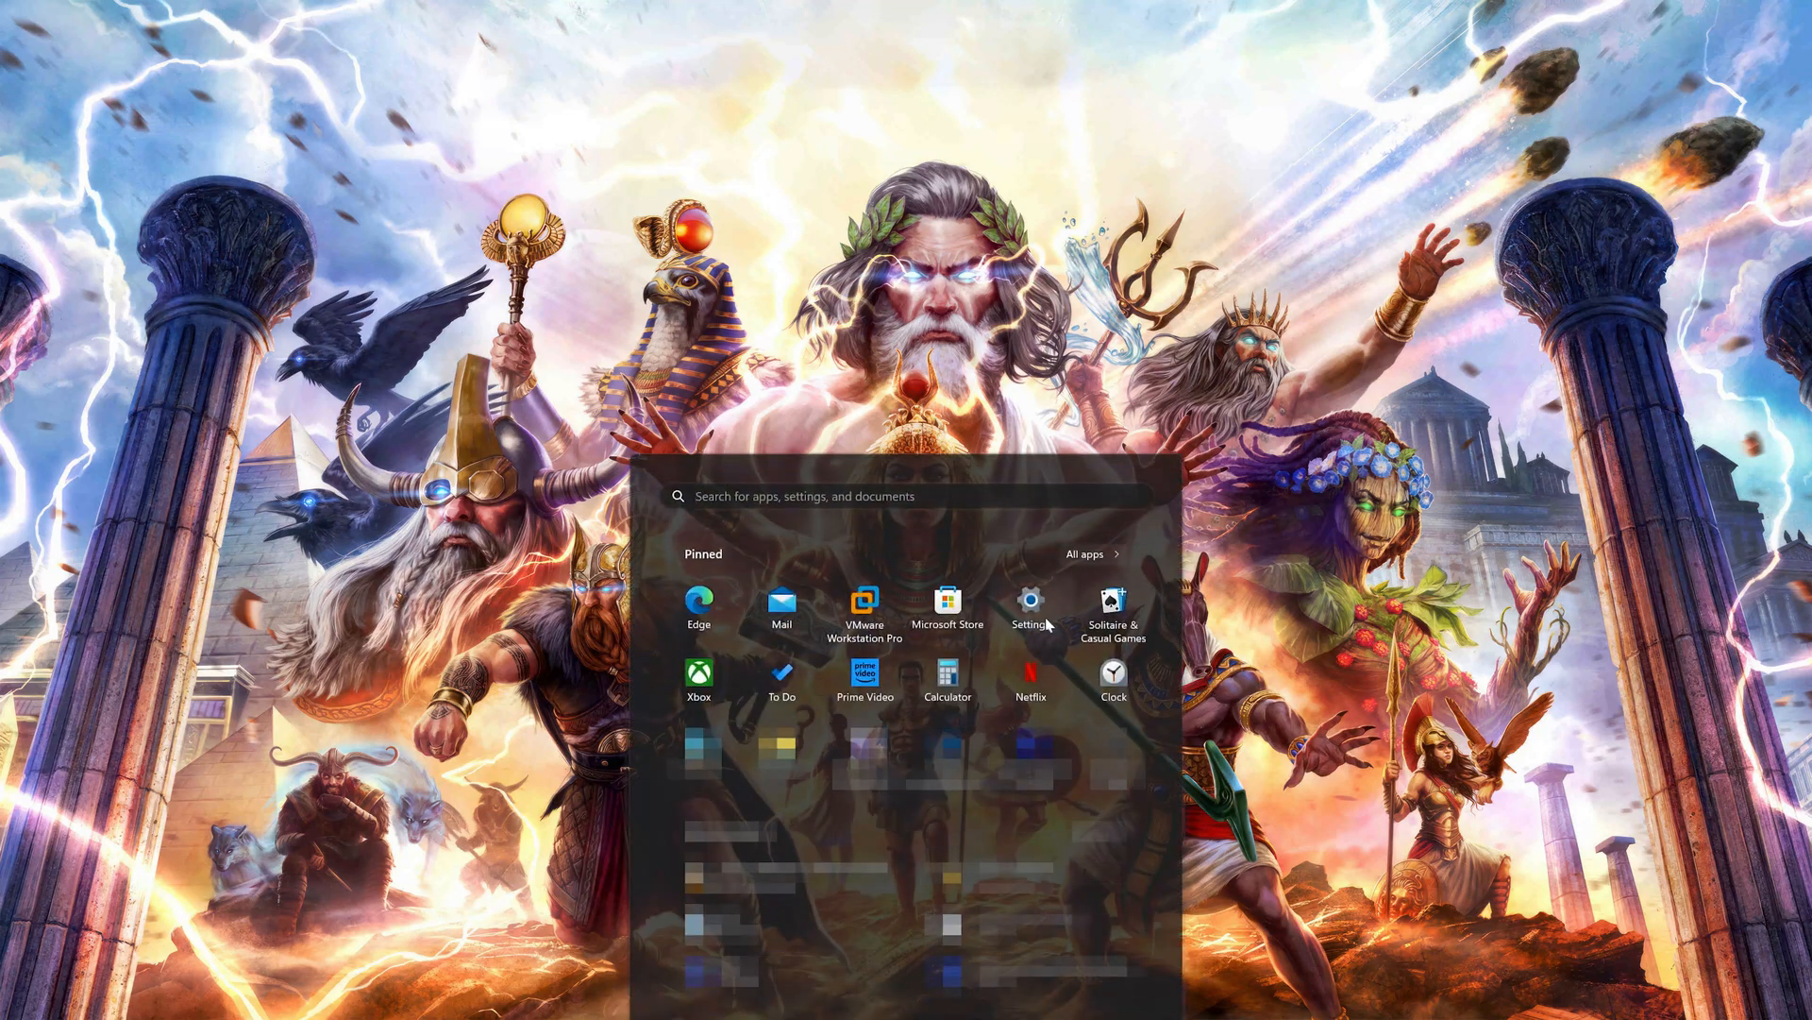
In Settings > Apps > Installed apps, reach Advanced options for Age of Mythology: Retold Standard Edition.
click(1031, 604)
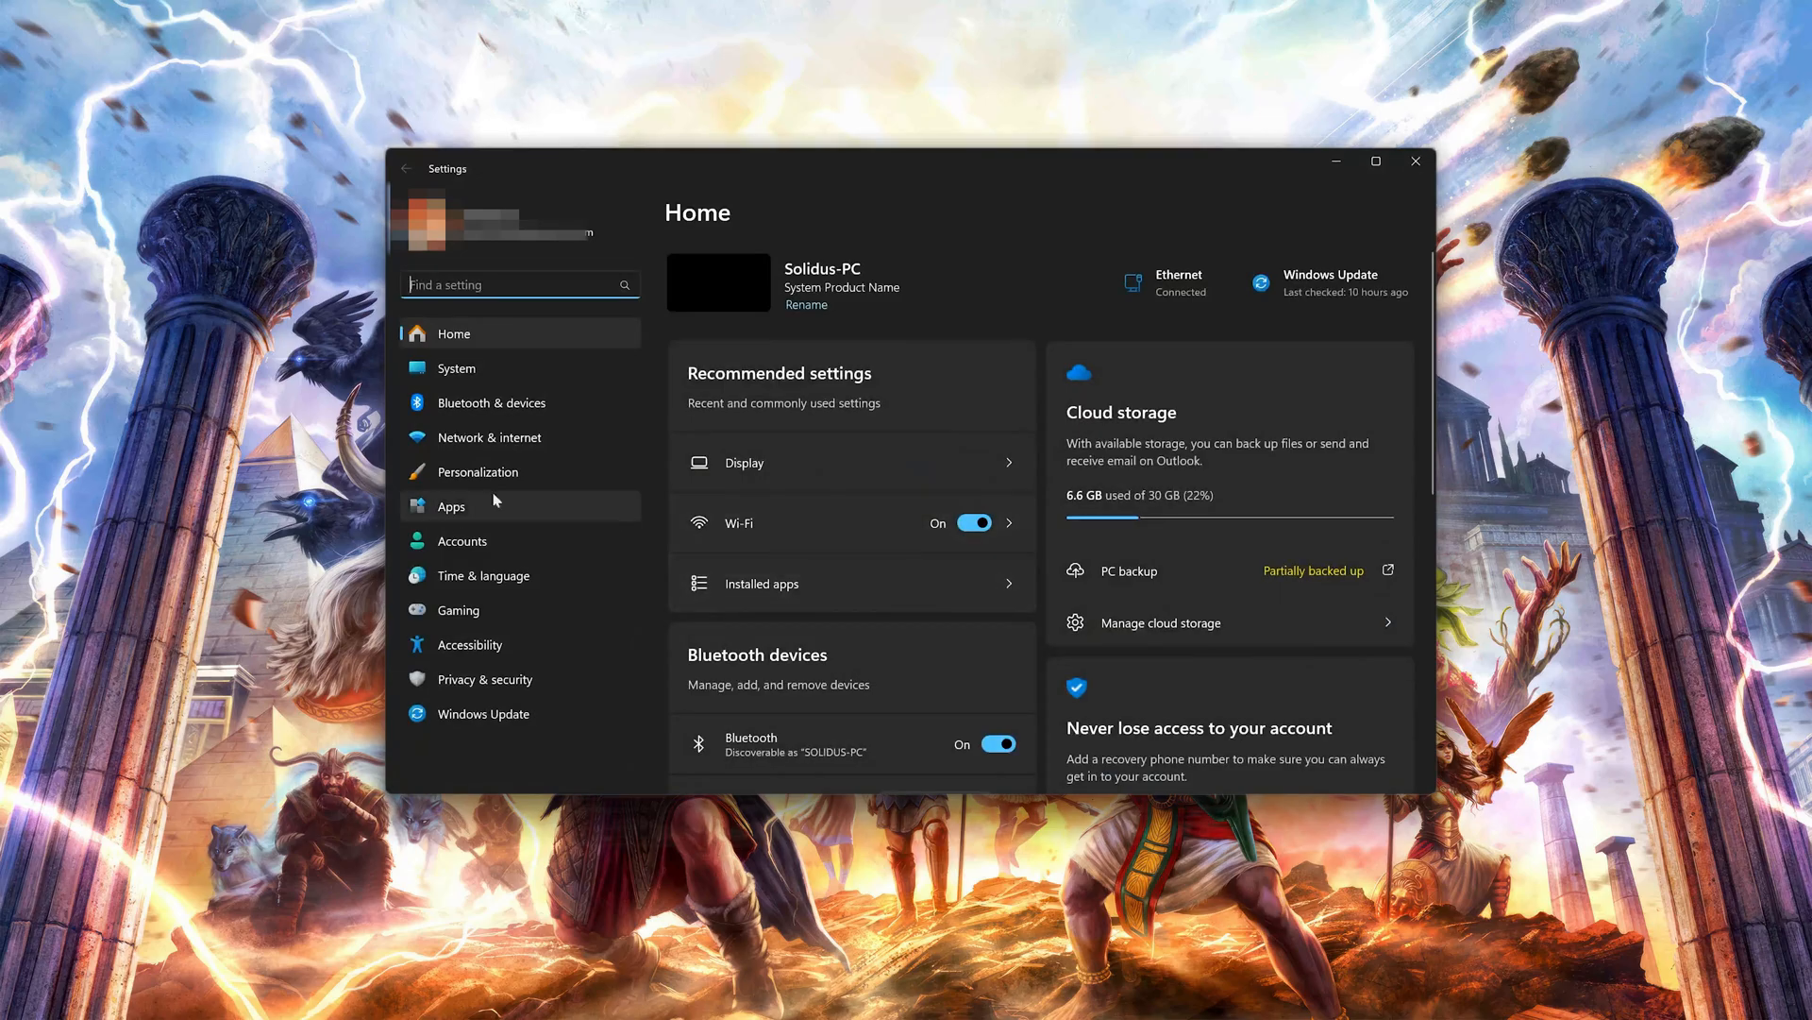
click(451, 506)
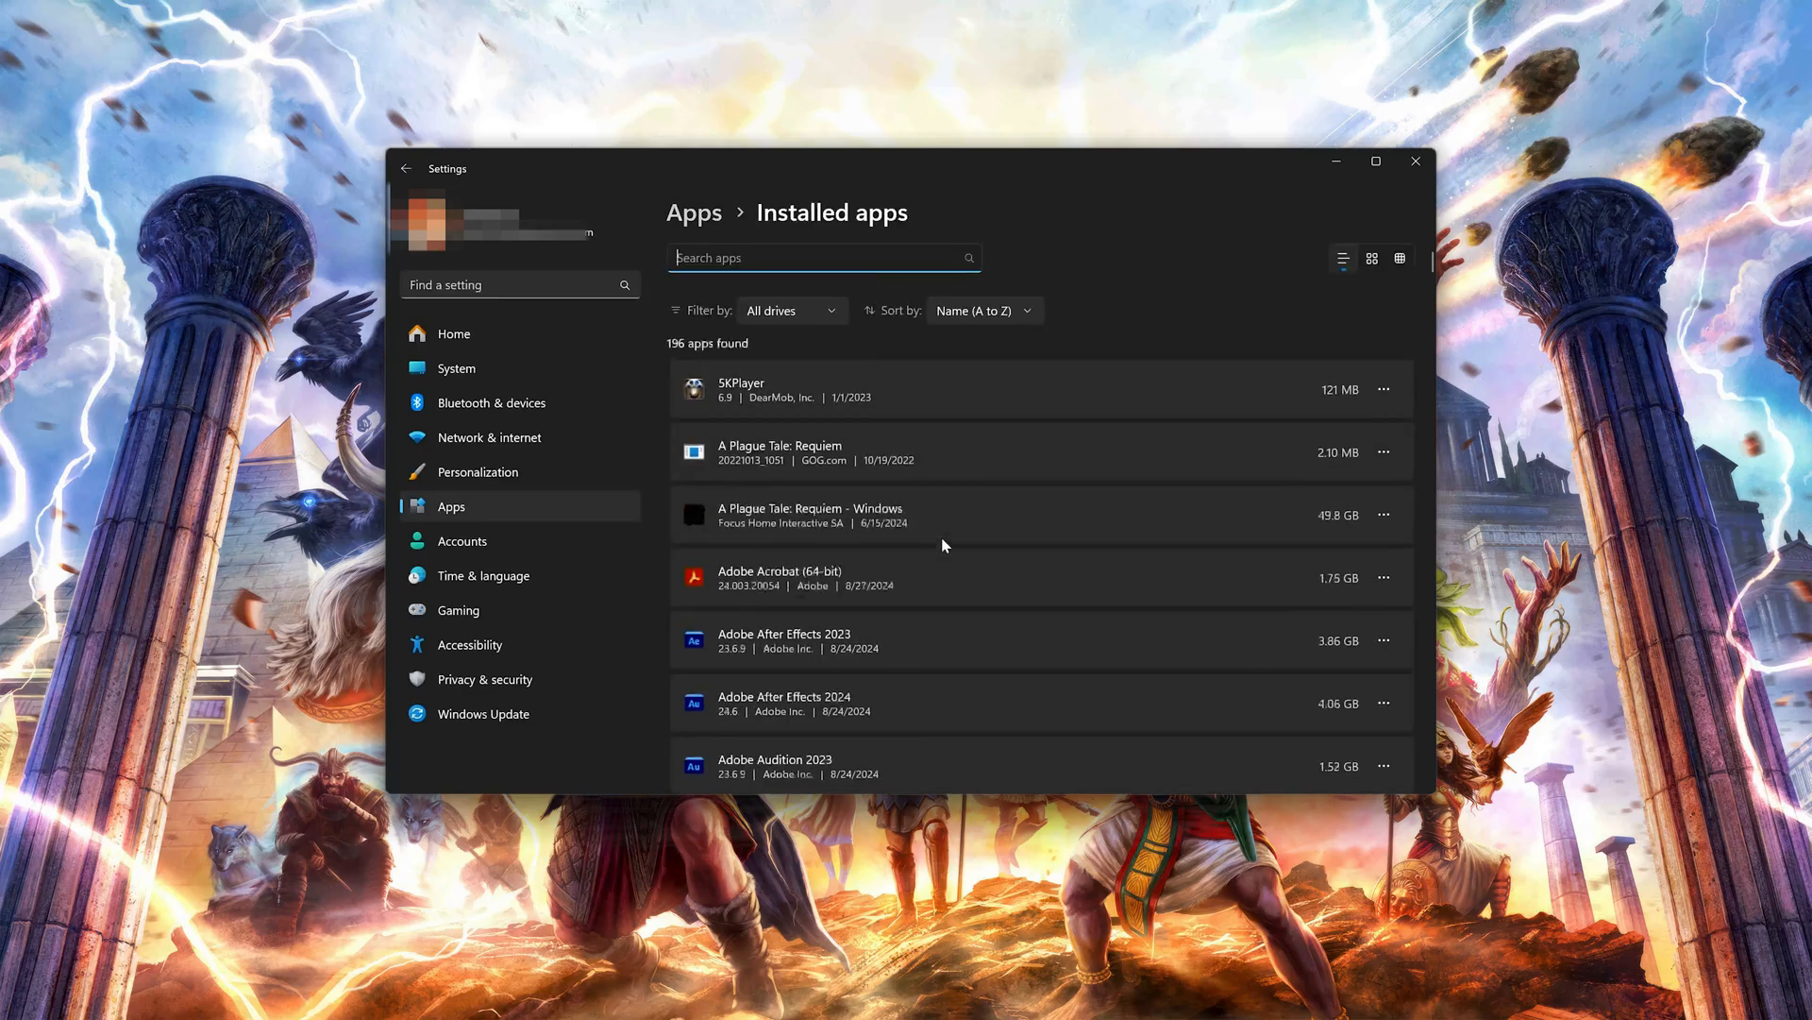
scroll(down, 3)
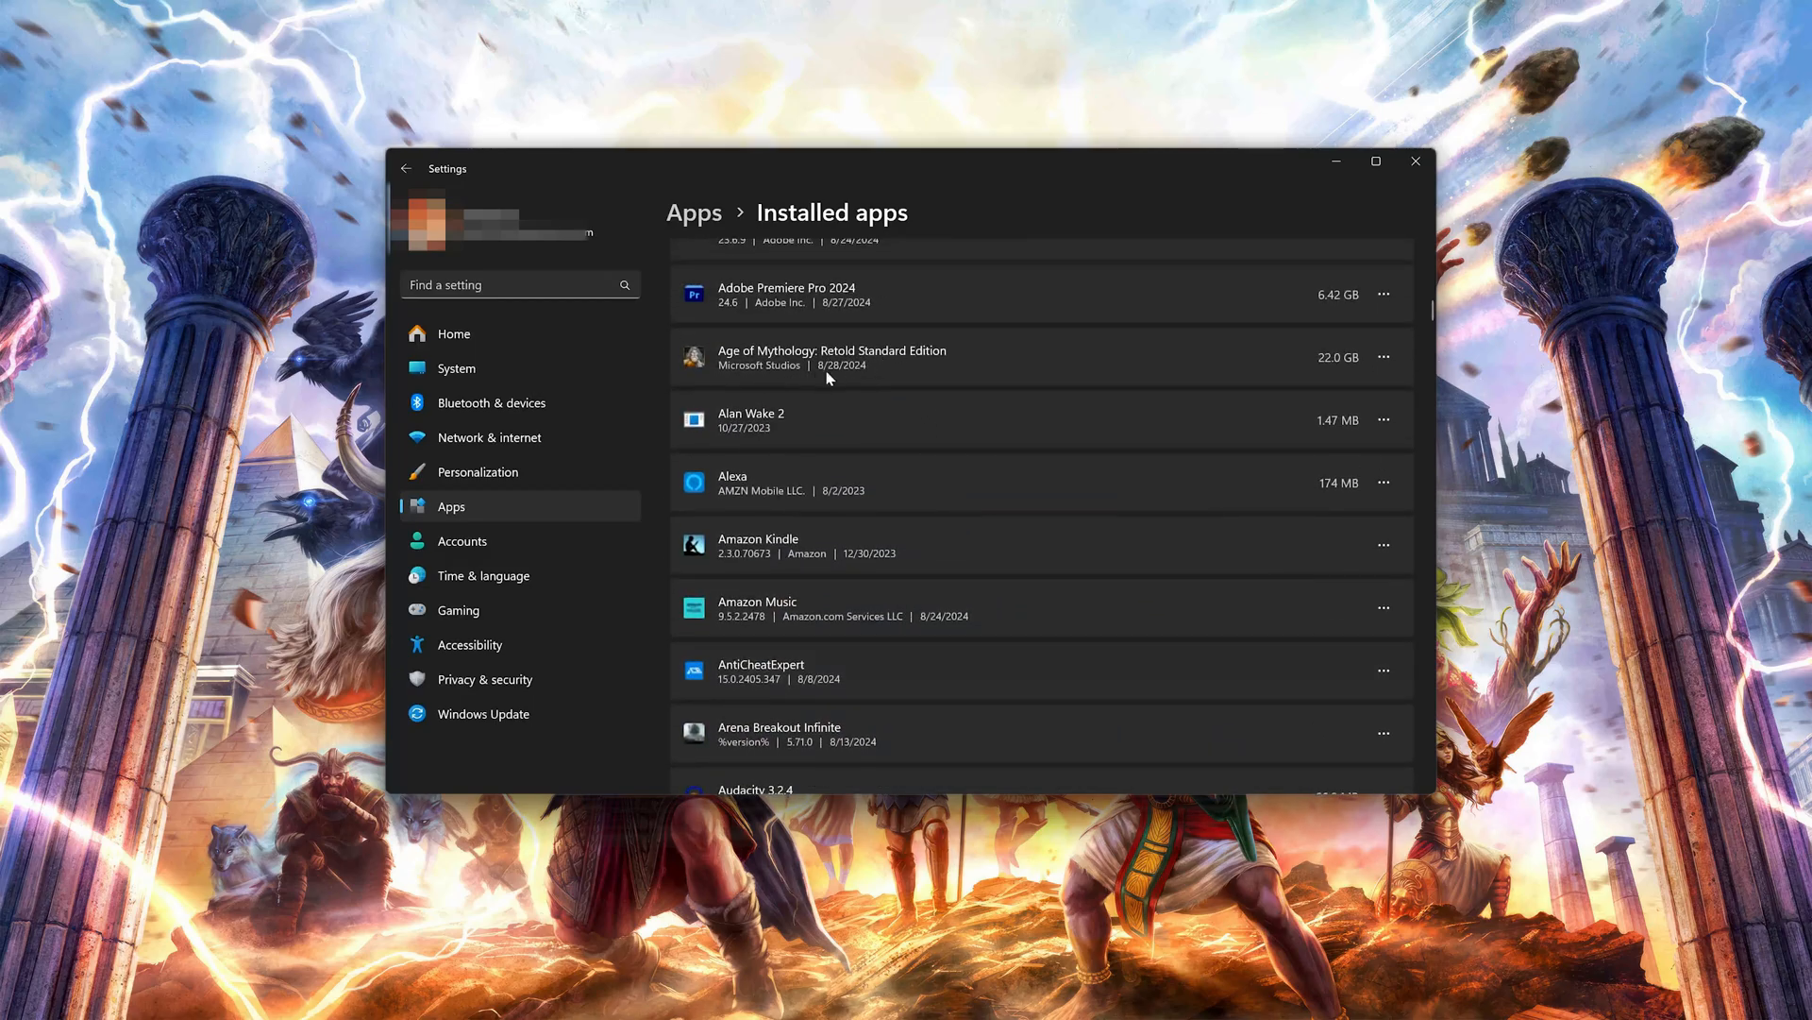
mouse_move(1420, 364)
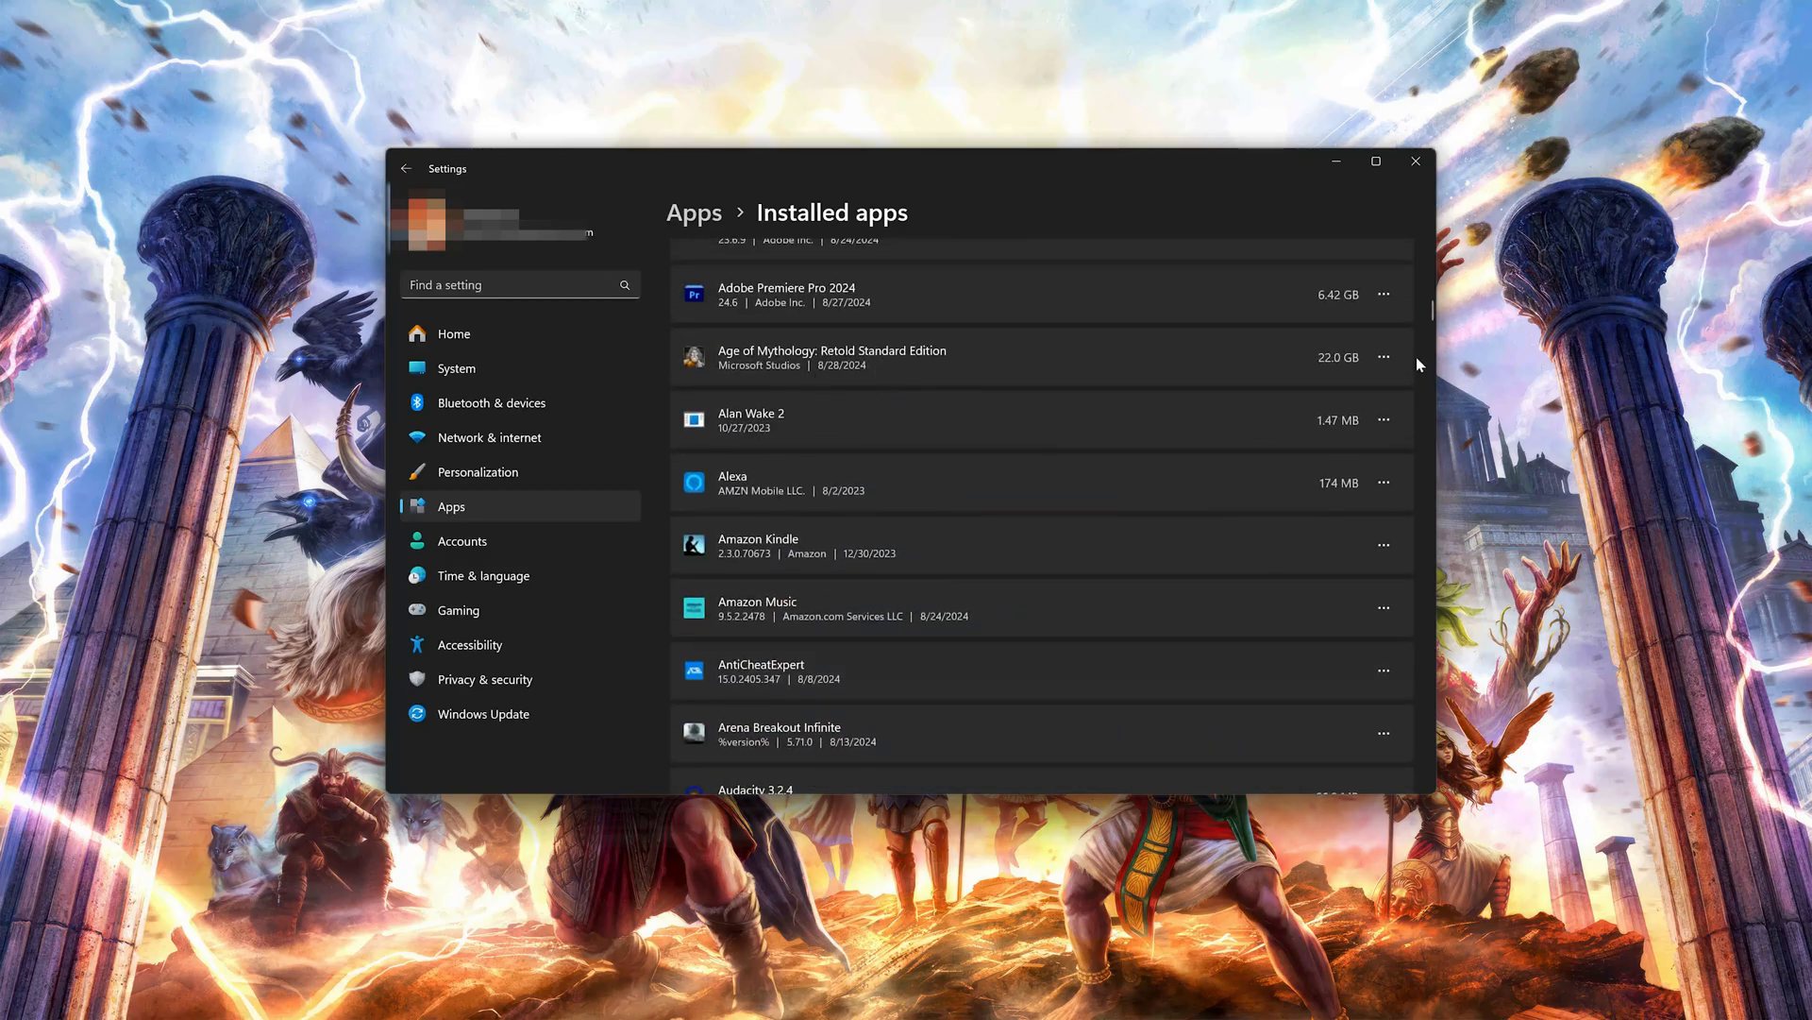
click(1382, 357)
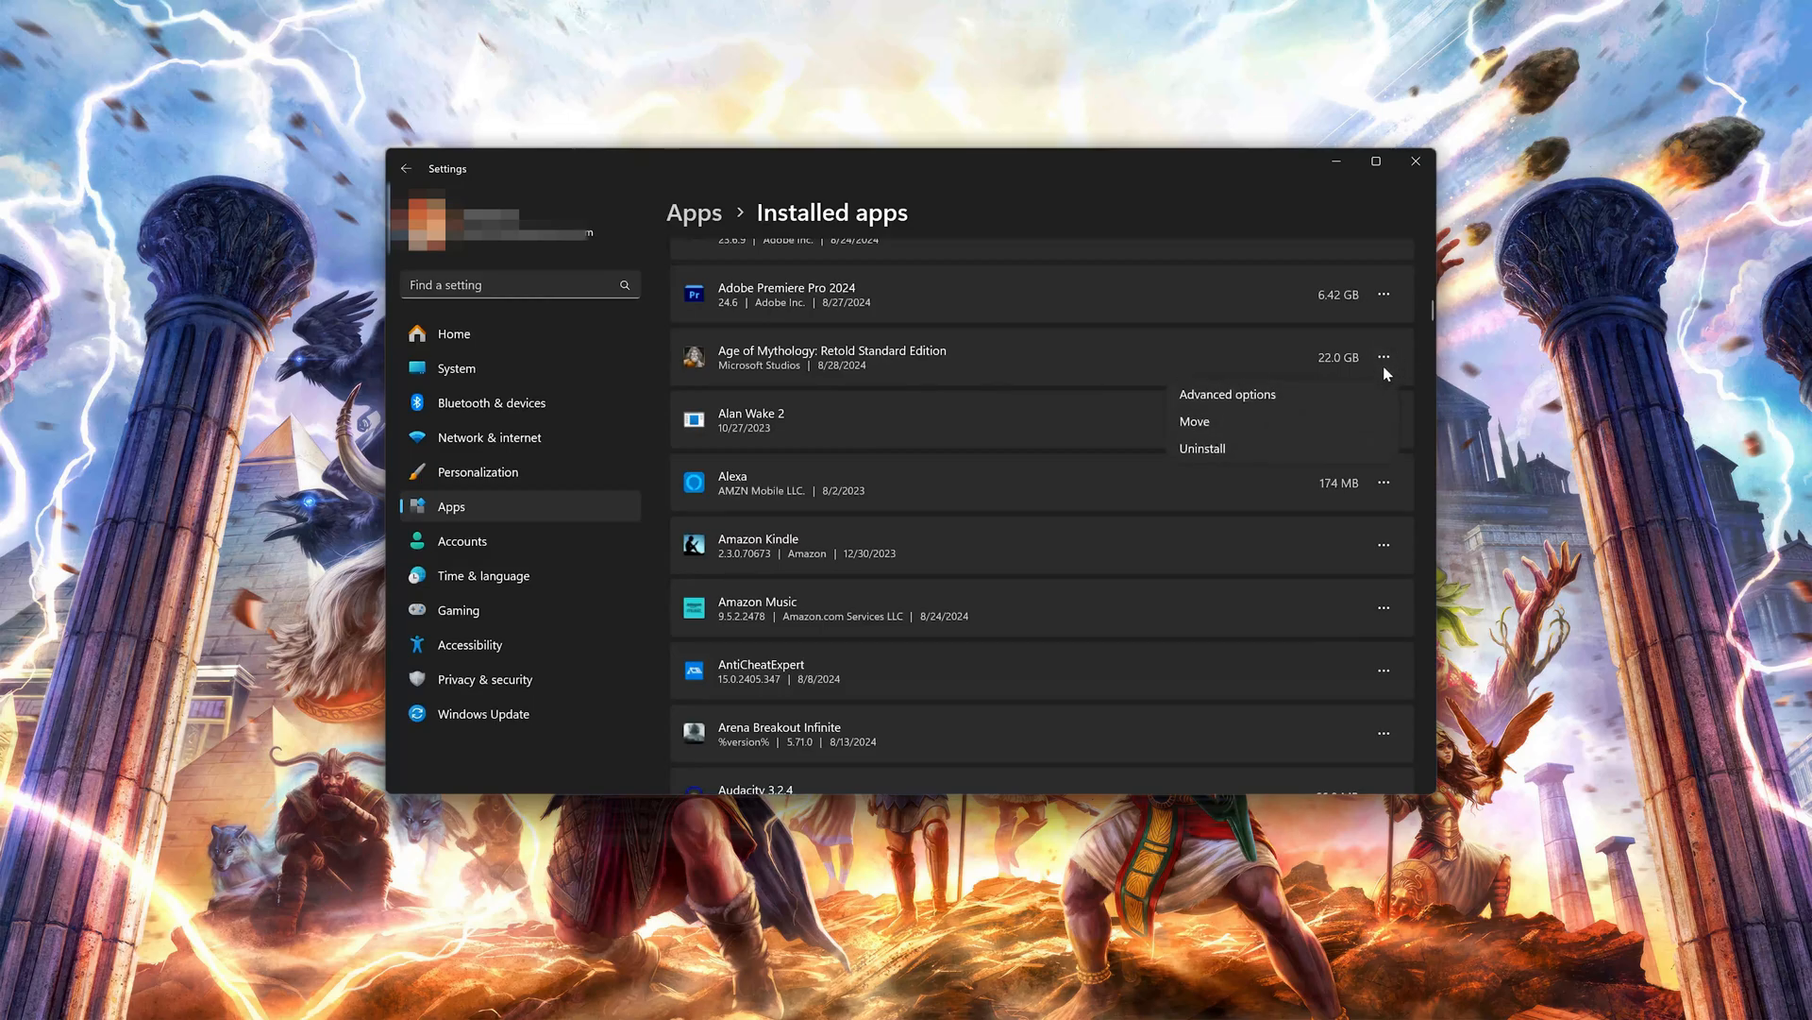
mouse_move(1227, 394)
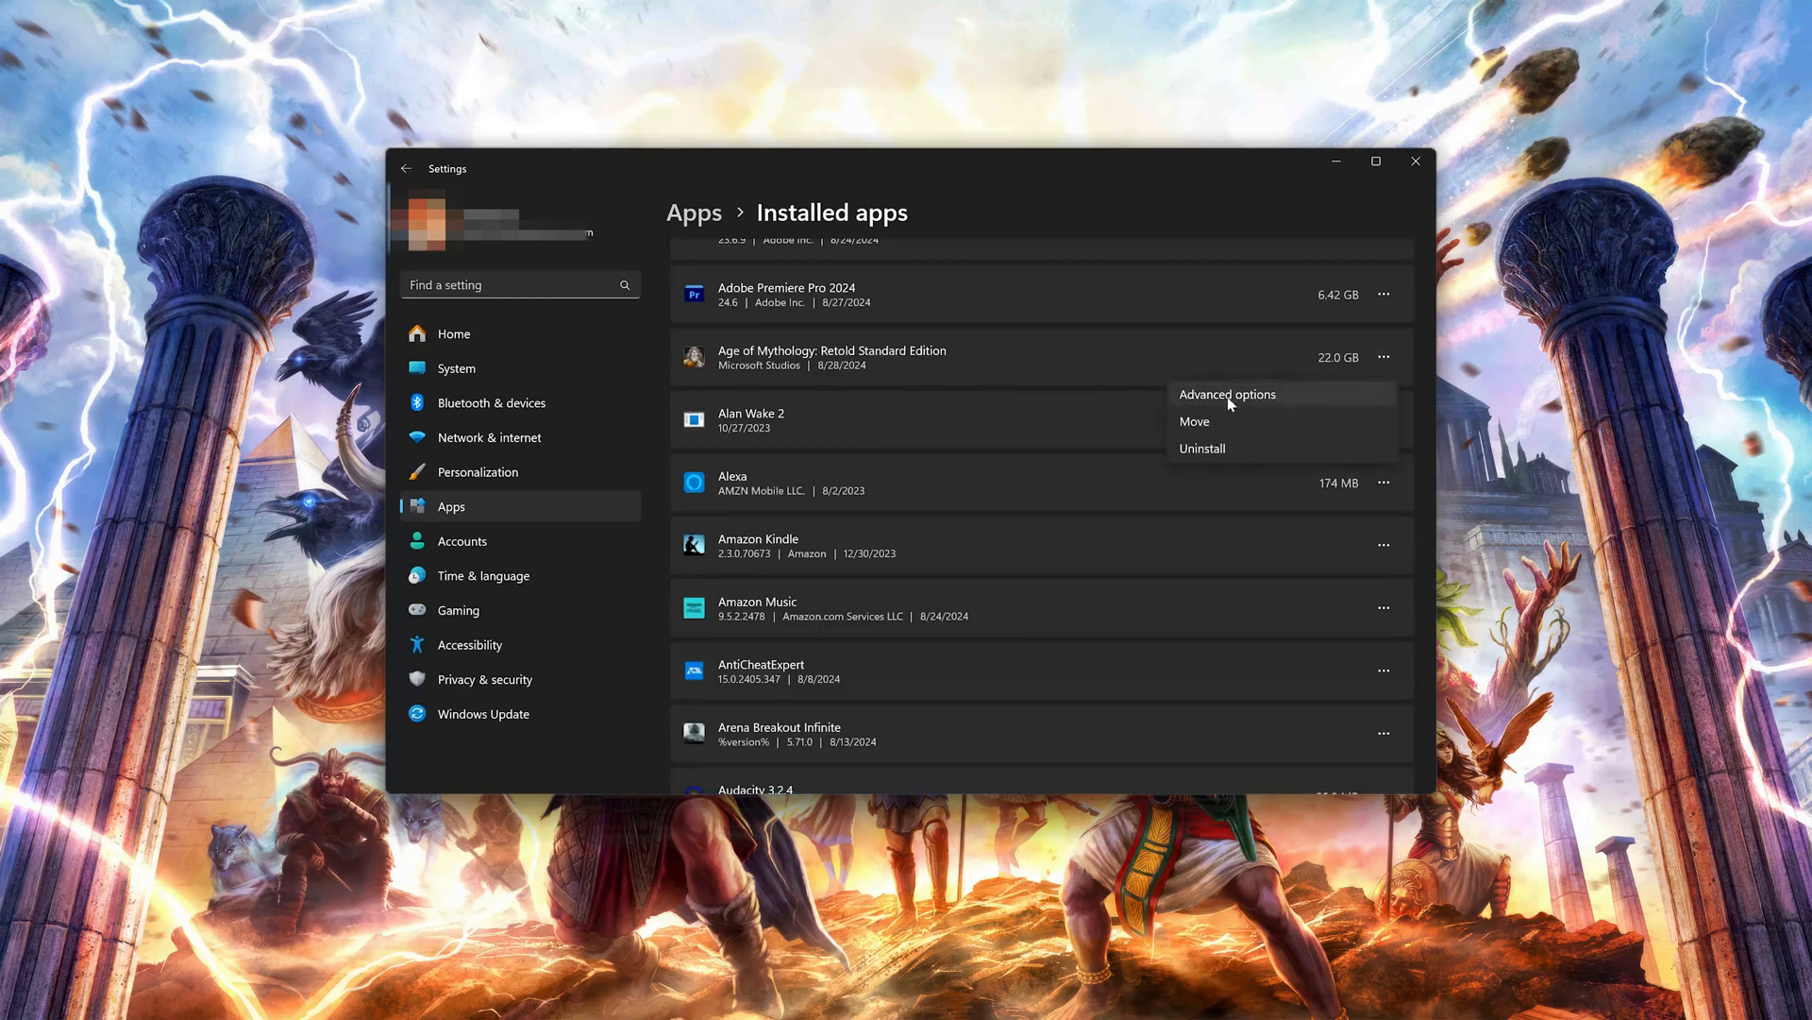
mouse_move(1258, 399)
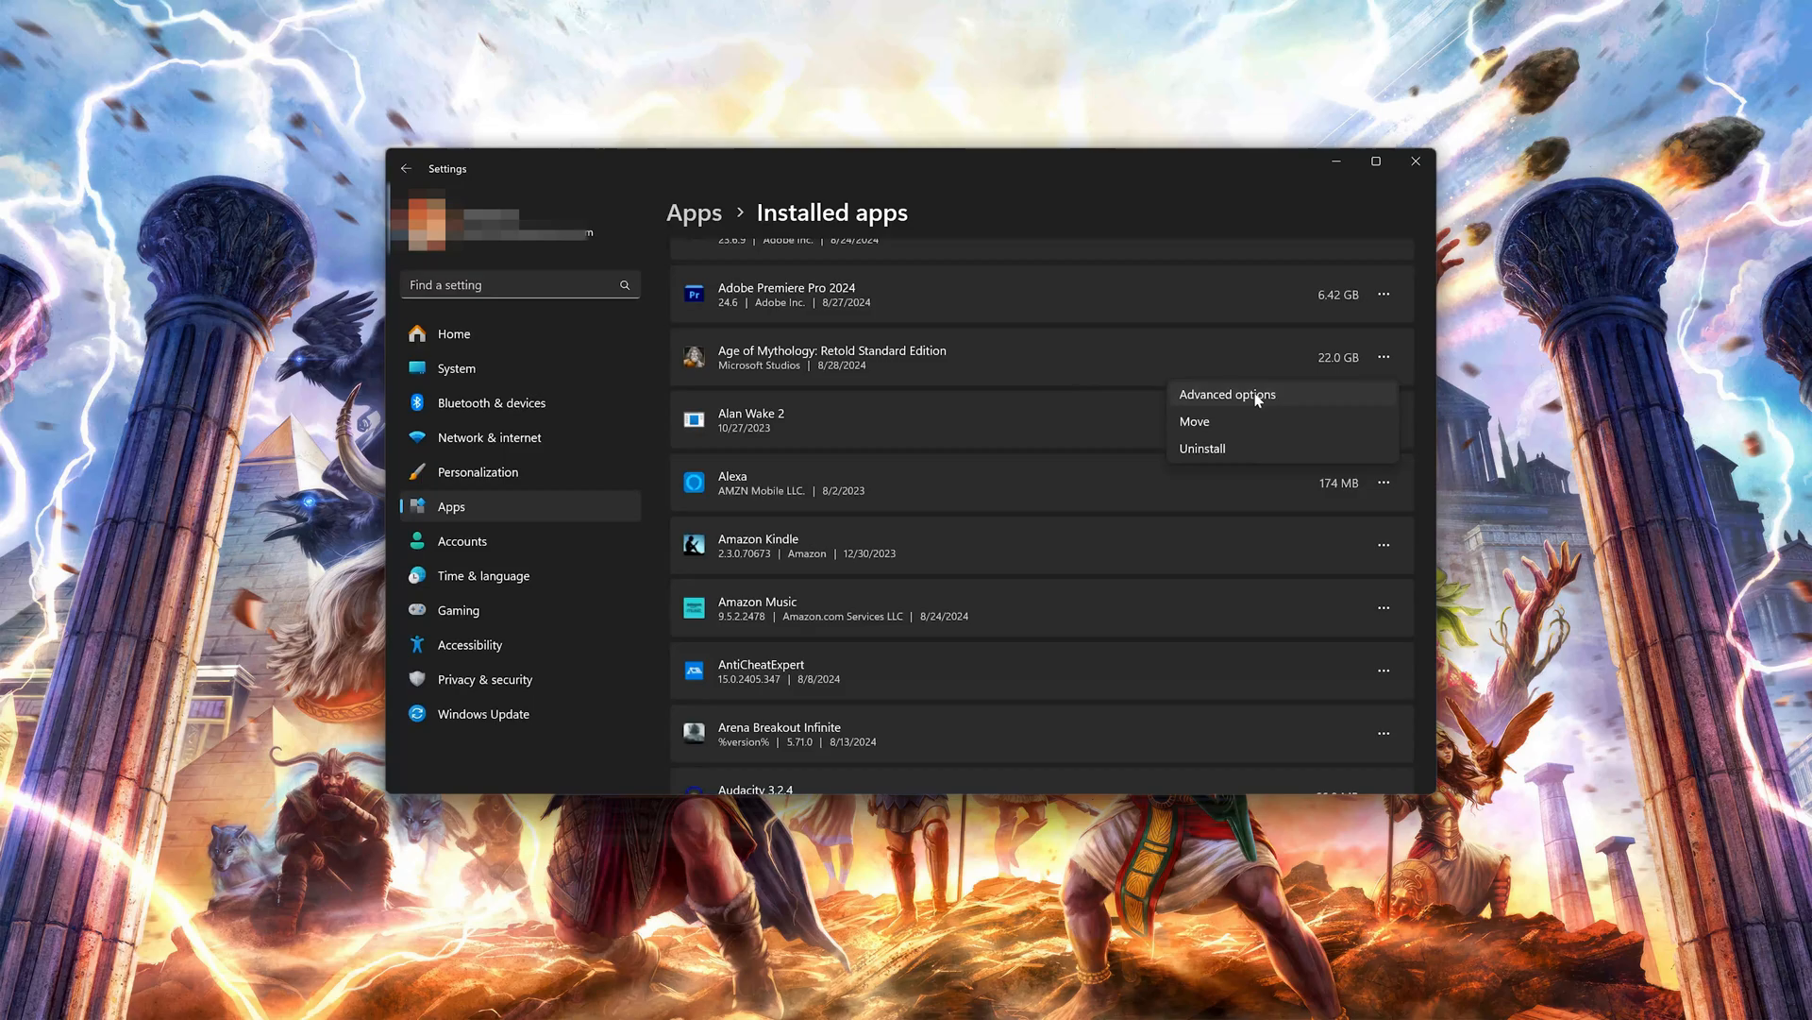
click(1228, 395)
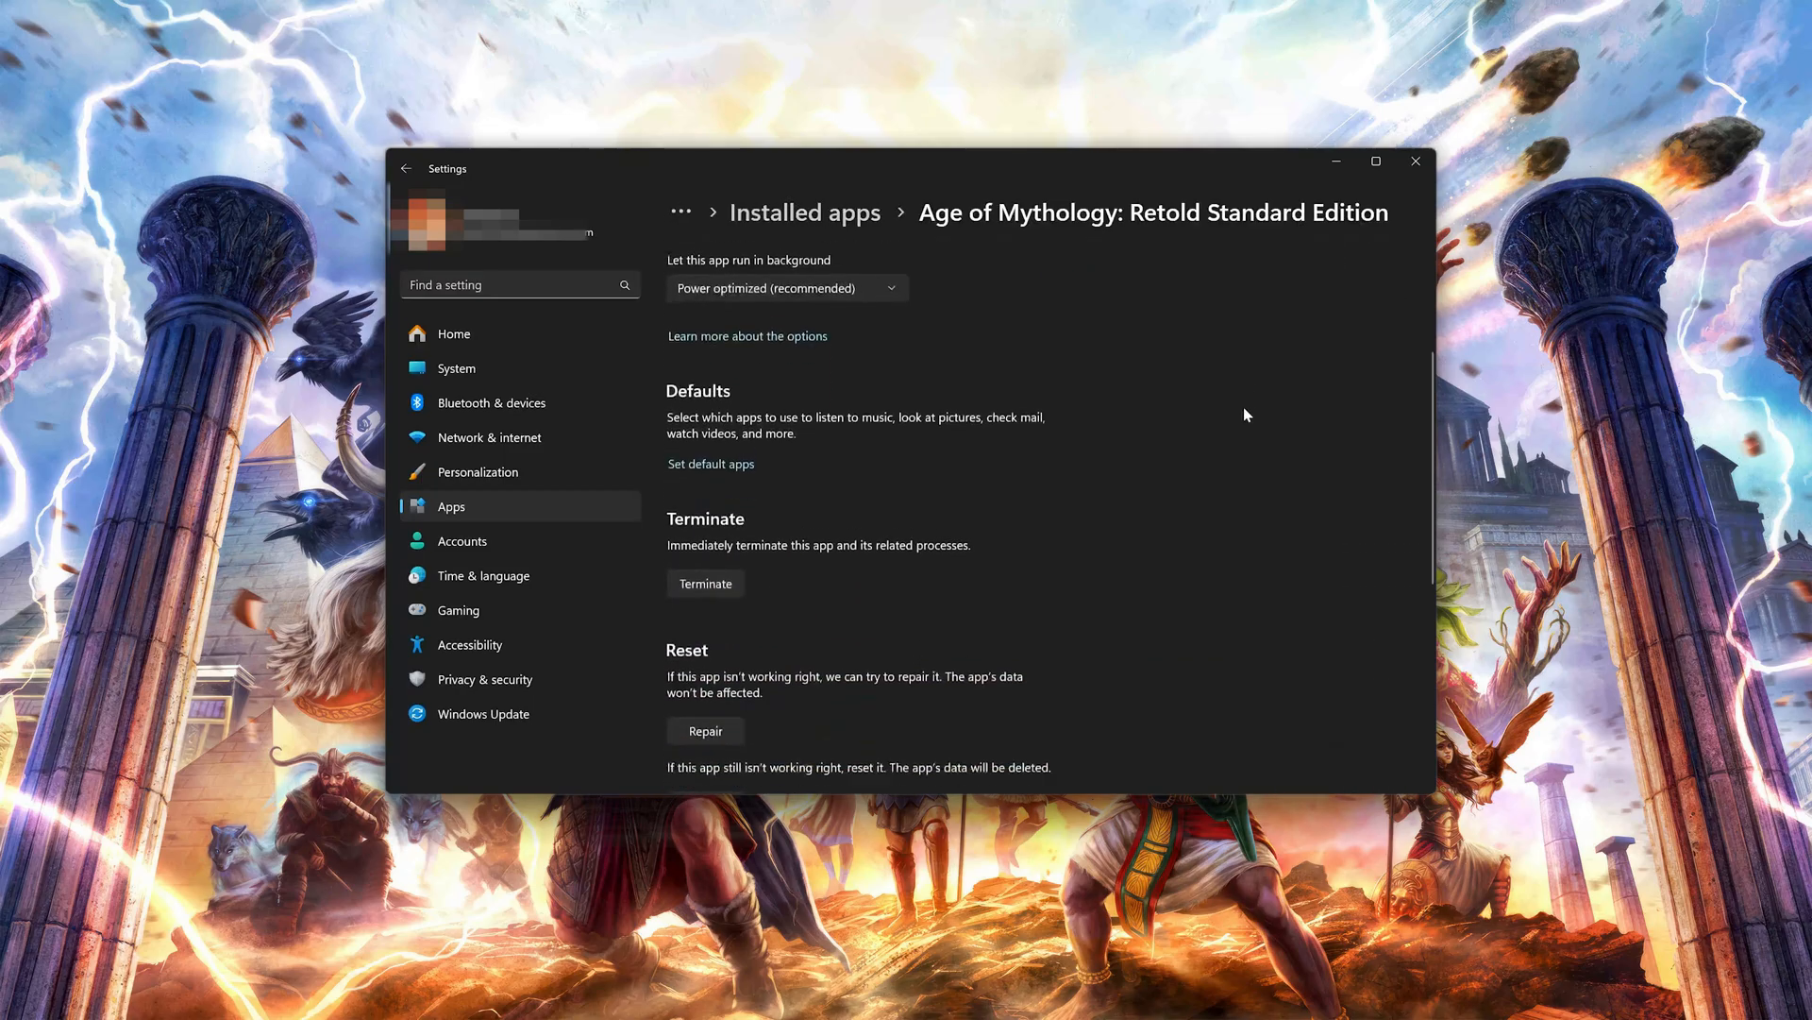
Run Repair on the game, then Reset it and confirm deleting its data.
scroll(down, 3)
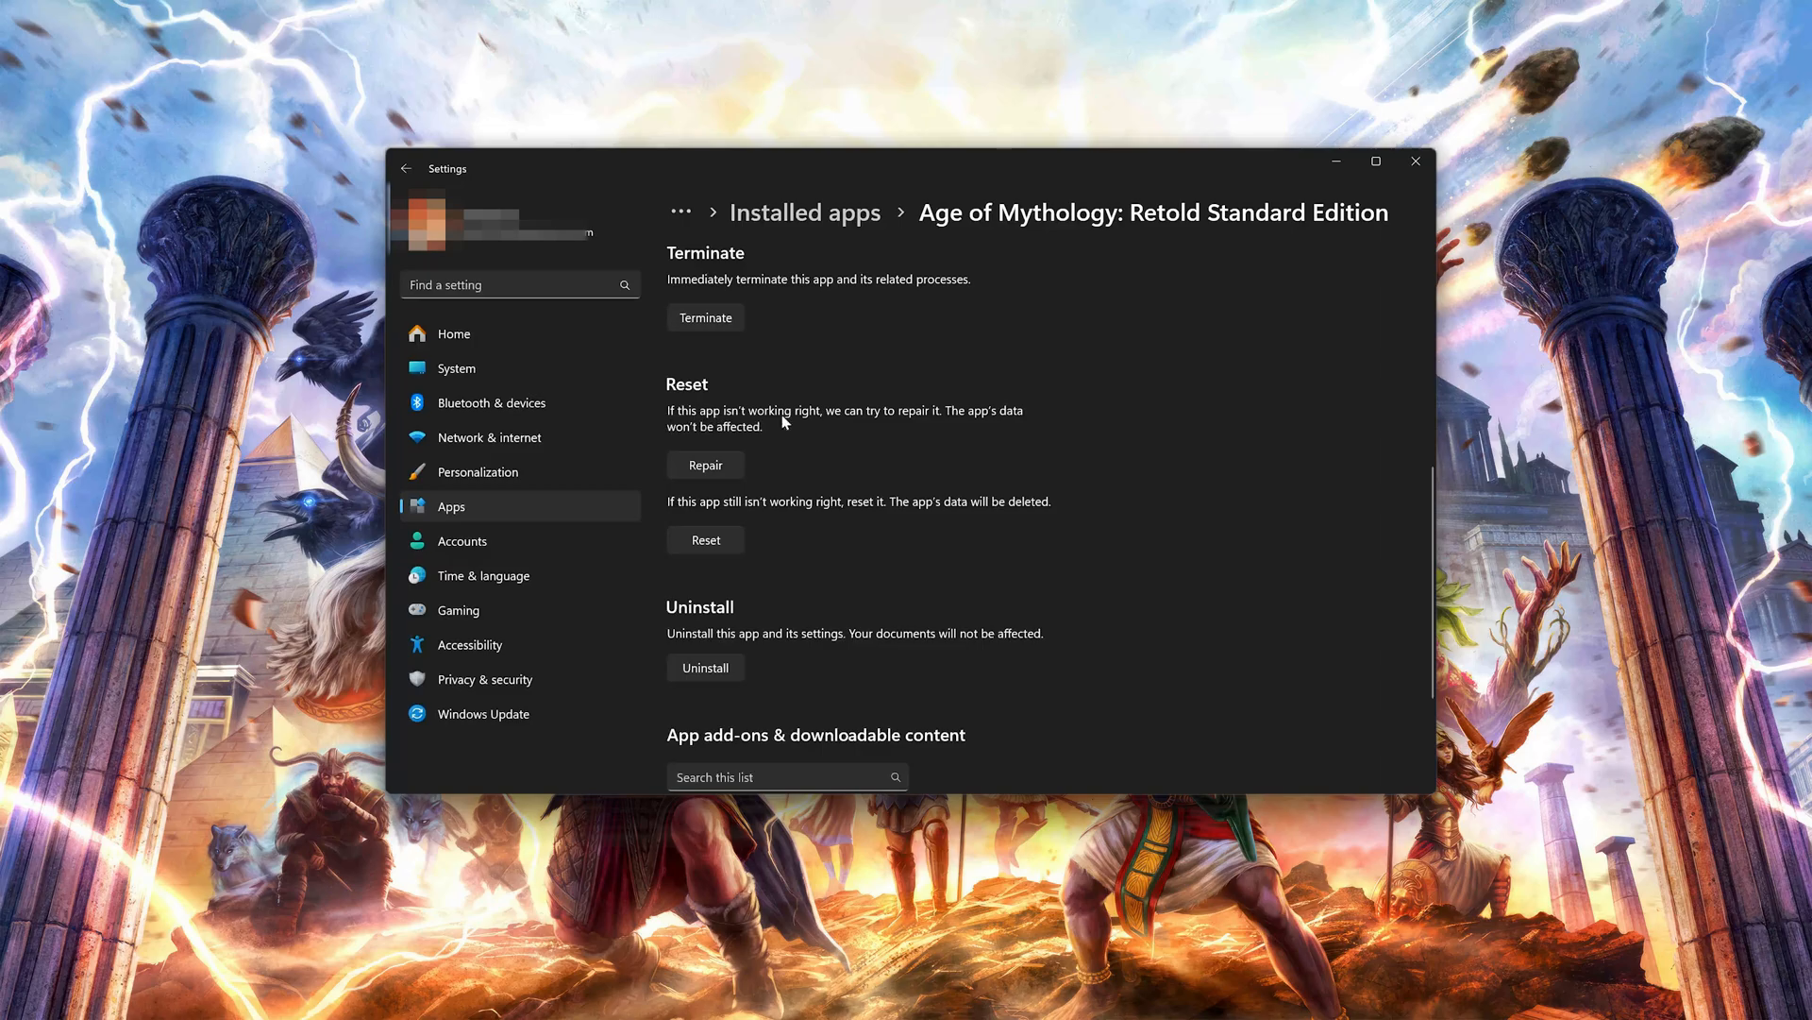
mouse_move(937, 417)
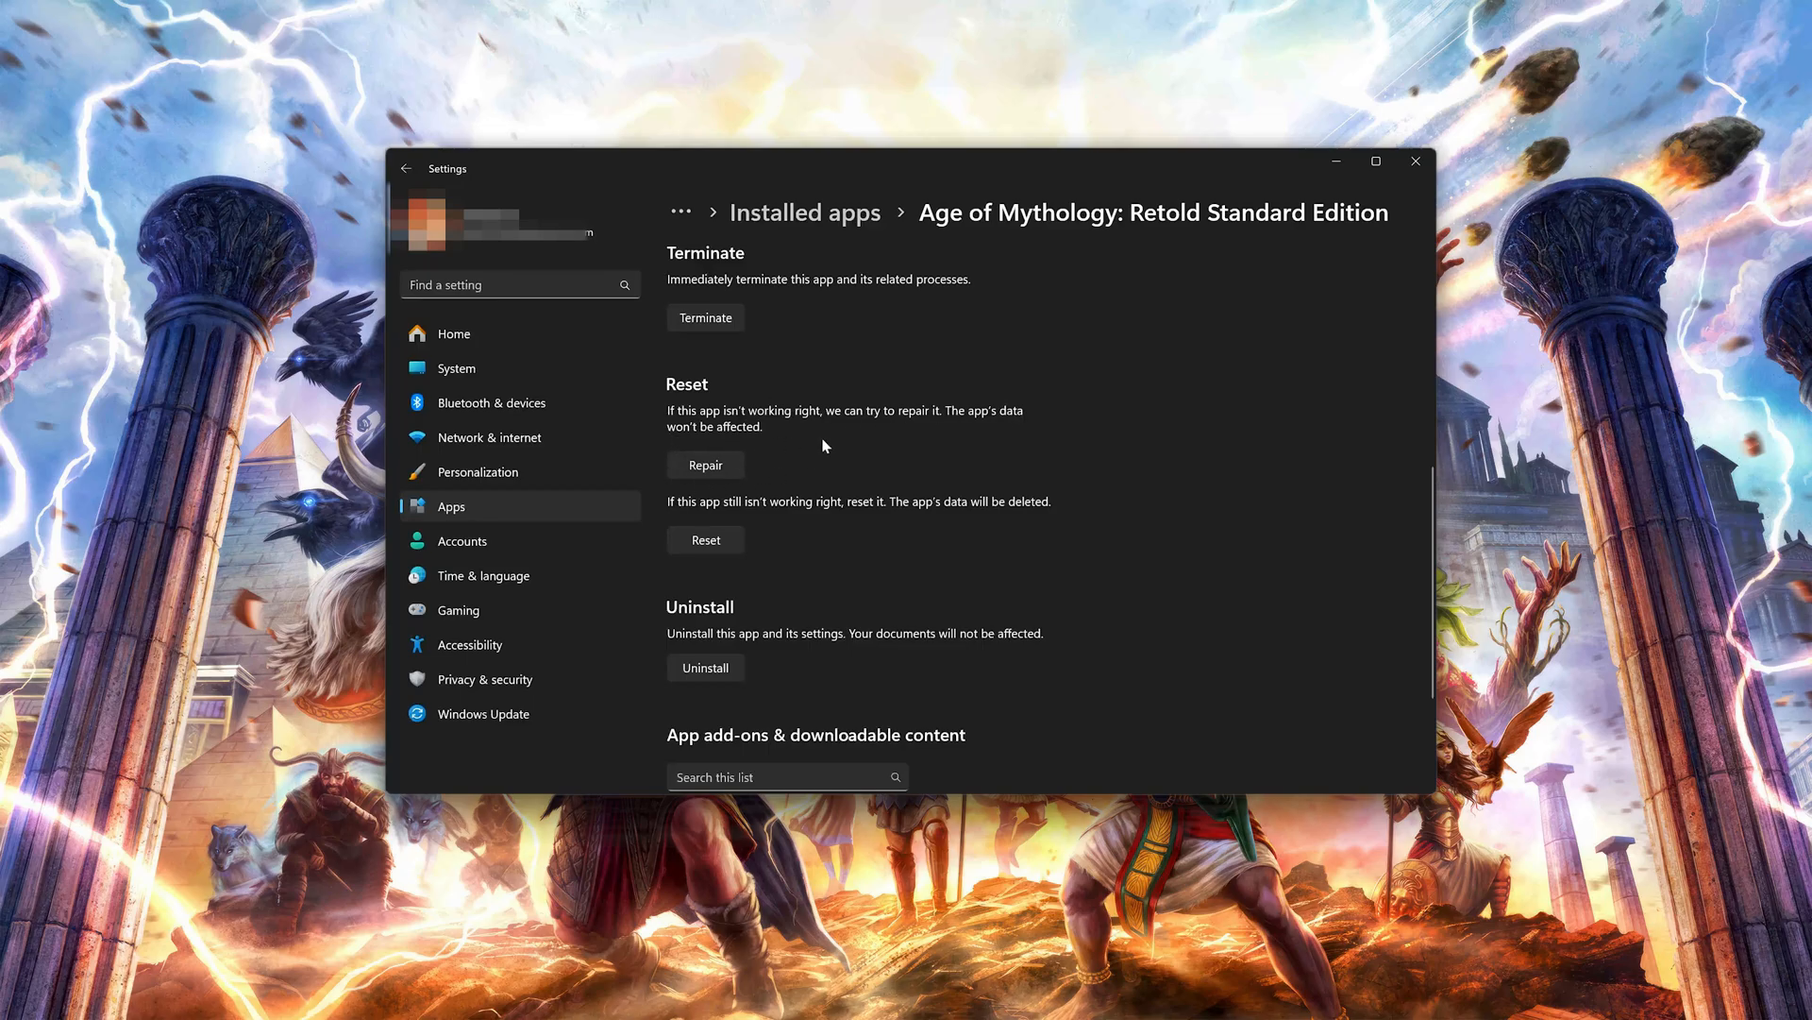
click(705, 464)
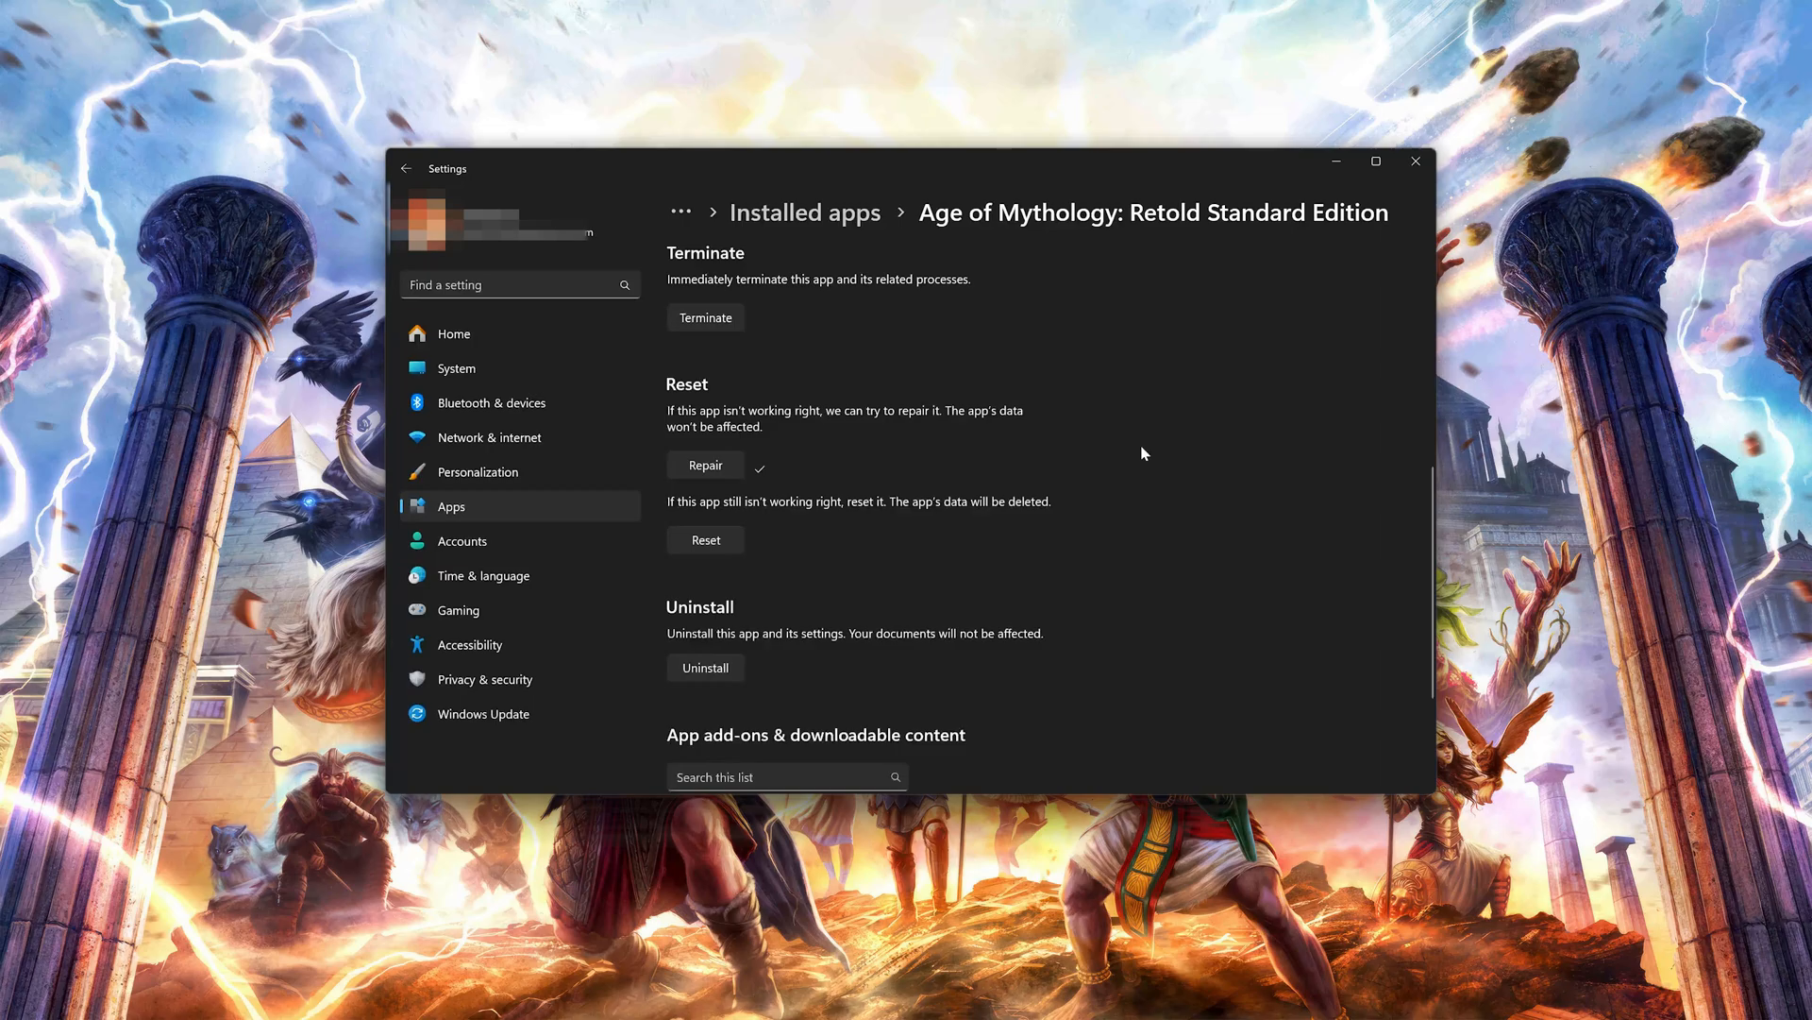
mouse_move(816, 514)
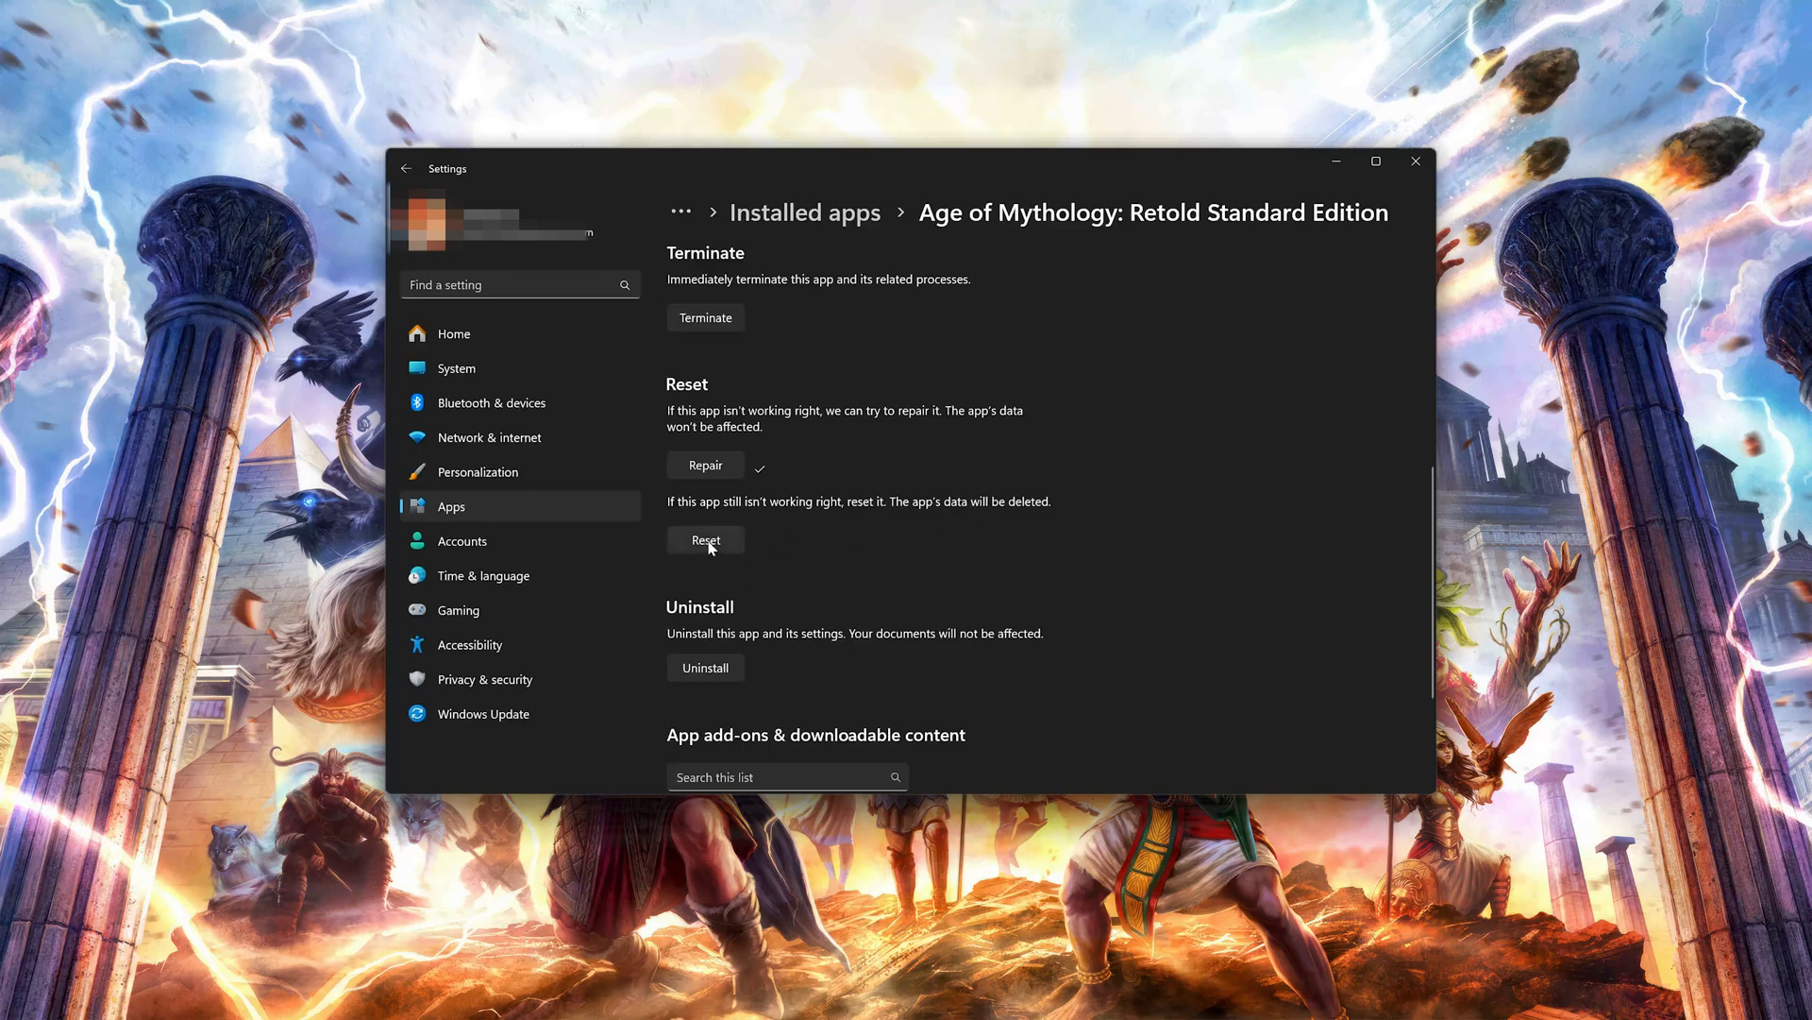
click(704, 540)
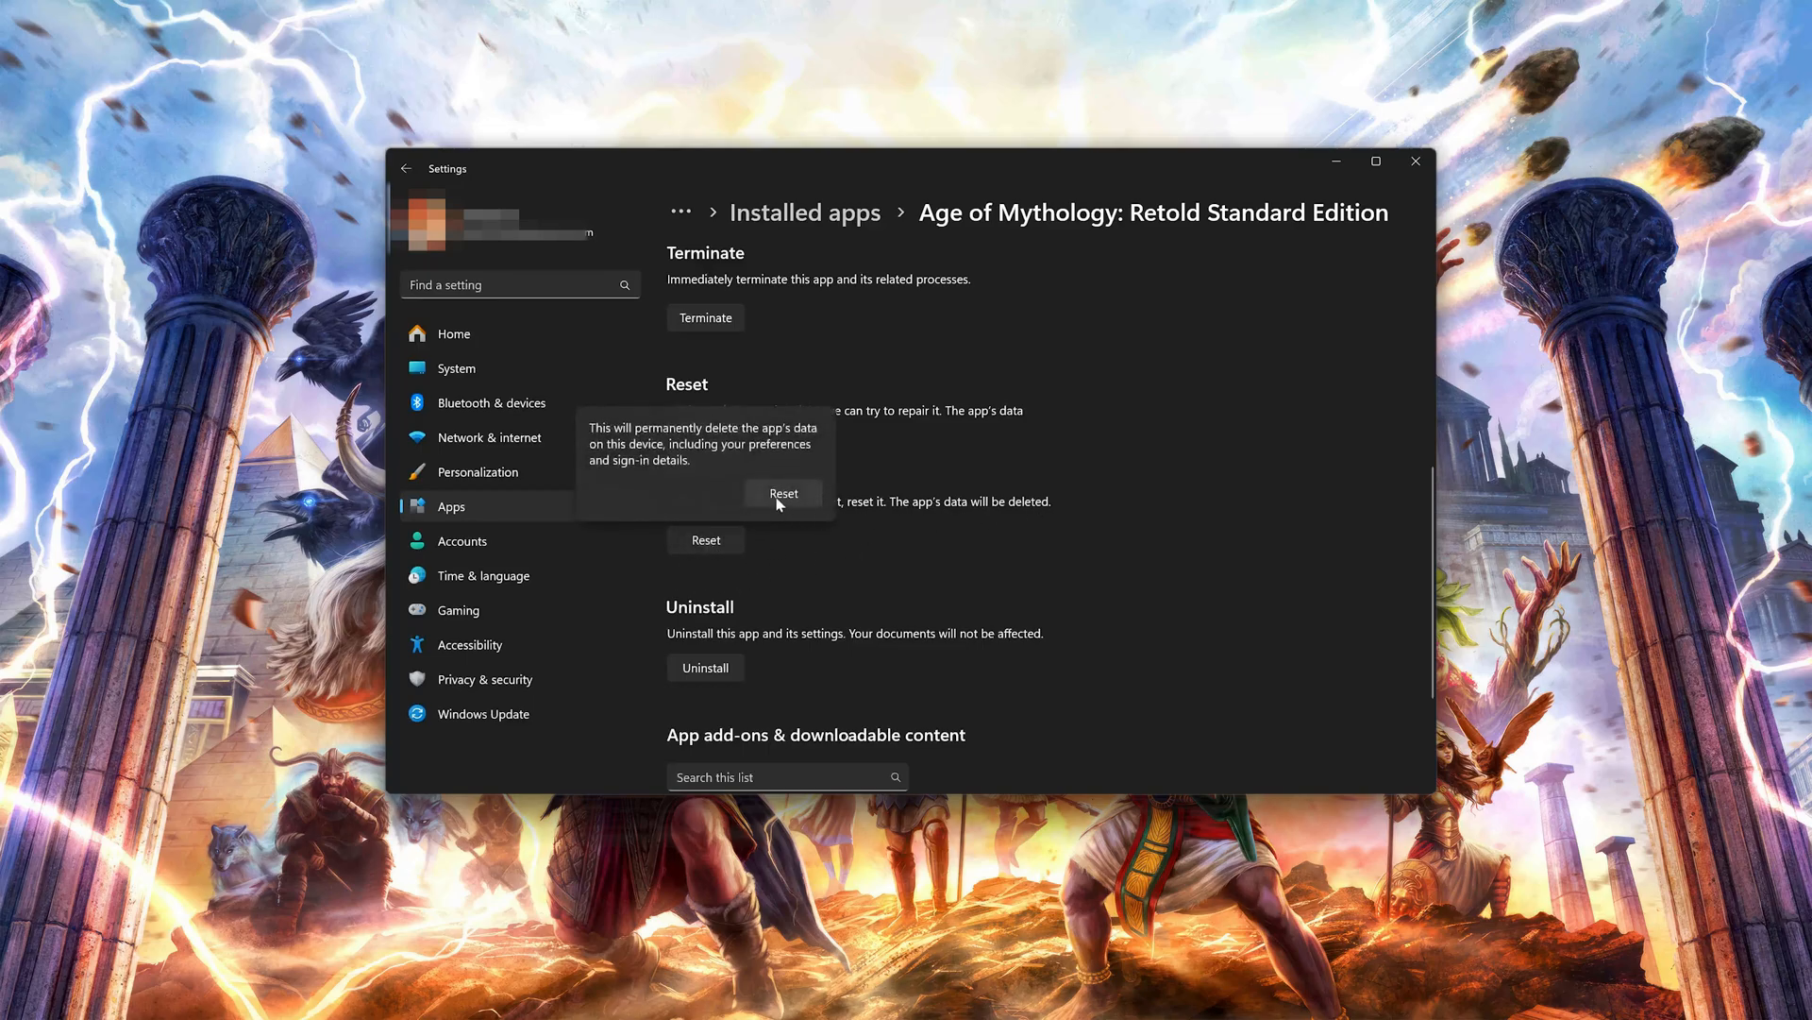
mouse_move(723, 455)
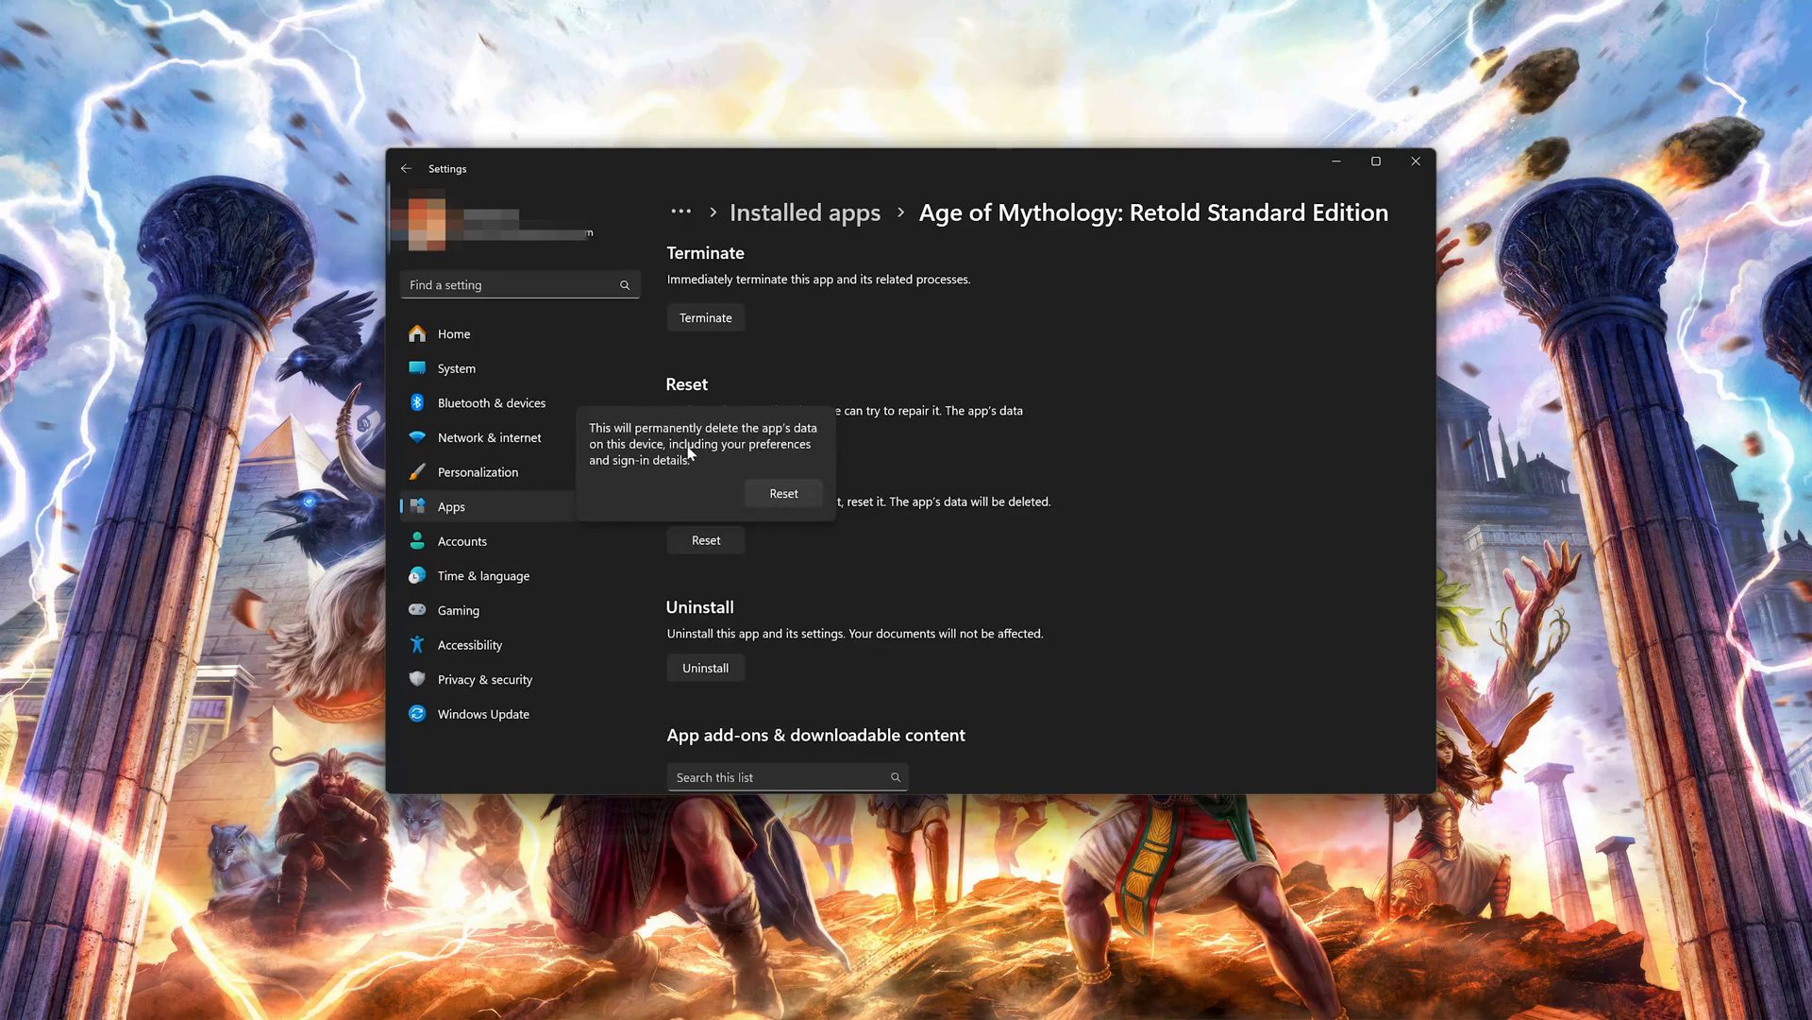
mouse_move(703, 476)
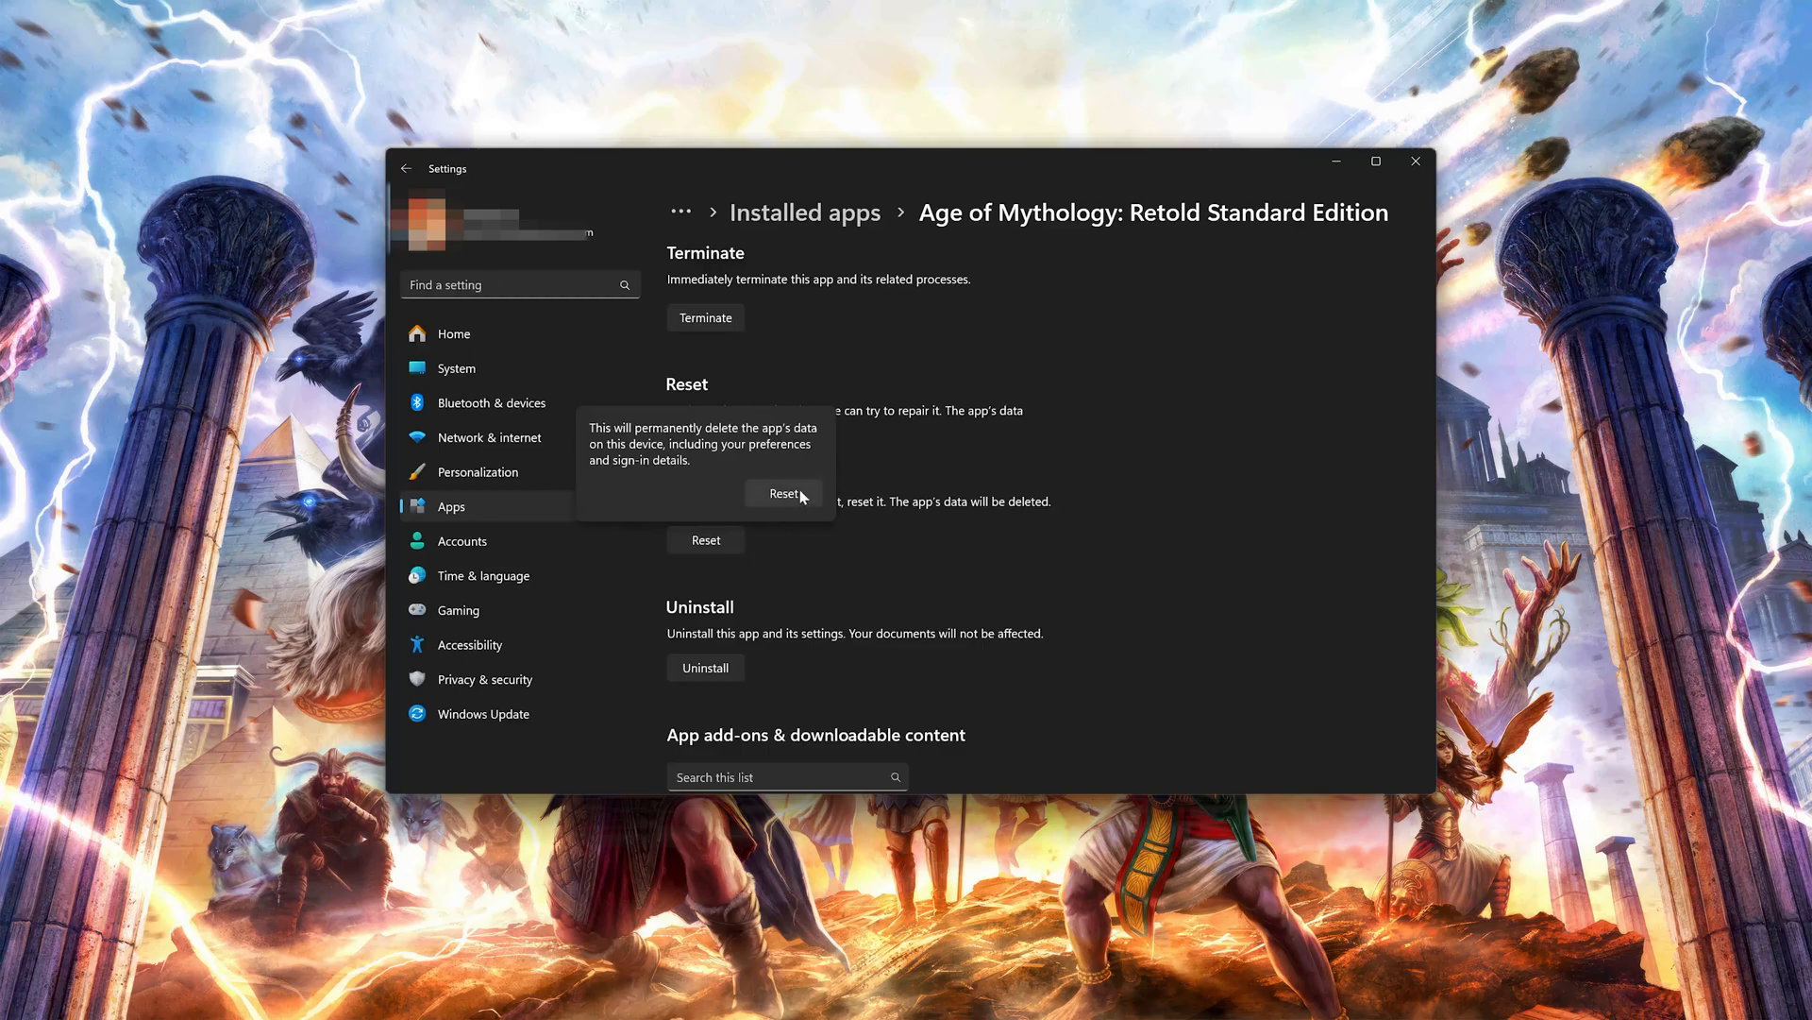
click(786, 492)
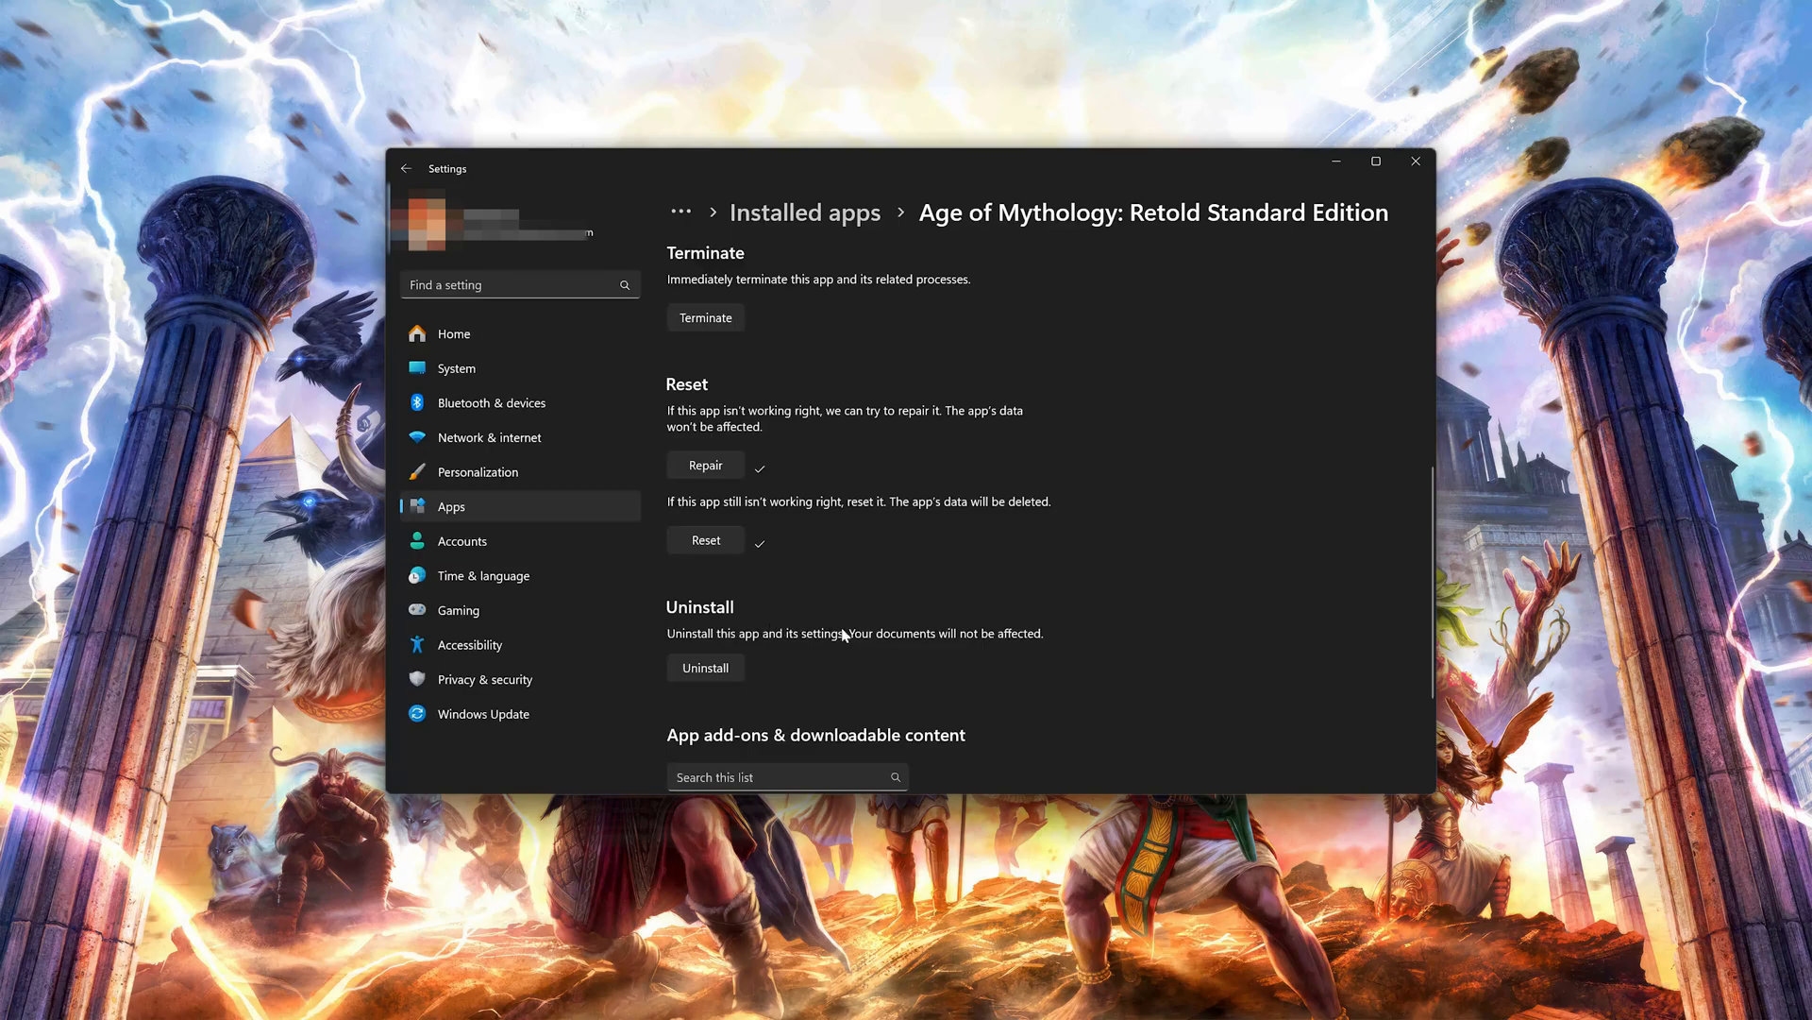
mouse_move(1053, 640)
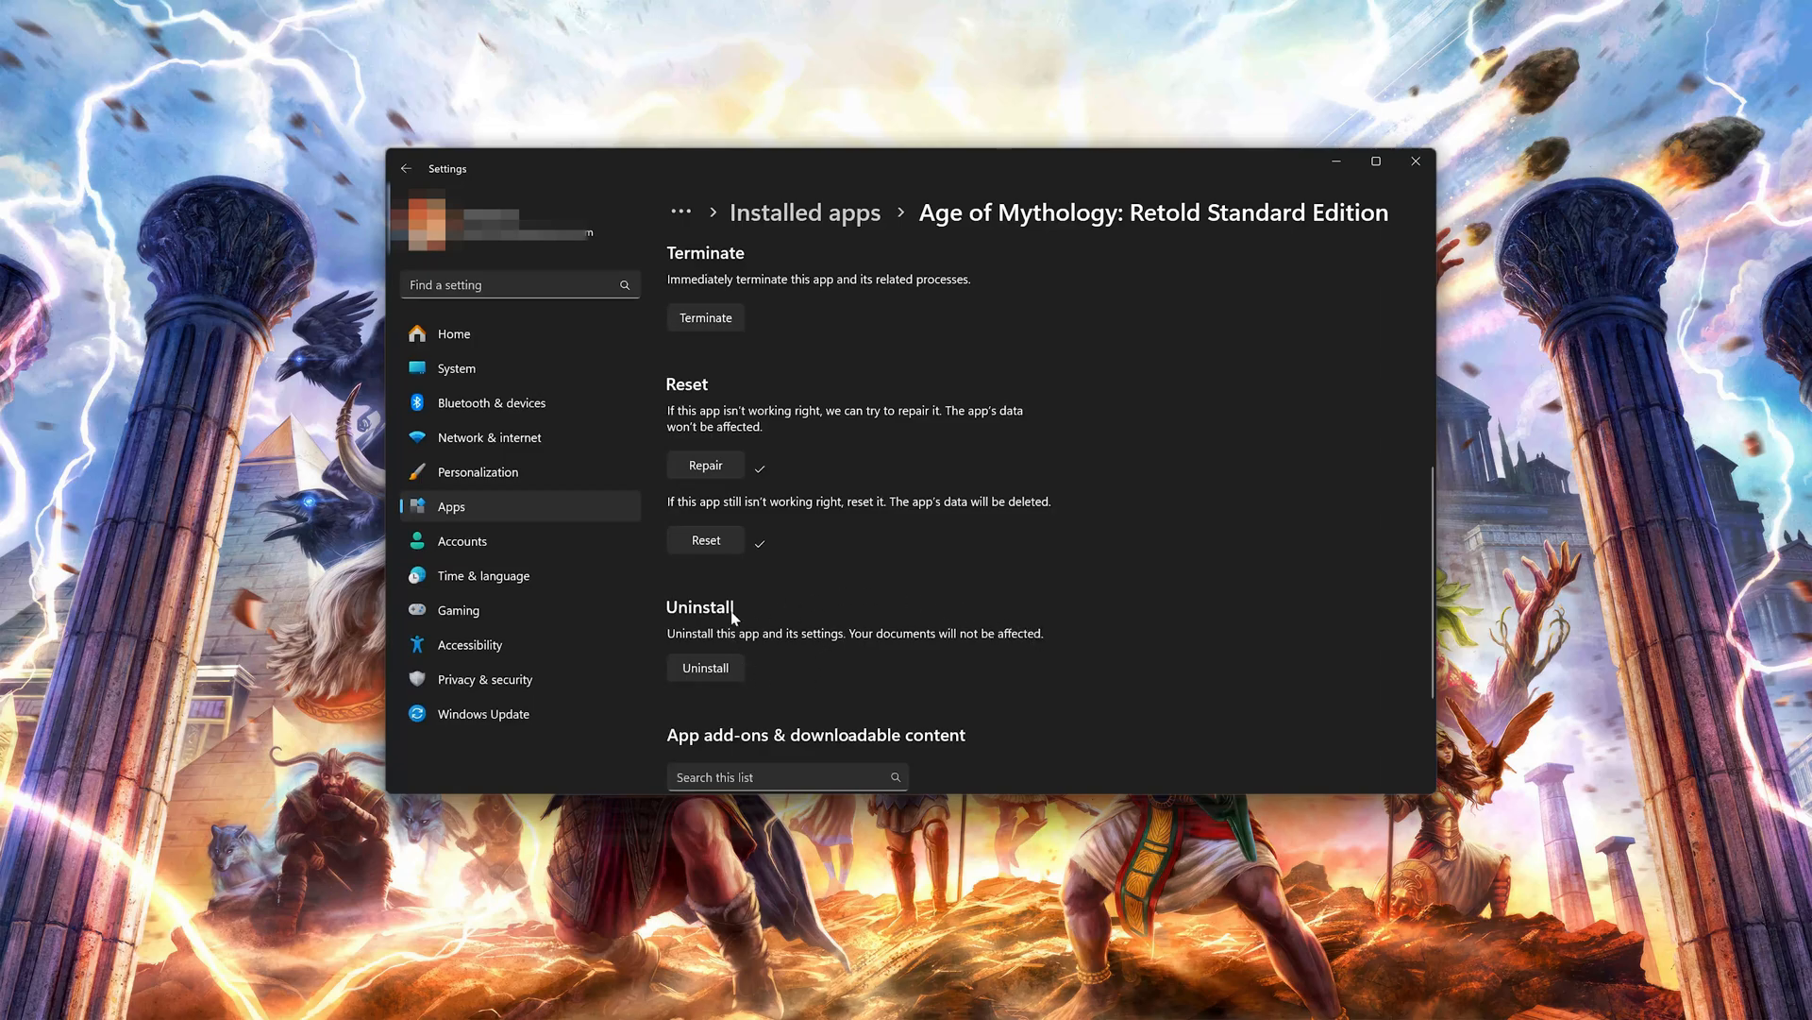
mouse_move(718, 682)
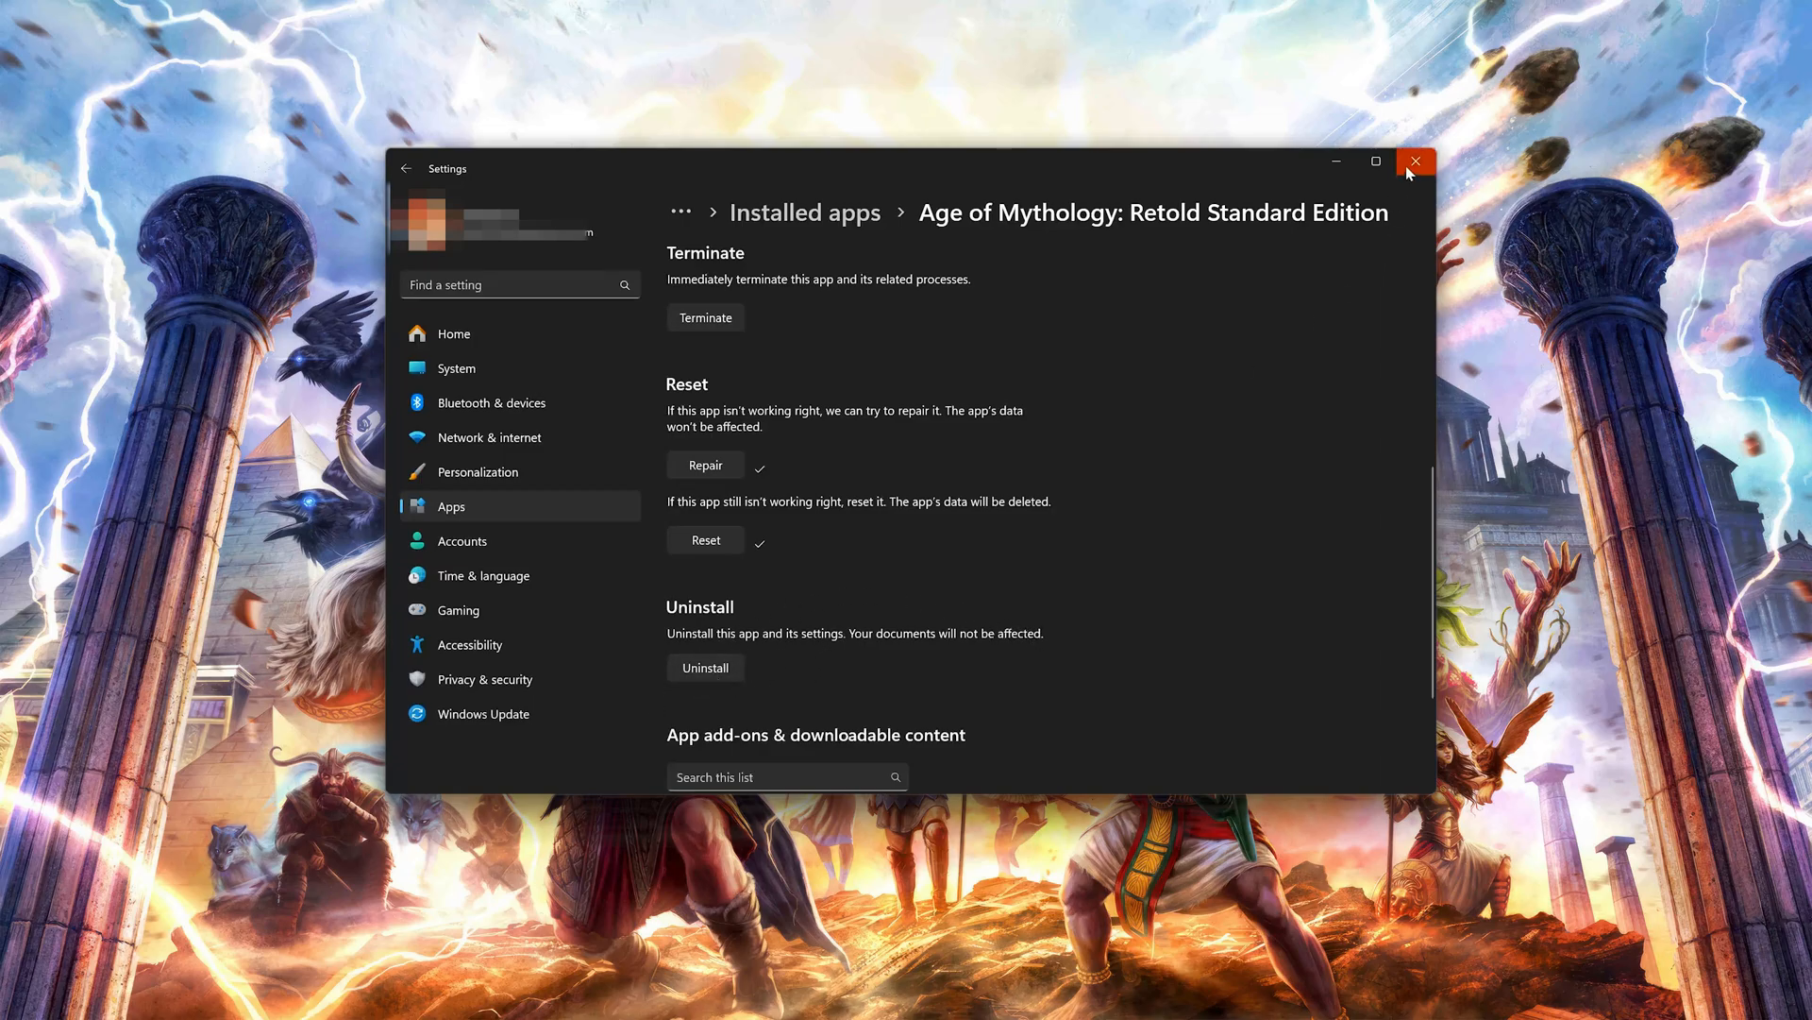
Close Settings, search the Xbox app for 'age of my' and begin installing Age of Mythology: Retold.
click(1416, 163)
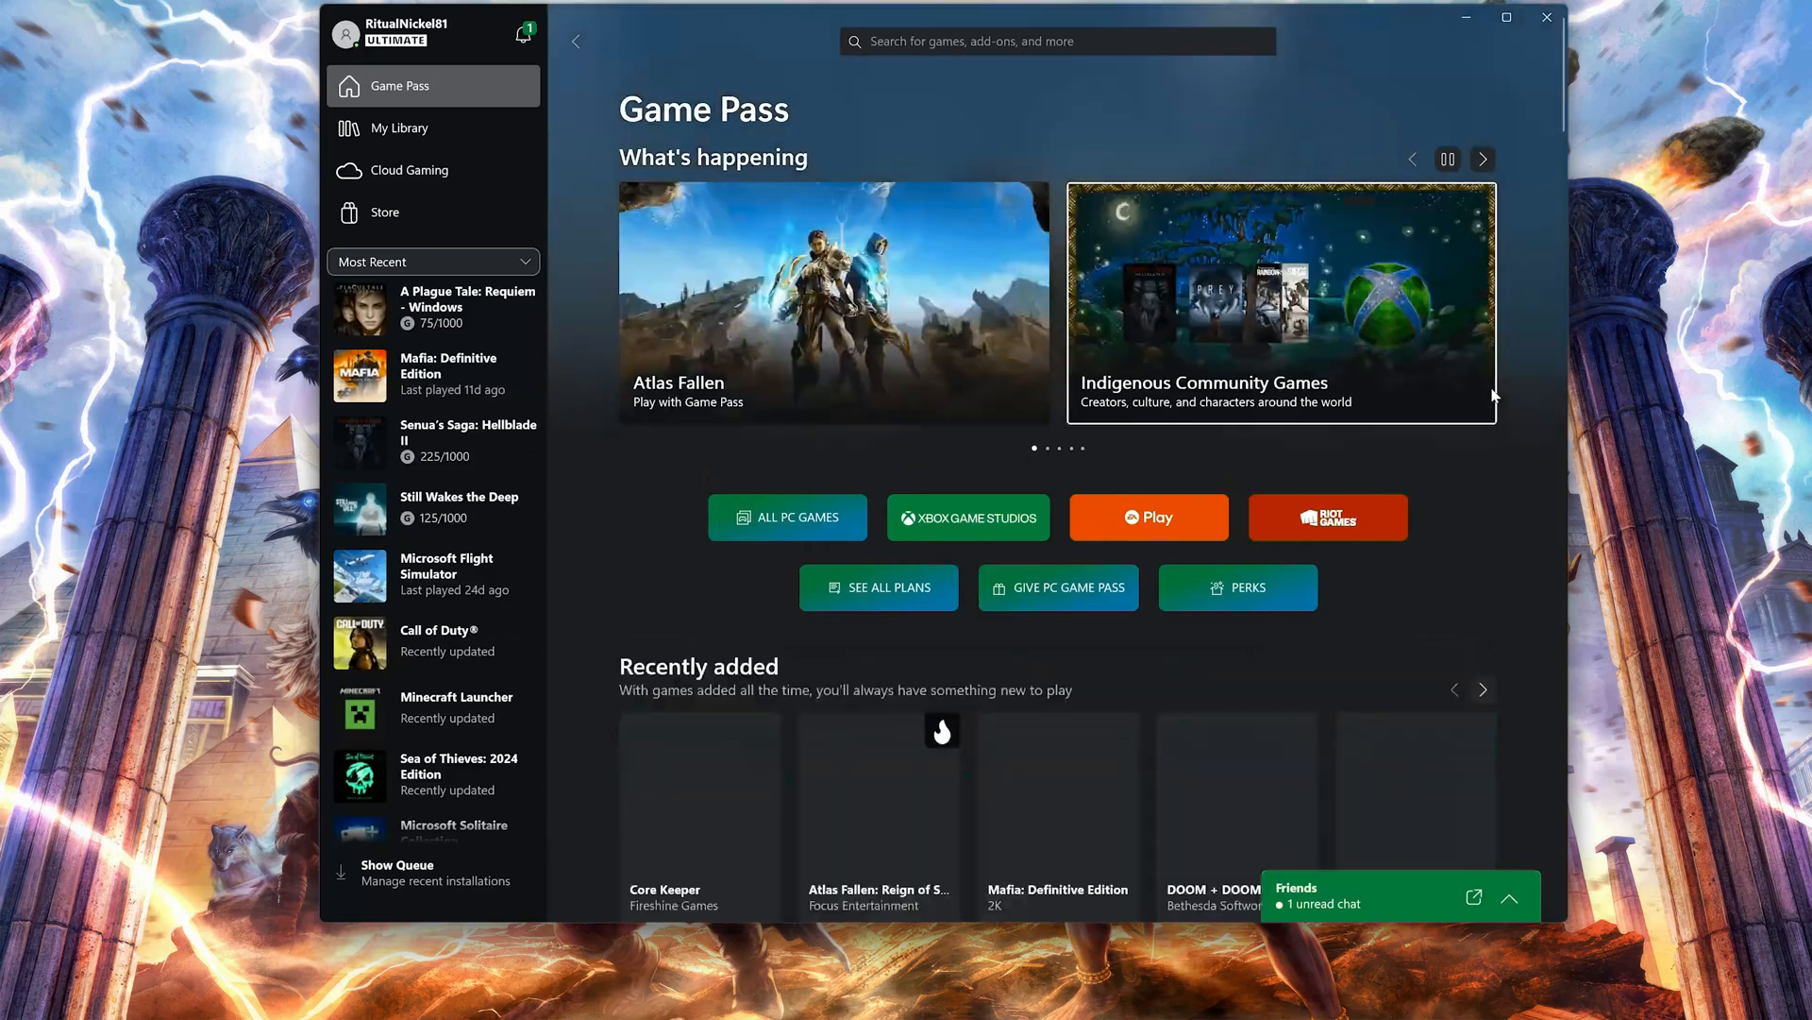
text(a)
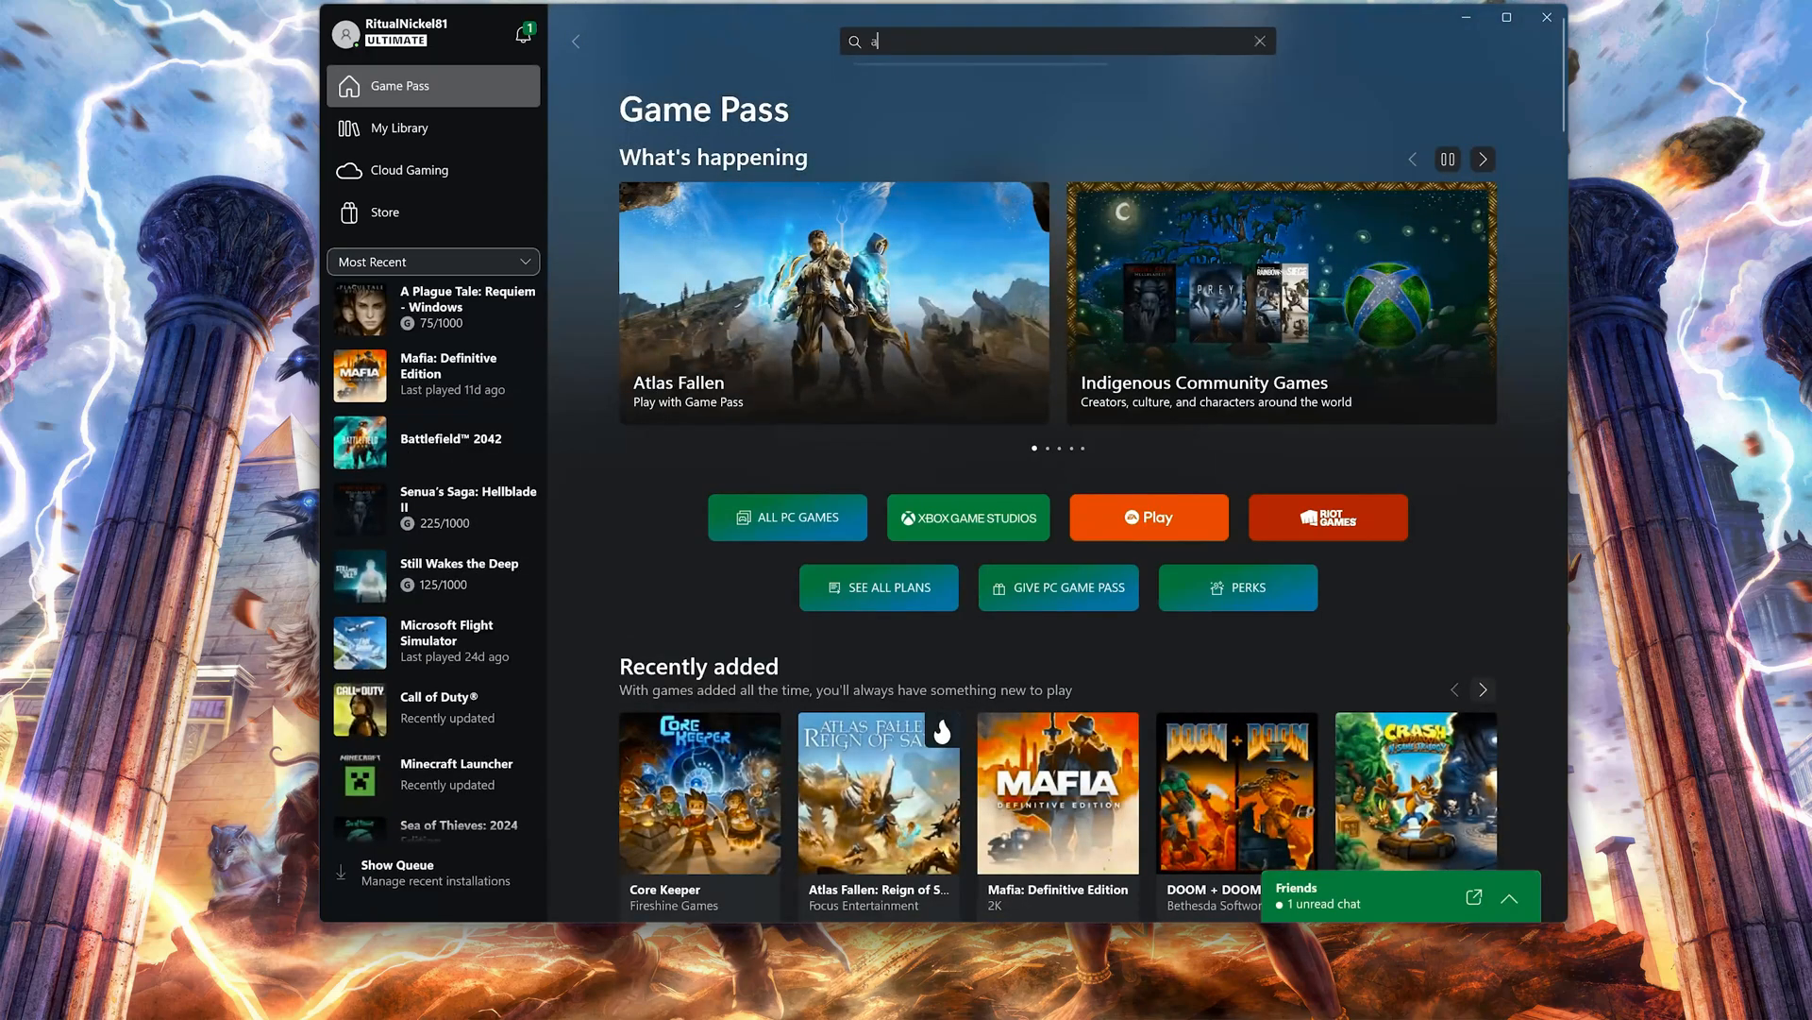
text(ge of myt)
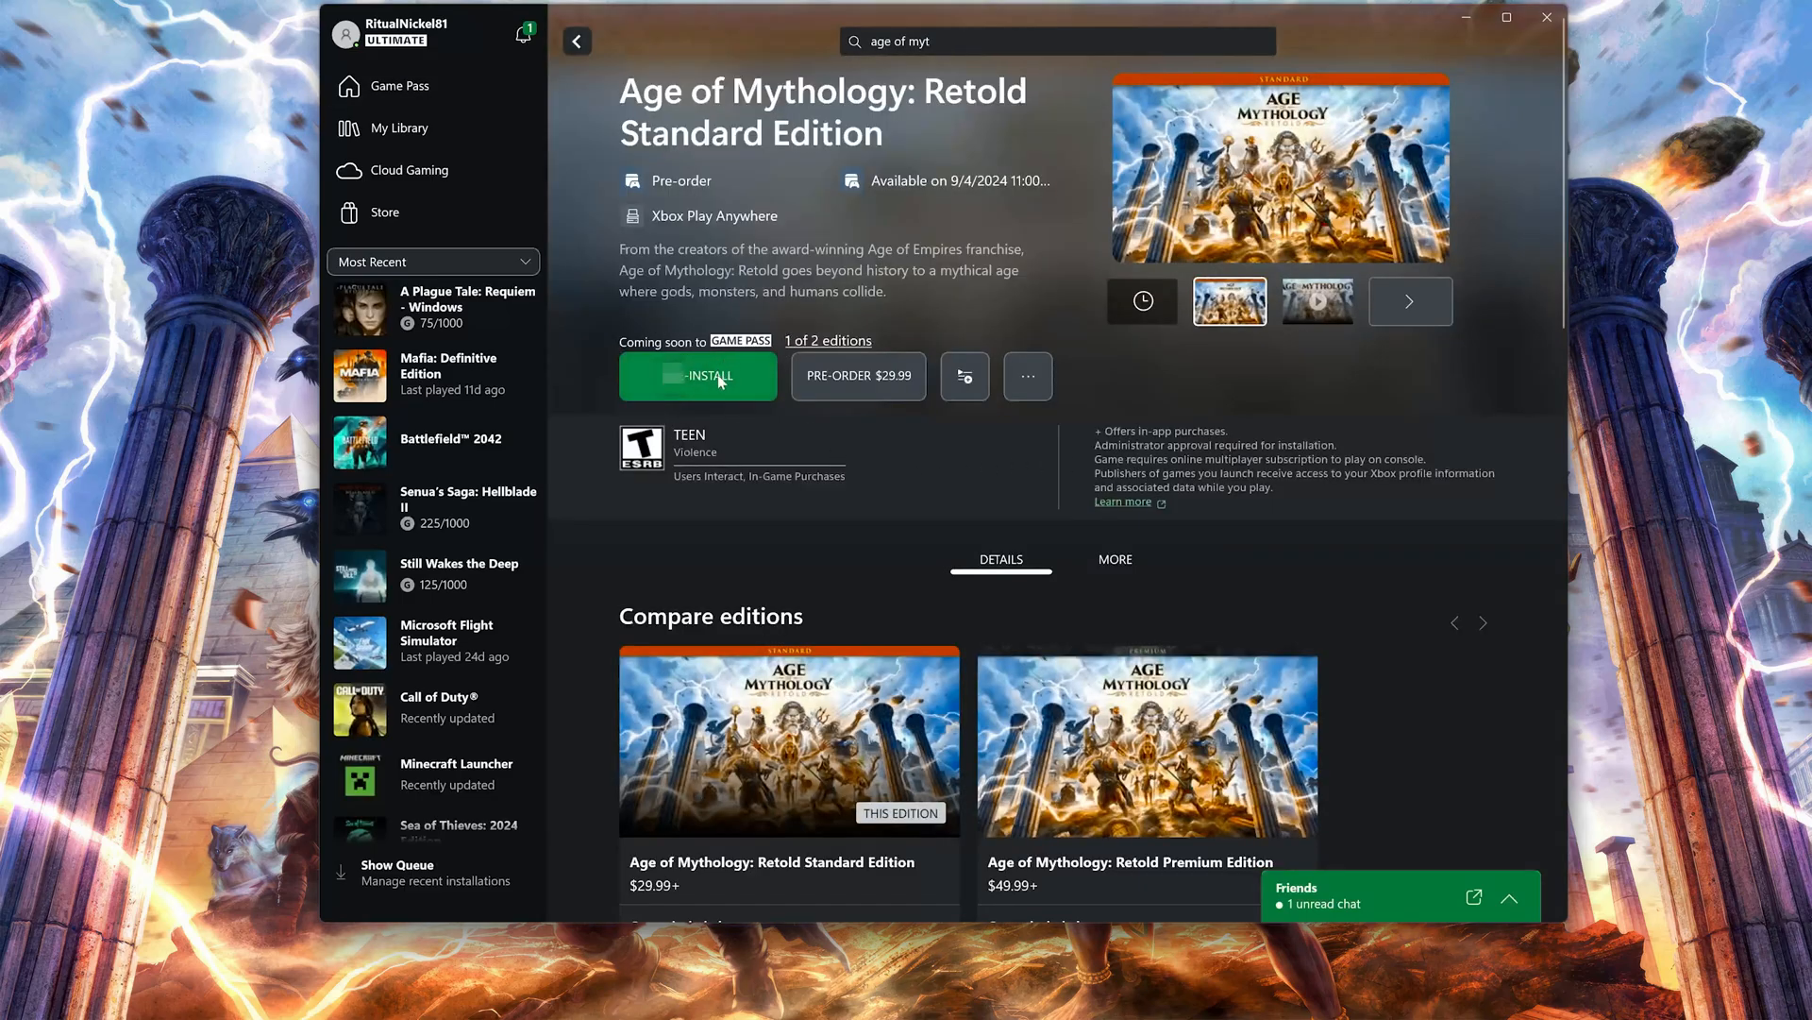
click(696, 374)
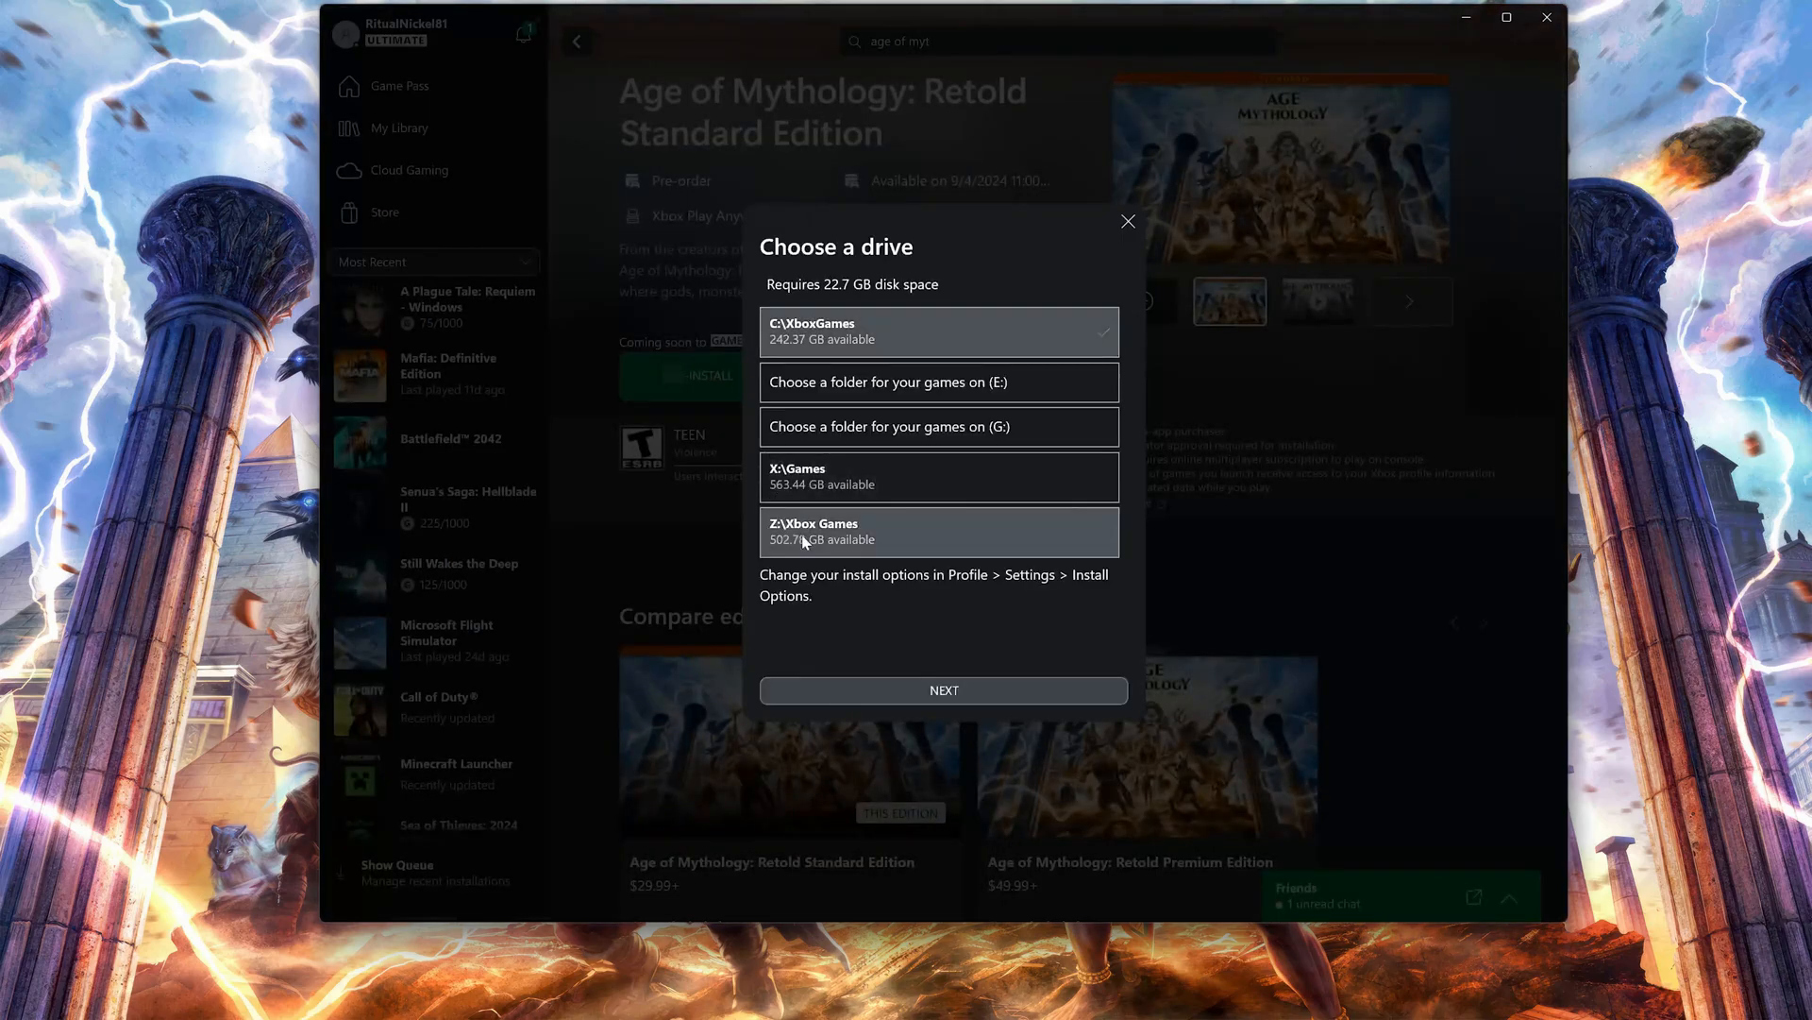
Choose X:\Games as the install drive and start the pre-install download.
click(937, 476)
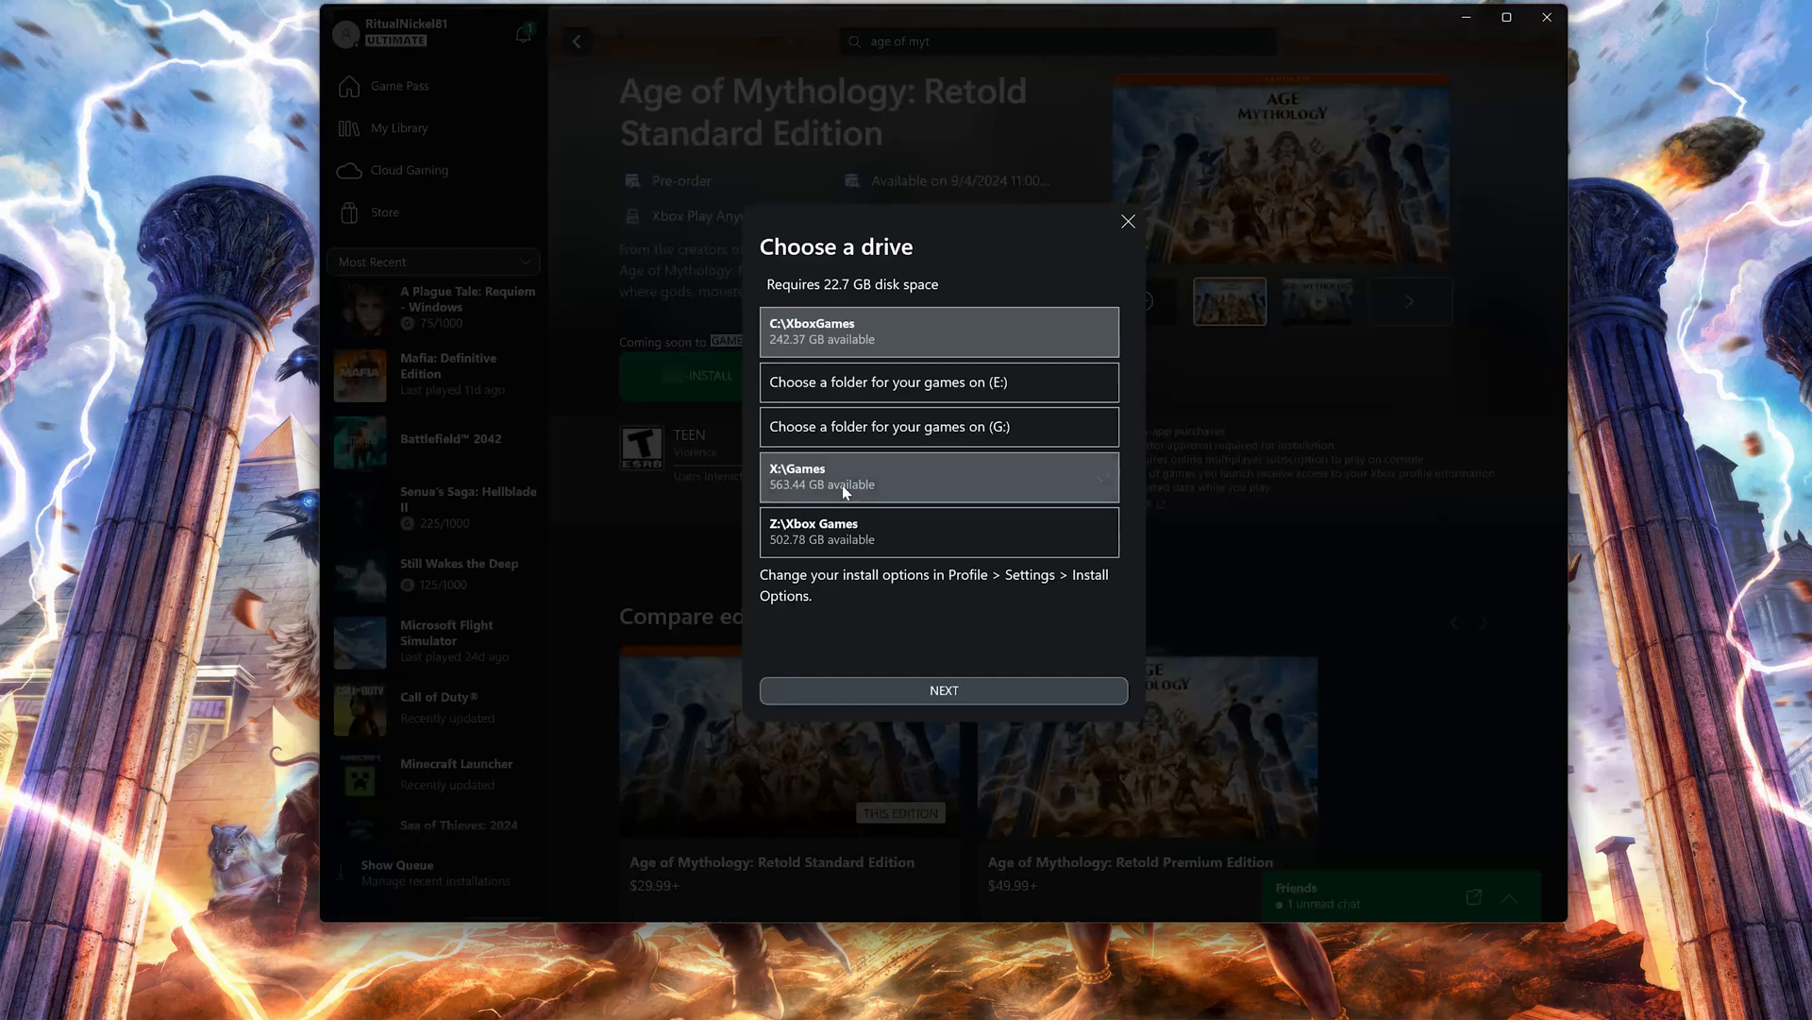
click(944, 691)
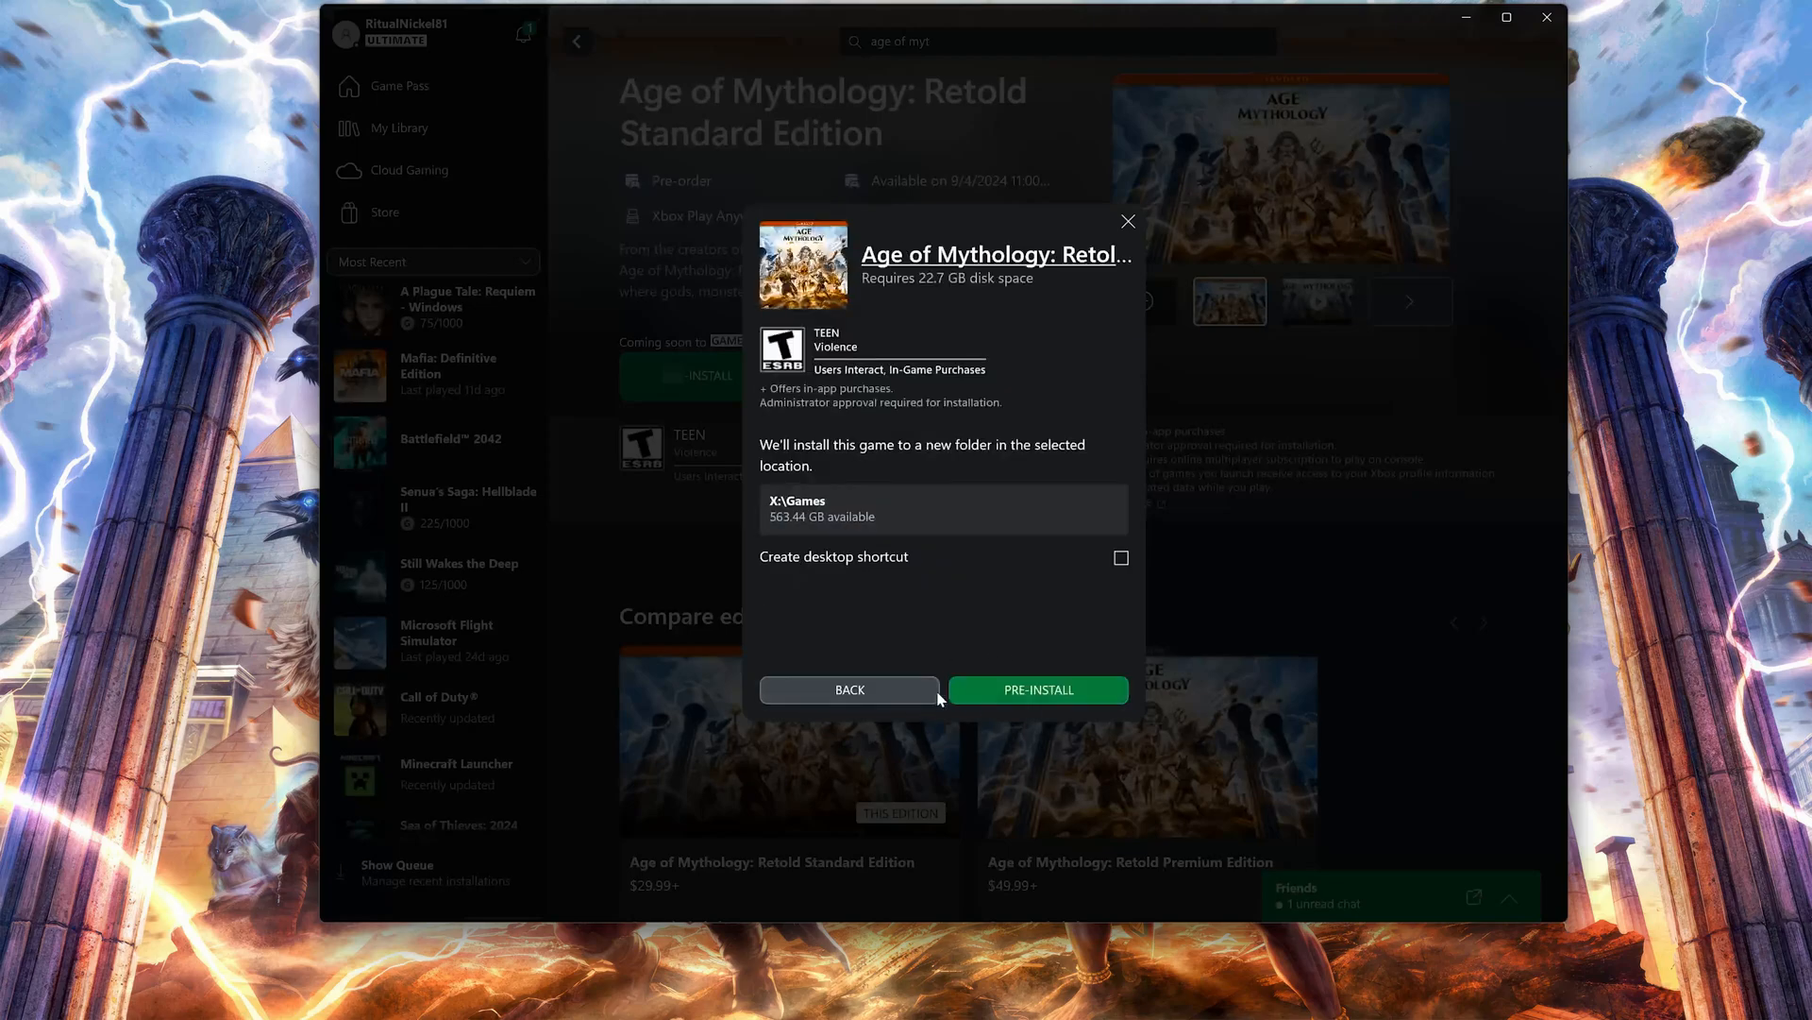
mouse_move(1071, 714)
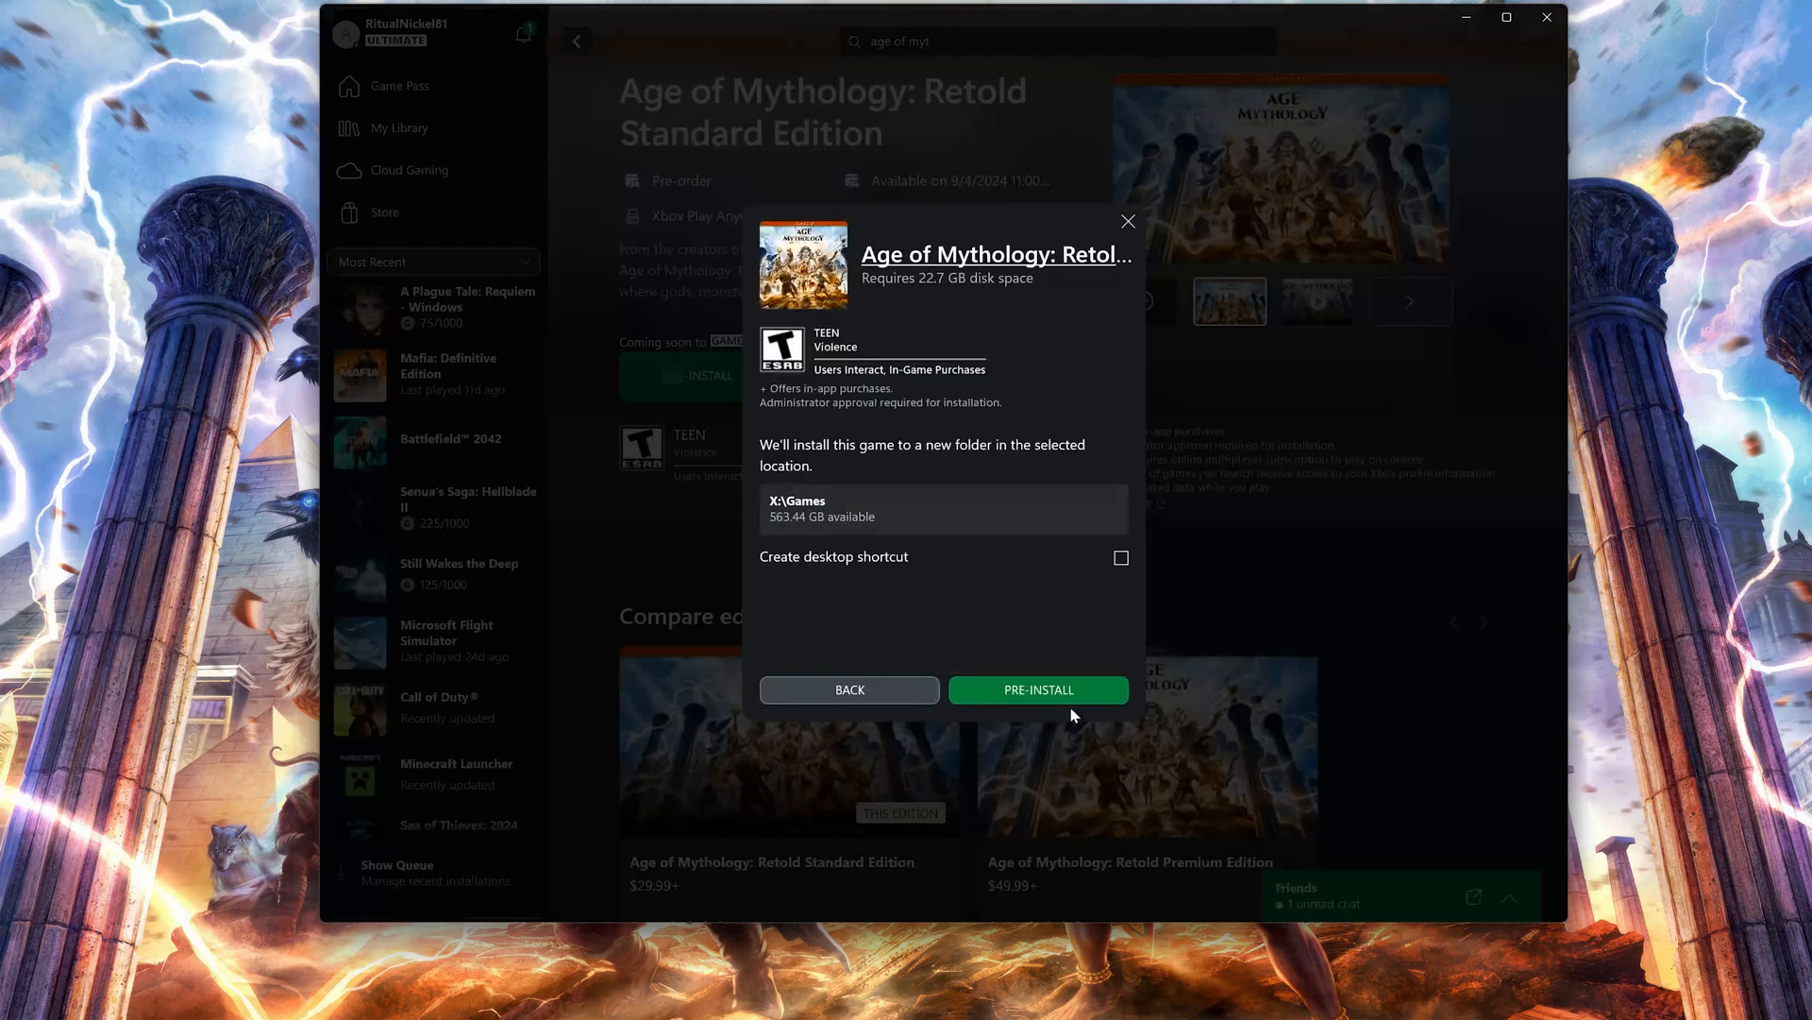
click(1037, 691)
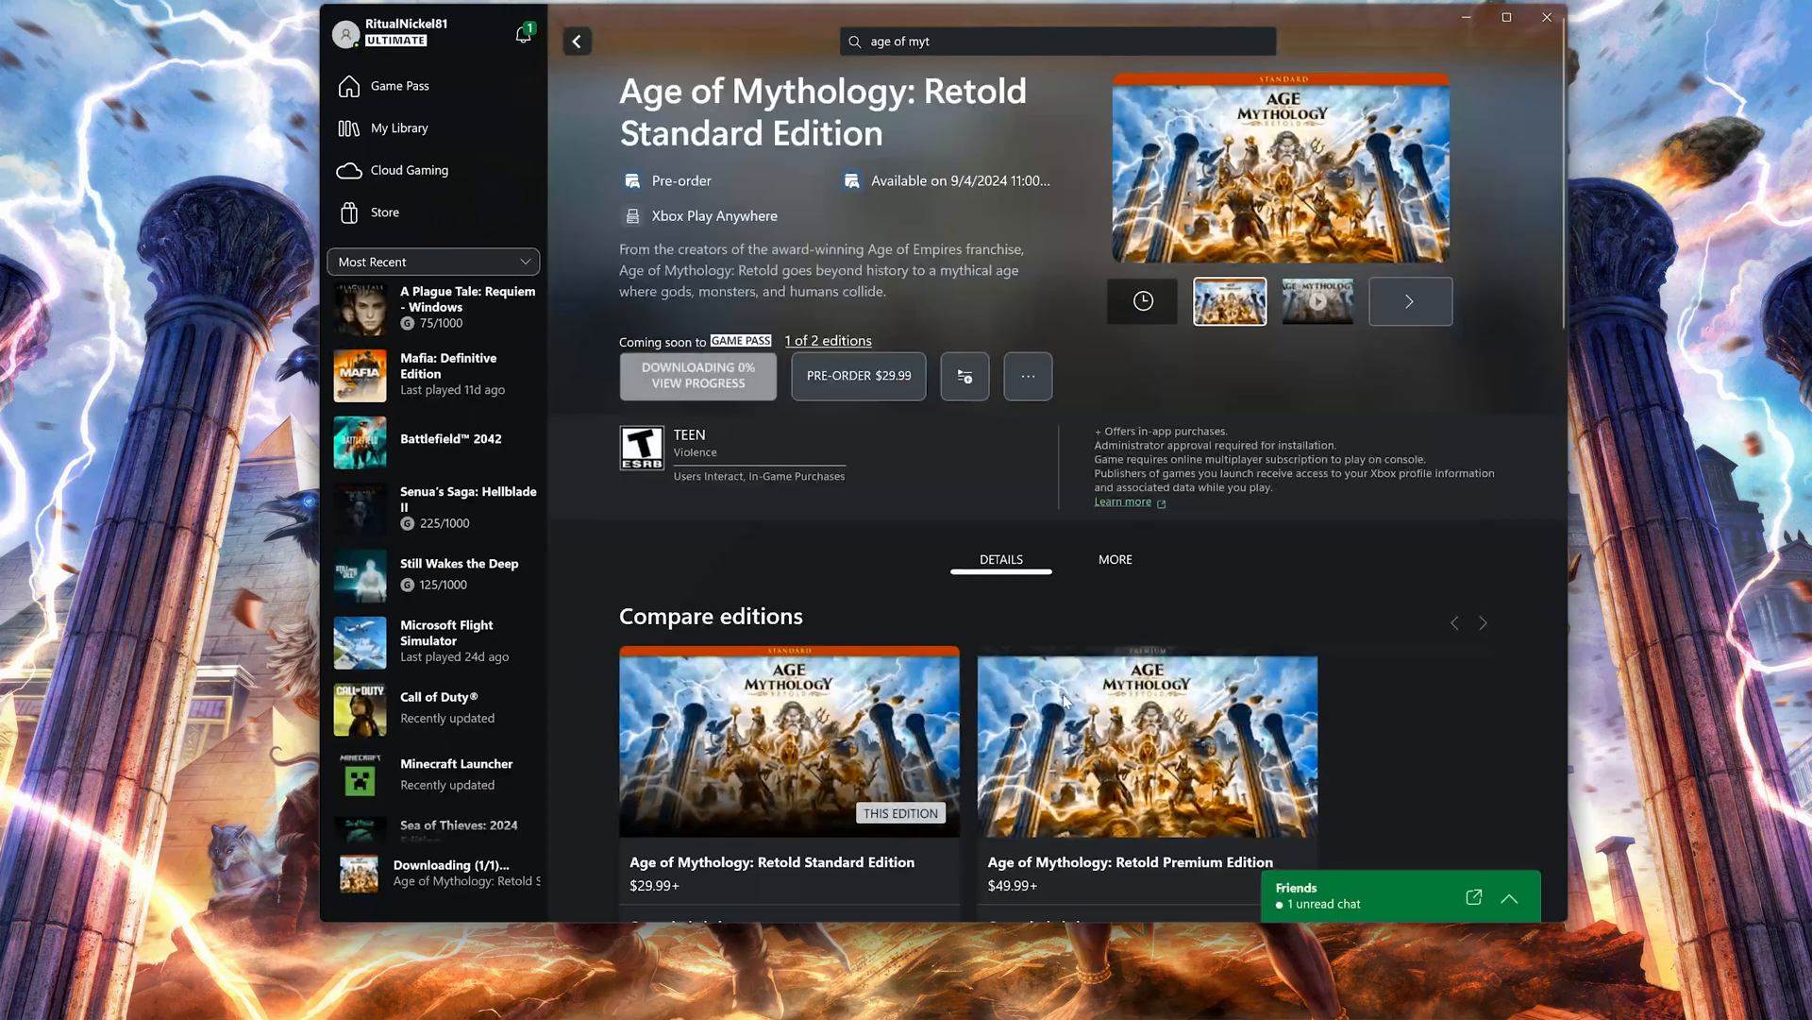